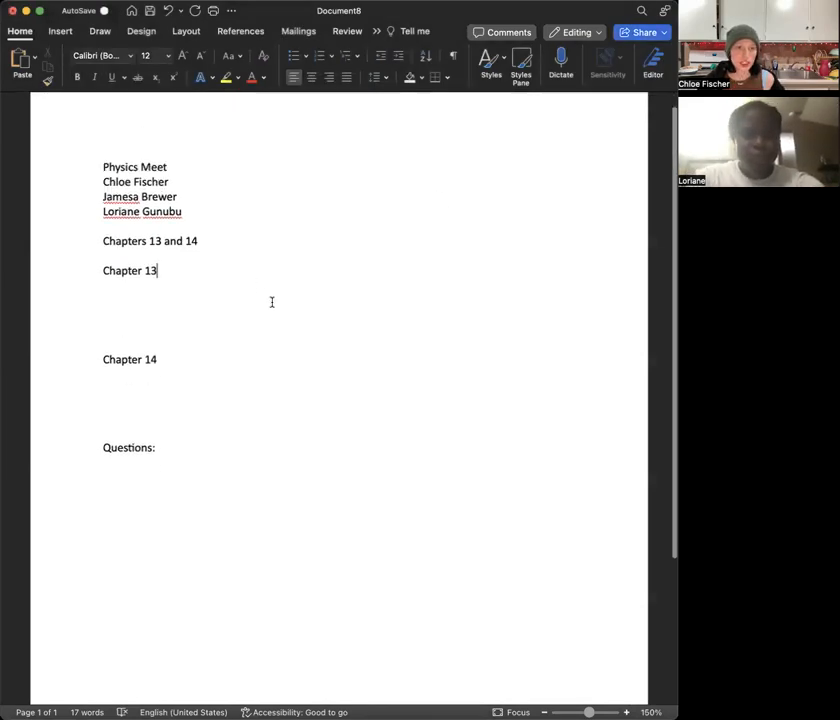
- Append 'liquids' to the Chapter 13 heading and 'gases' to the Chapter 14 heading
scroll("down", 3)
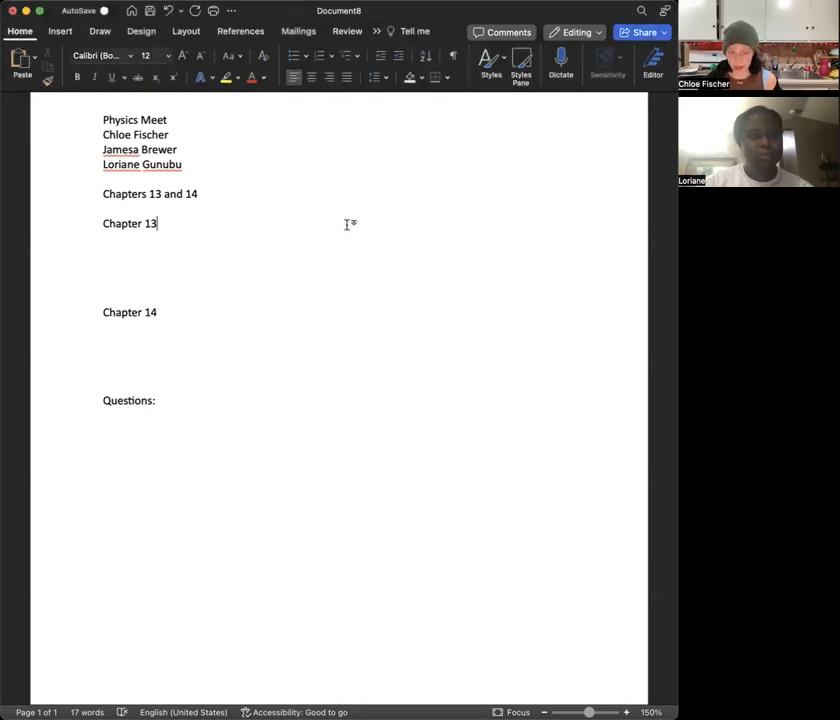
type("liquids")
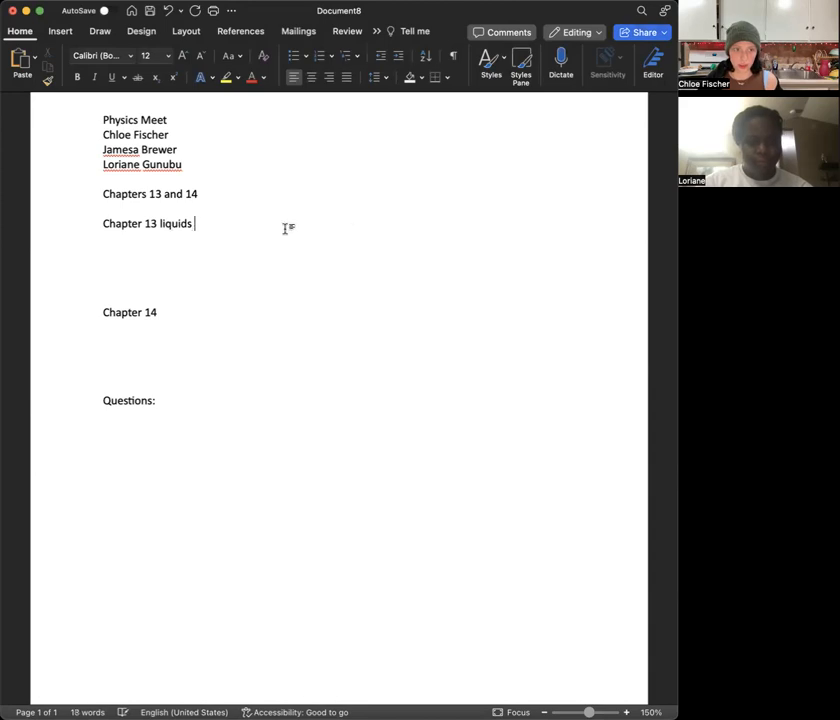
type("gases")
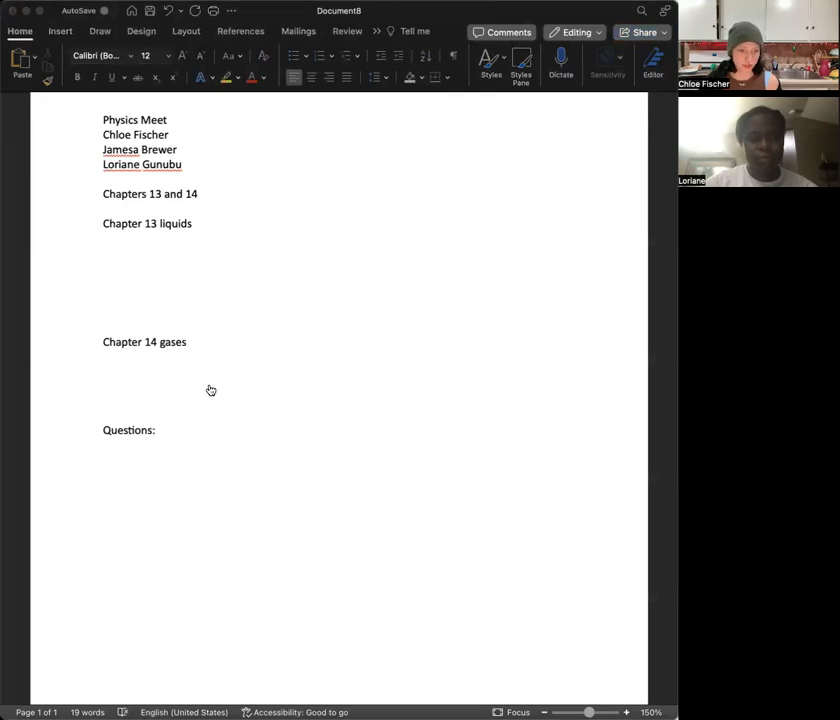
mouse_move(206, 386)
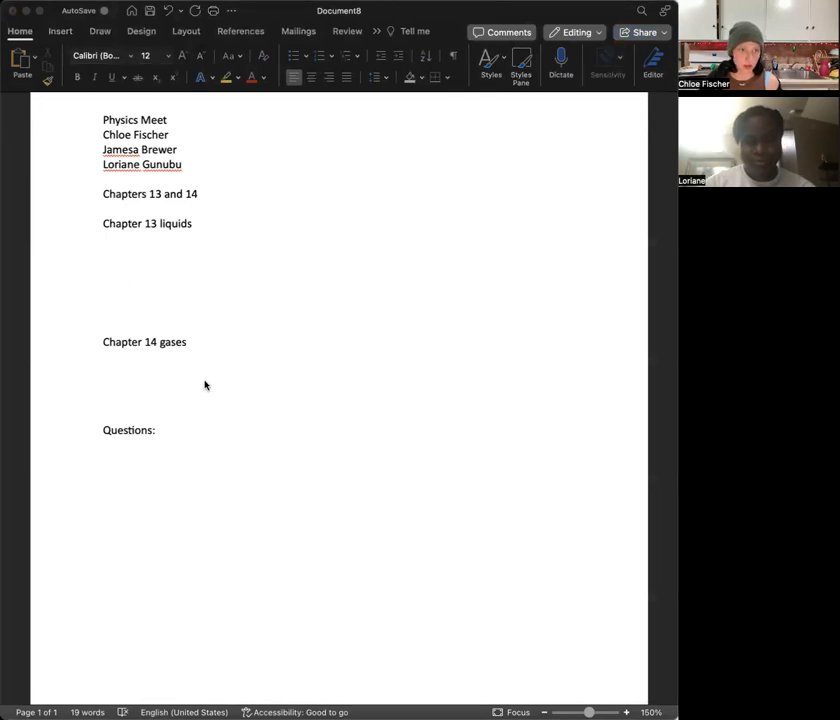
mouse_move(179, 408)
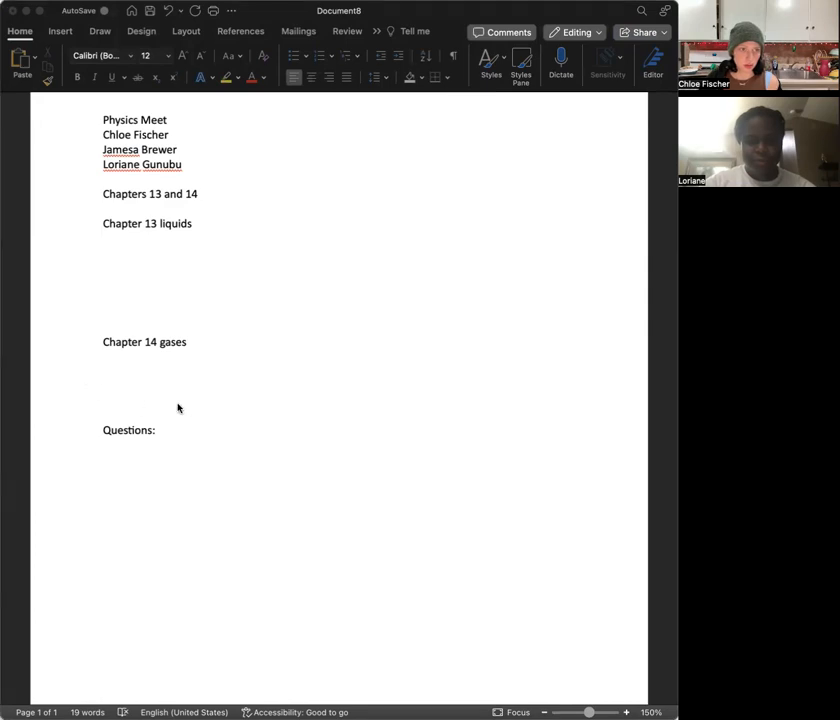
mouse_move(290, 289)
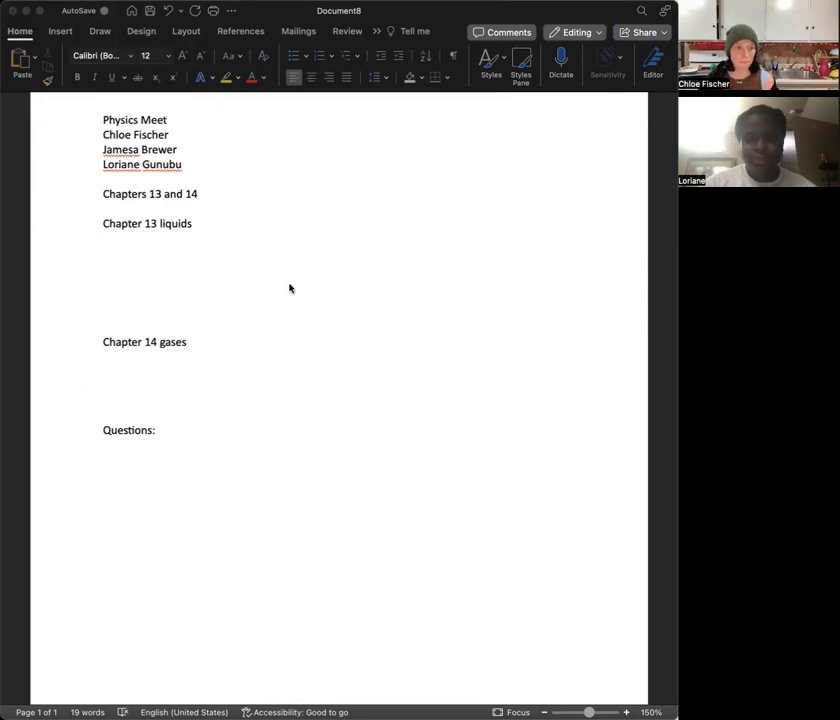
mouse_move(288, 282)
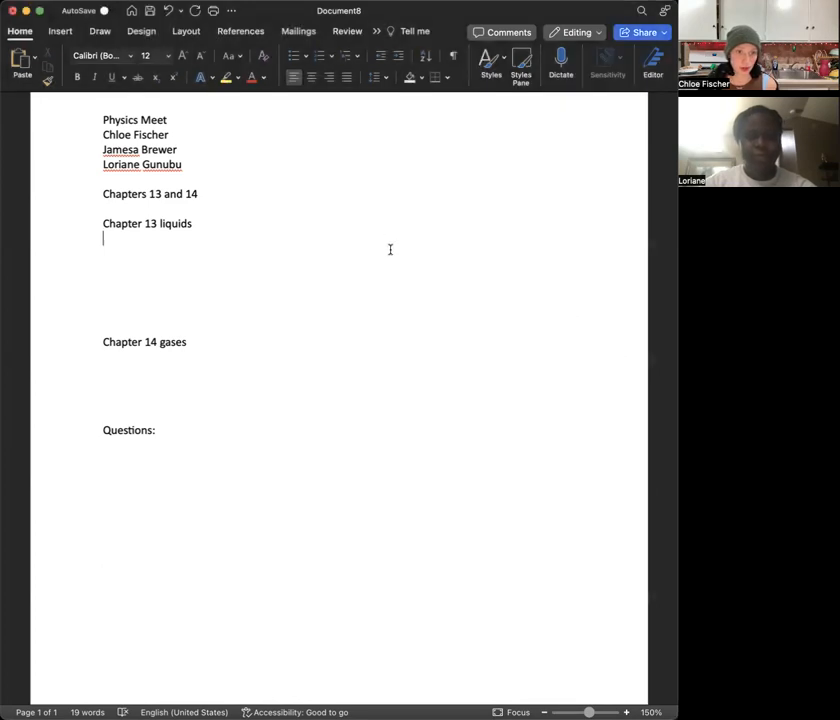
- Type the Chapter 13 topics: pressure, pressure in liquids, buoyancy, flotation, sinking or floating, Archimedes principle
type("Pressure,")
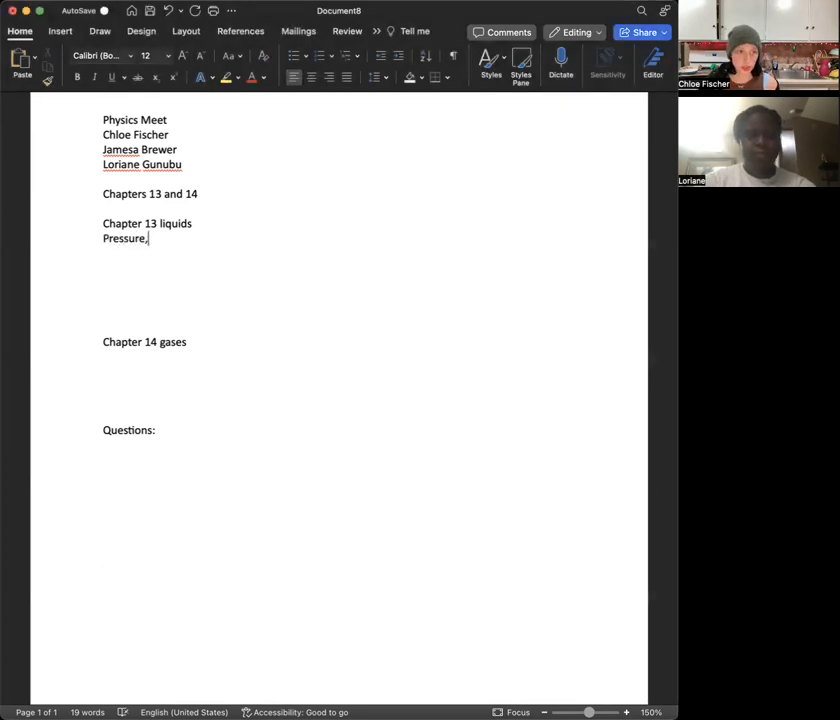
type("pressure in li")
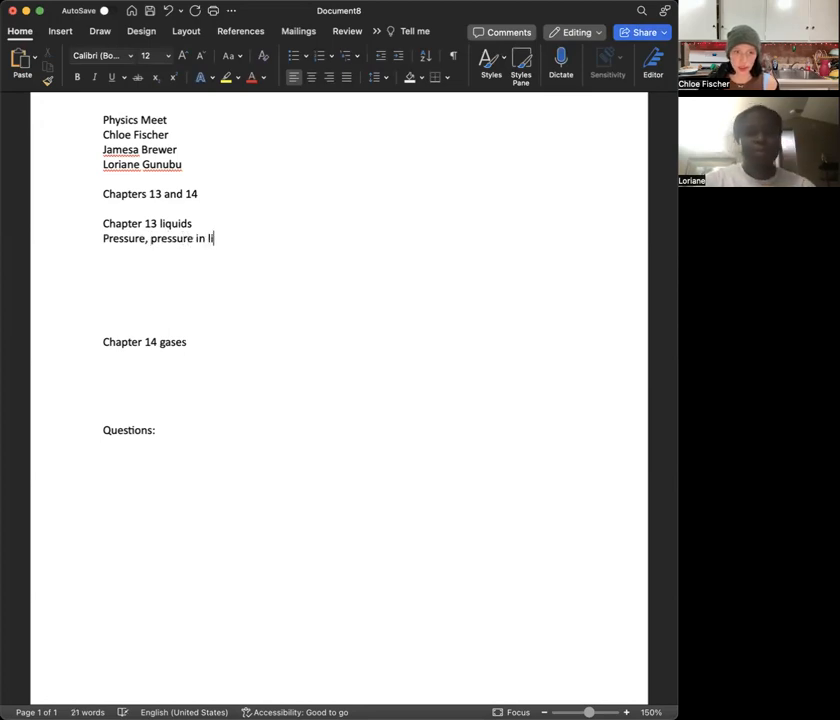
type("quod")
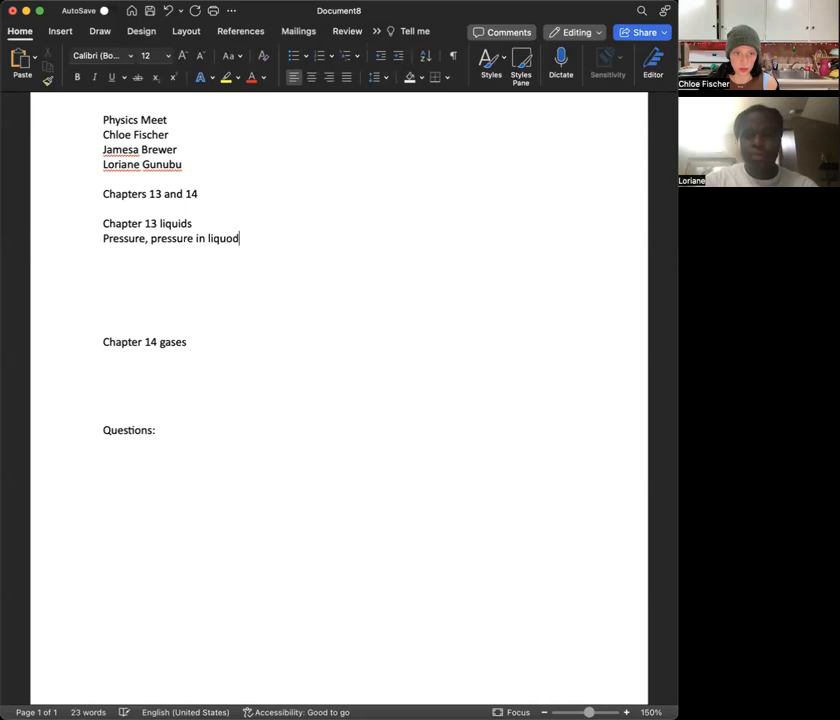
type("s, b")
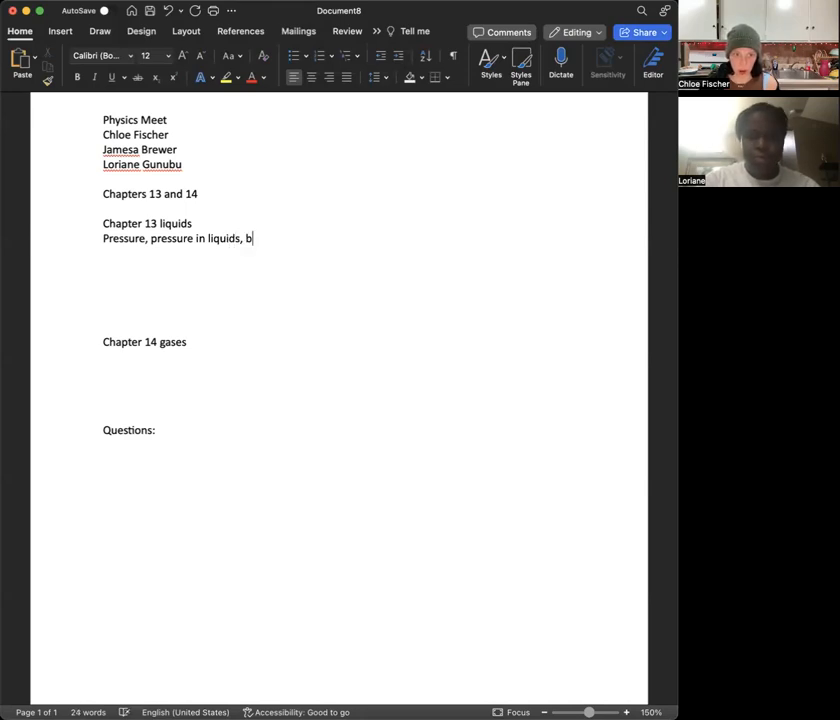
type("uoya")
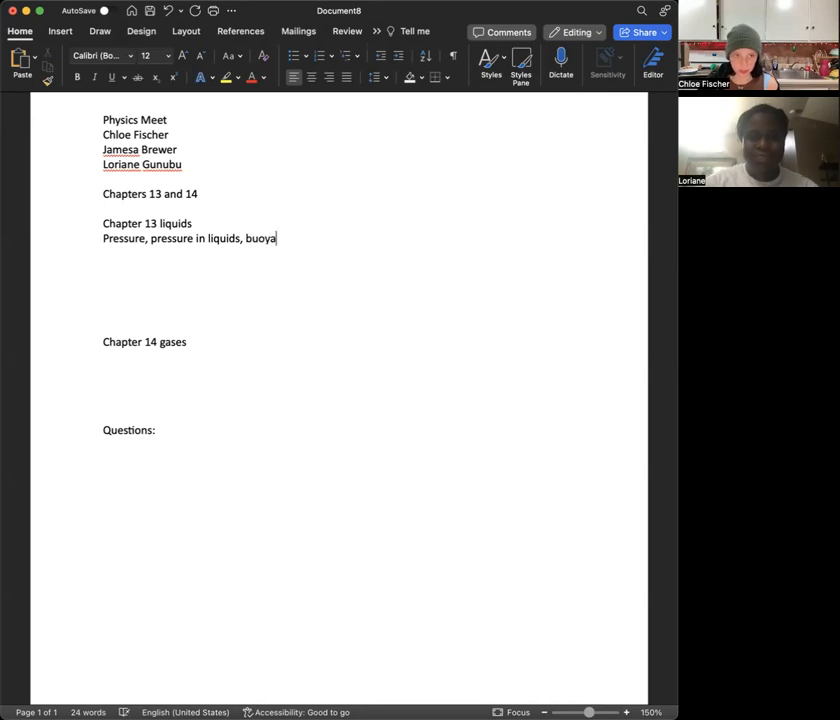
type("ncy")
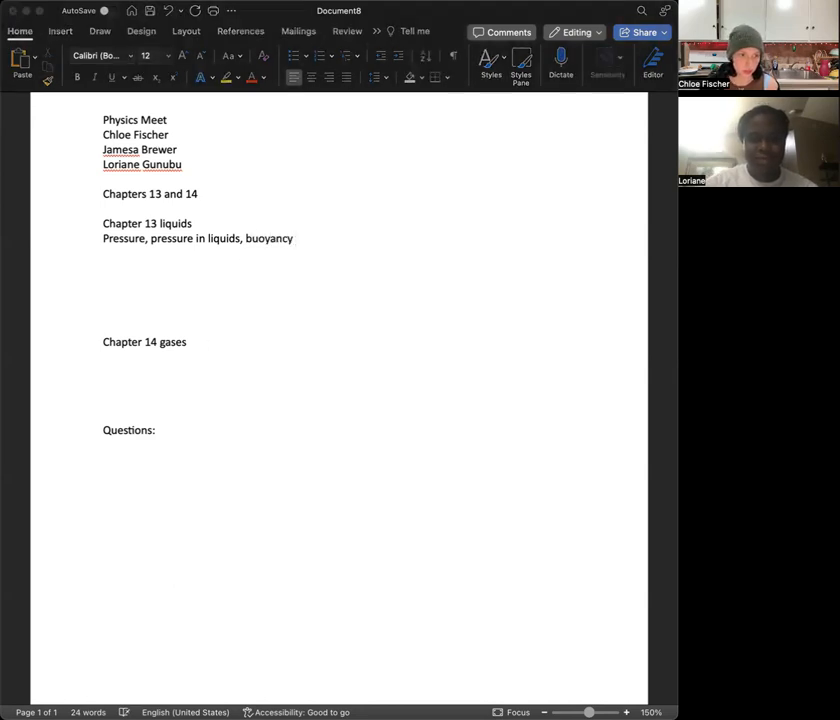
type("within liquids, fl")
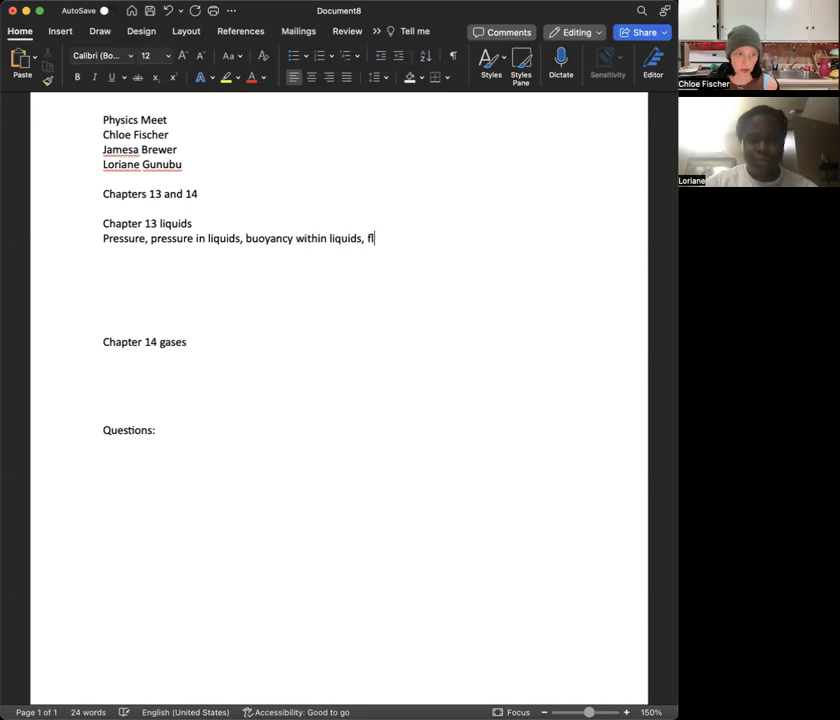
type("otation")
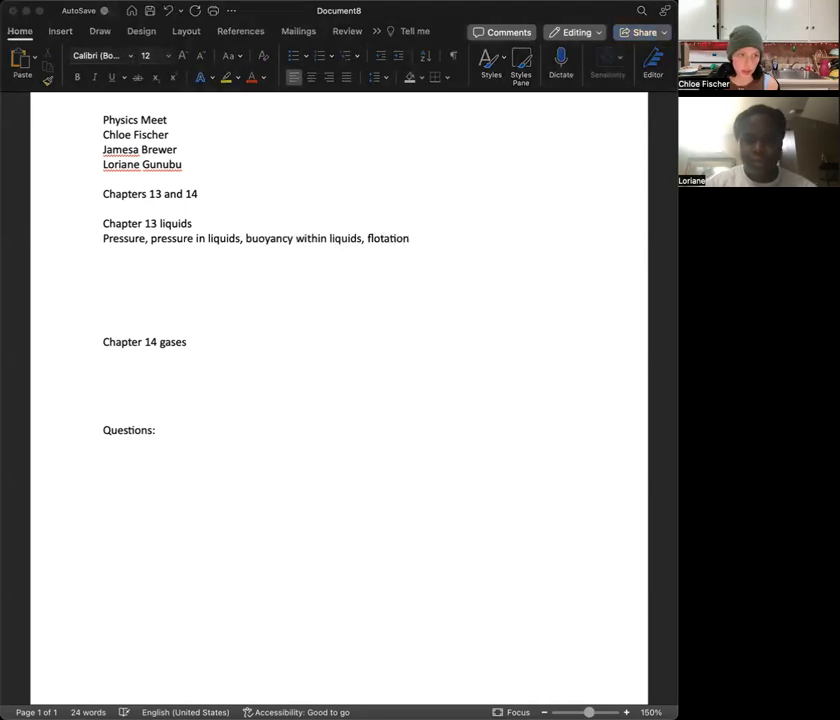
type("what")
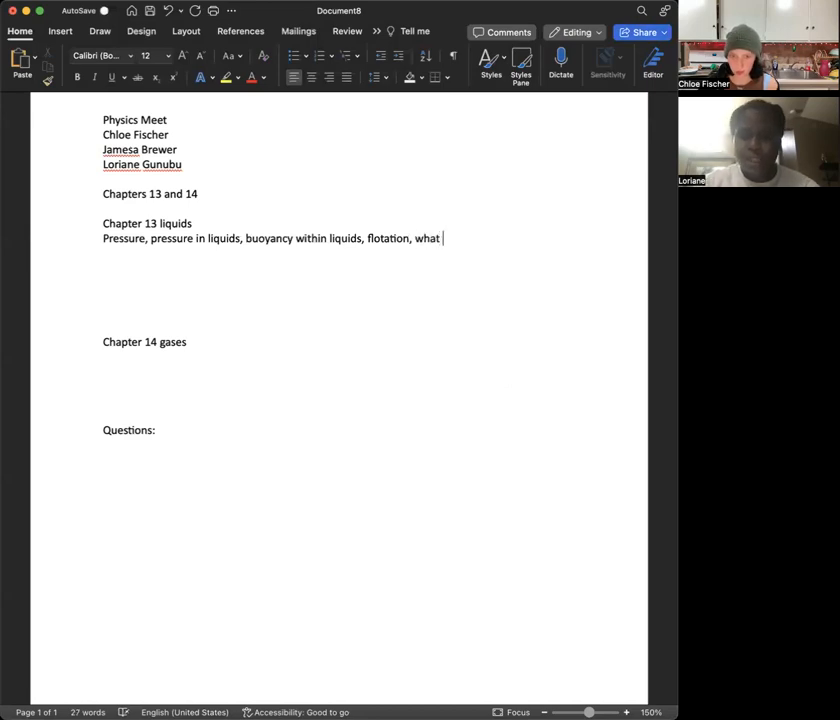
type("makes")
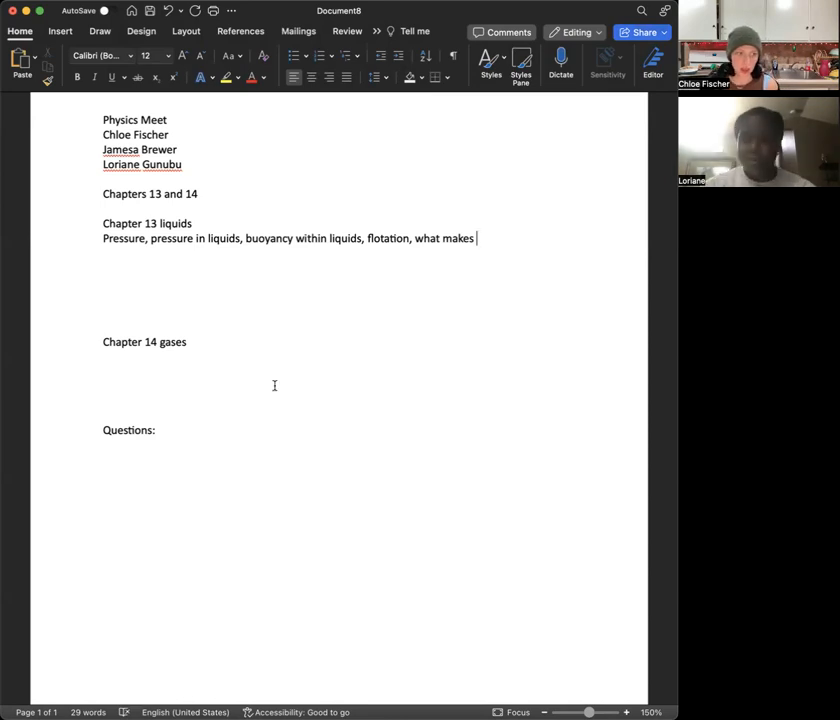
type("an object sink or float,")
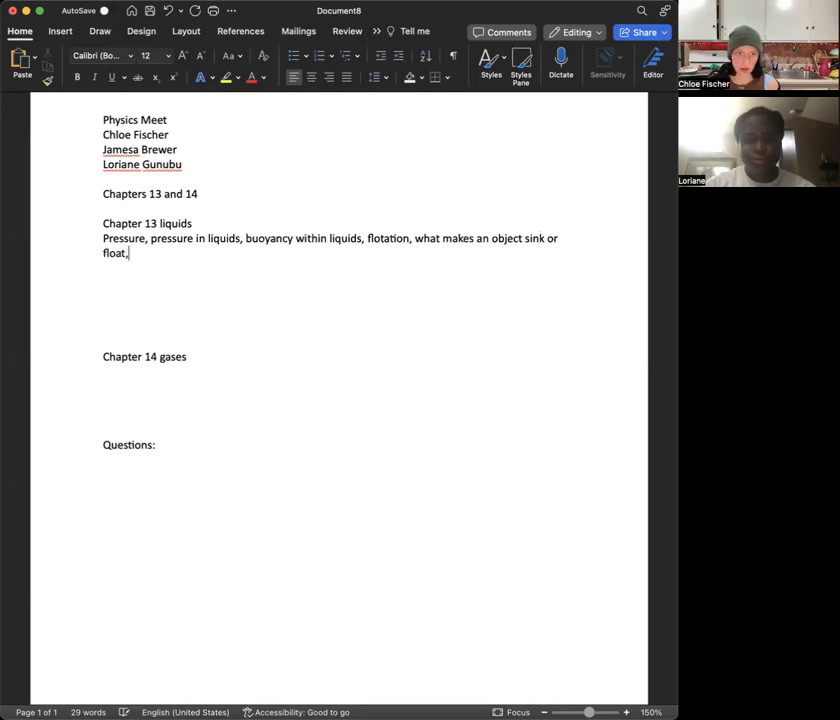
type("arch")
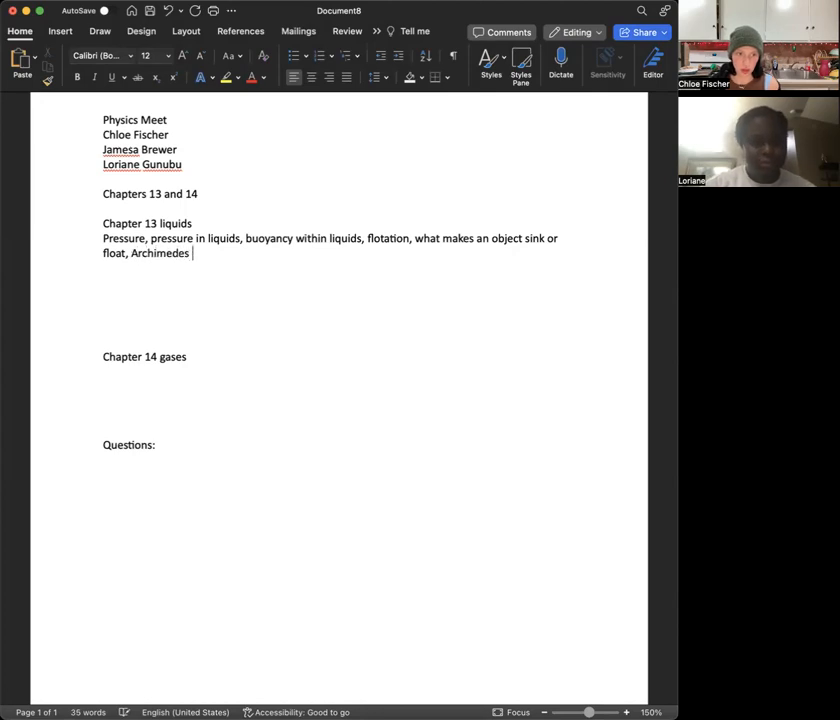
type("princip")
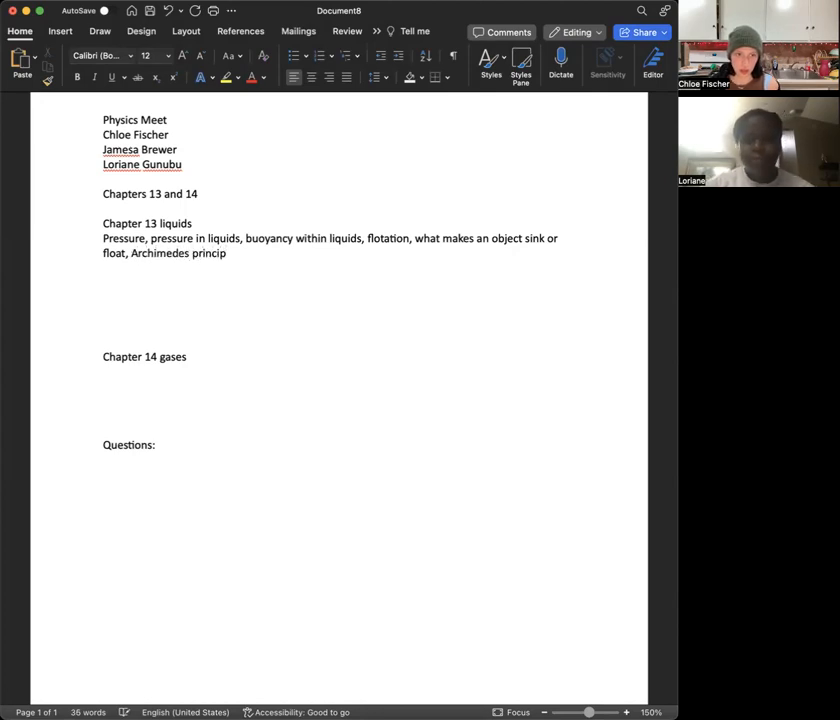
type("e")
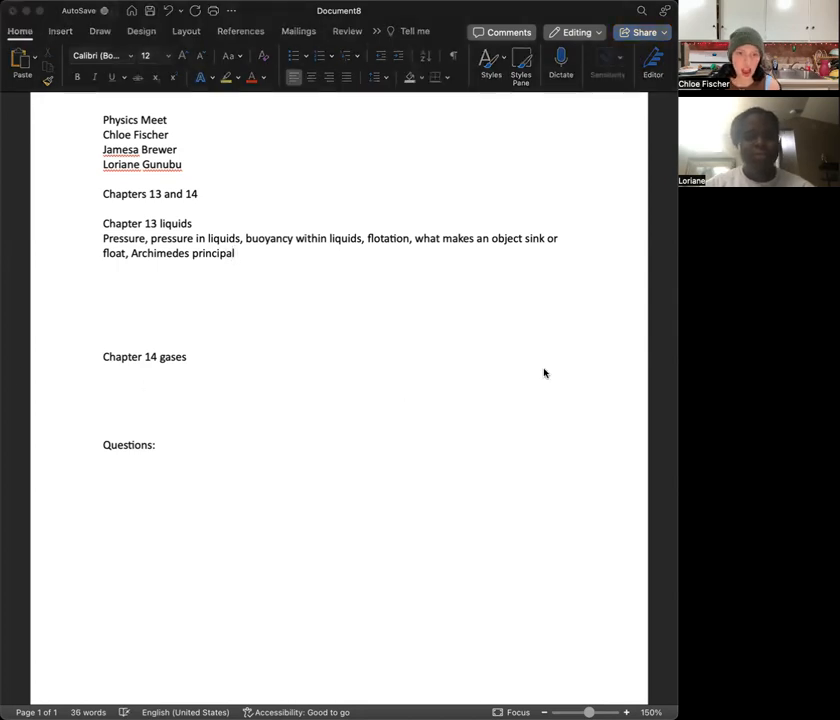
type("principle")
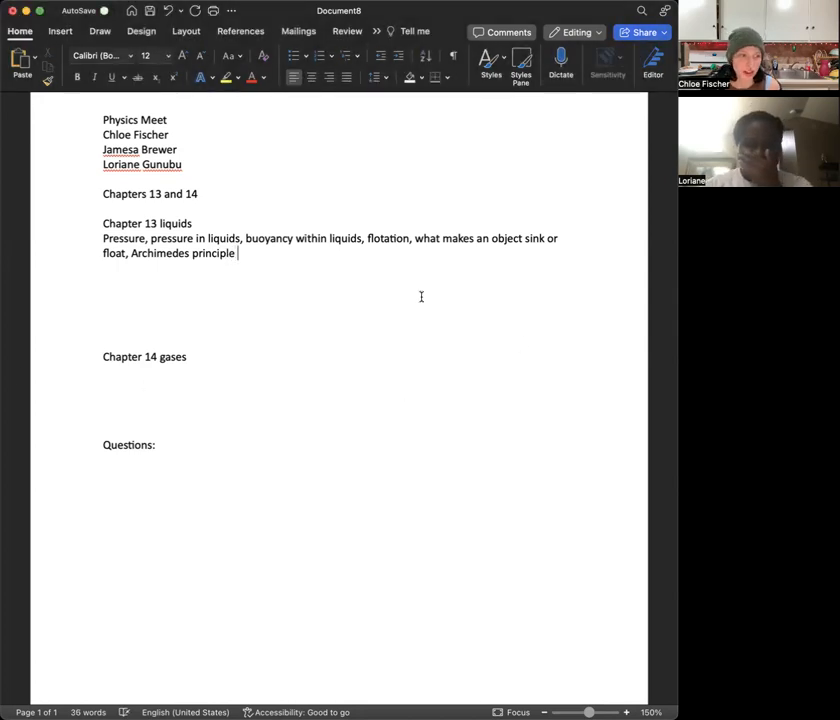
type(",")
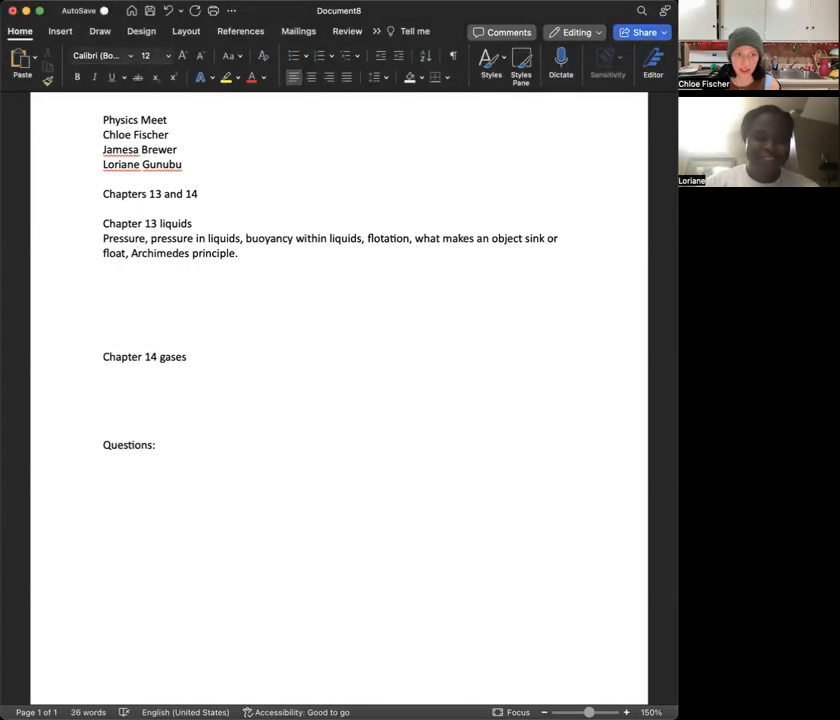
- Finish the pressure line so it ends 'measured in atm.'
type("Pressure = force/area")
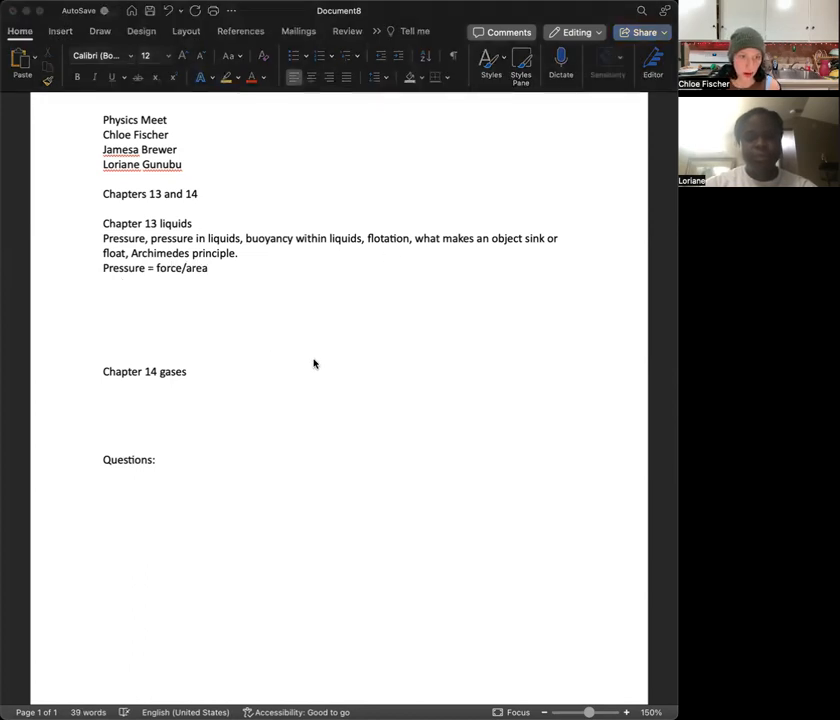
mouse_move(532, 366)
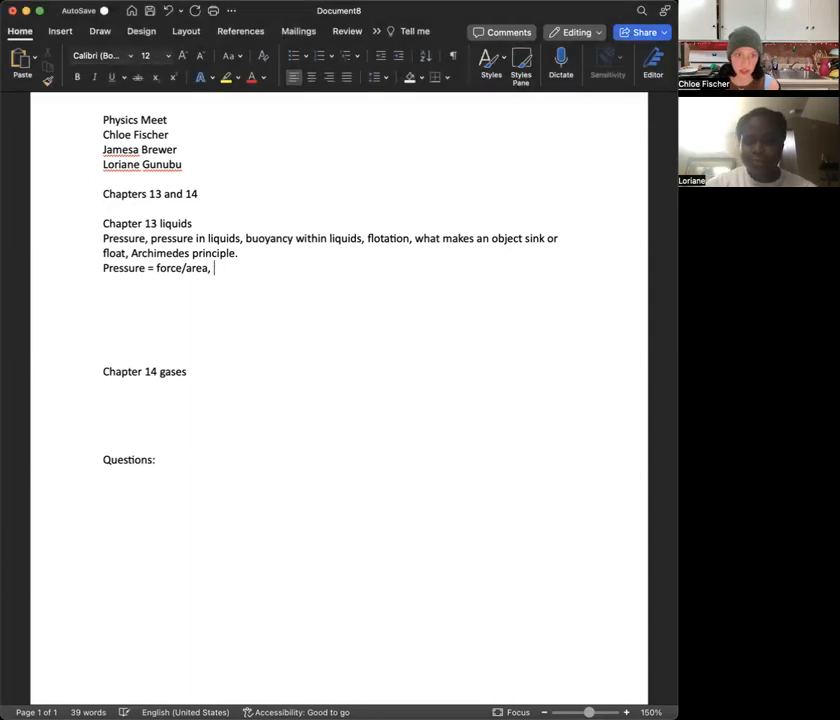
type("measured pascals or")
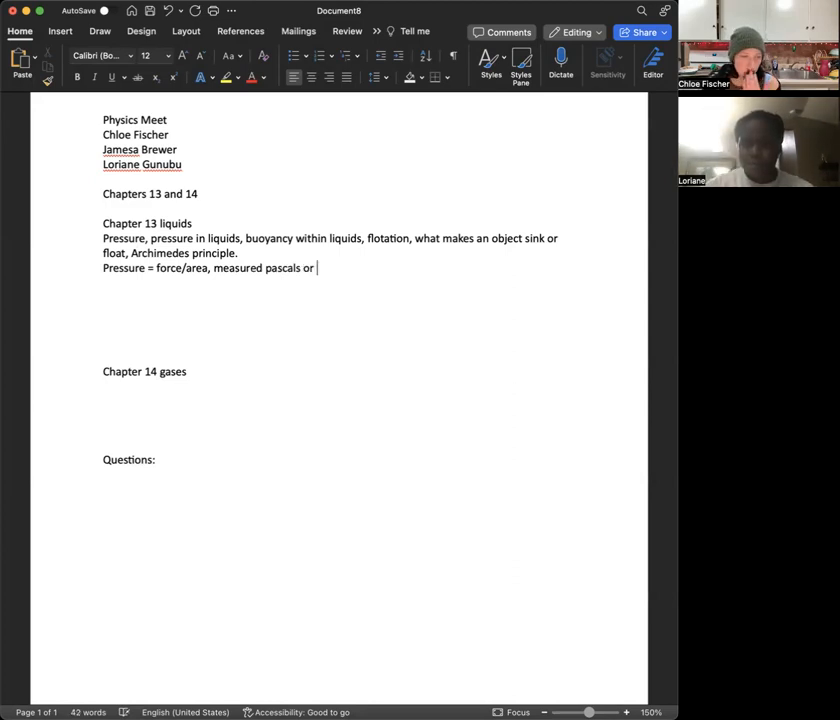
double_click(159, 253)
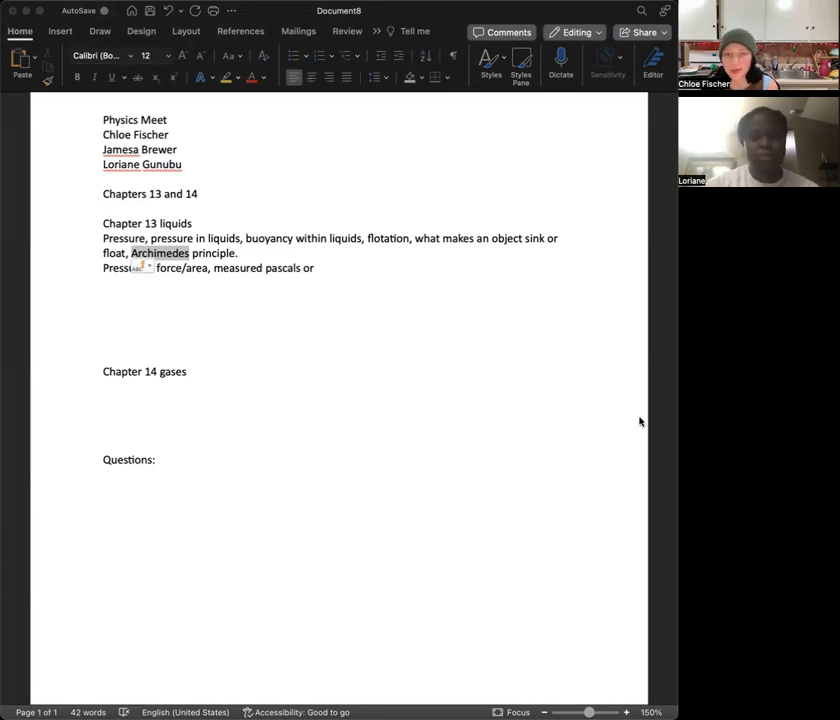
left_click(317, 268)
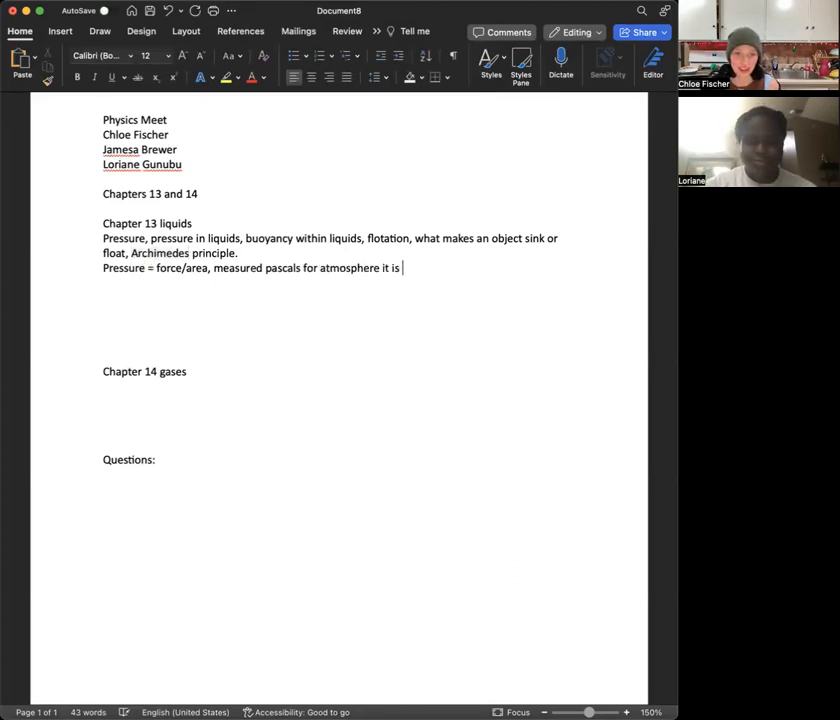
type("measured in")
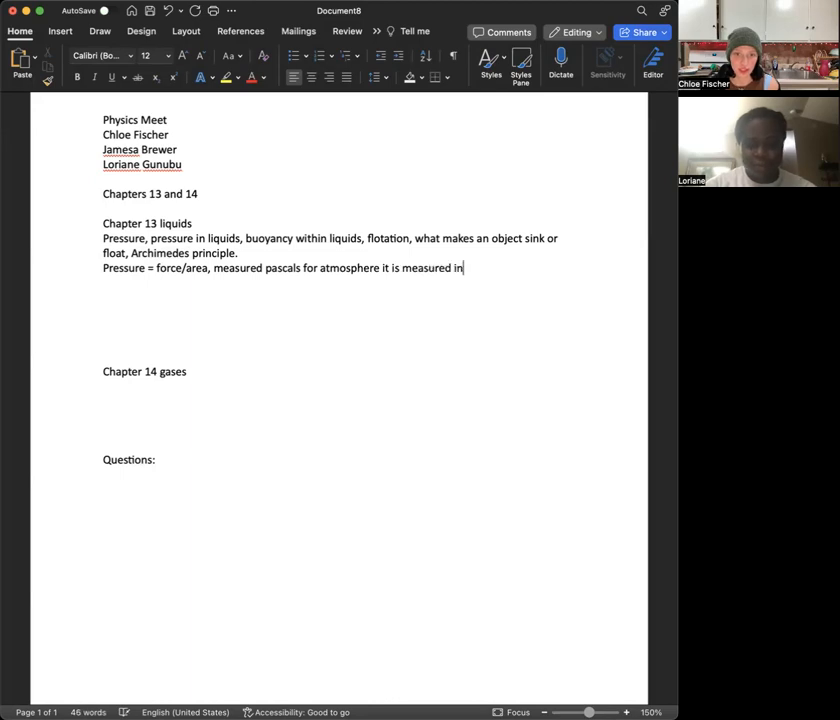
type("atm.")
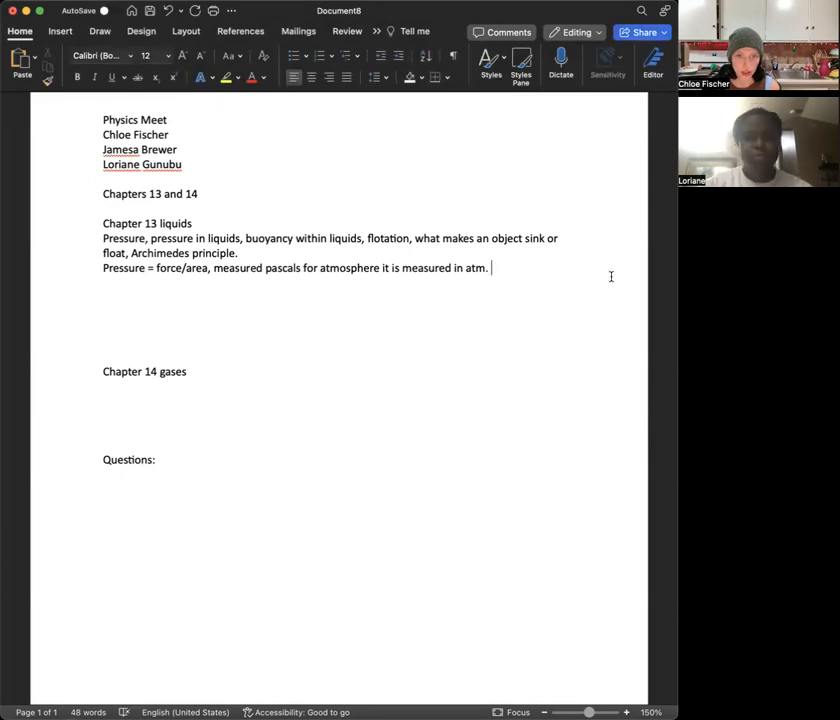
- Add the line 'Pressure in a liquid = liquid pressure = weight density x depth.'
type("pressure in a liquid = p")
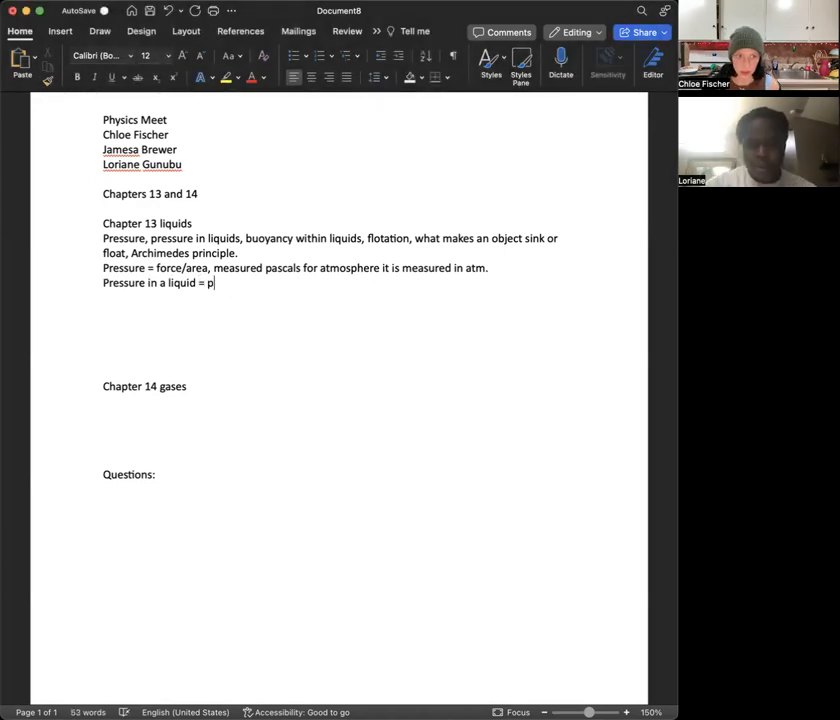
type("liquid press")
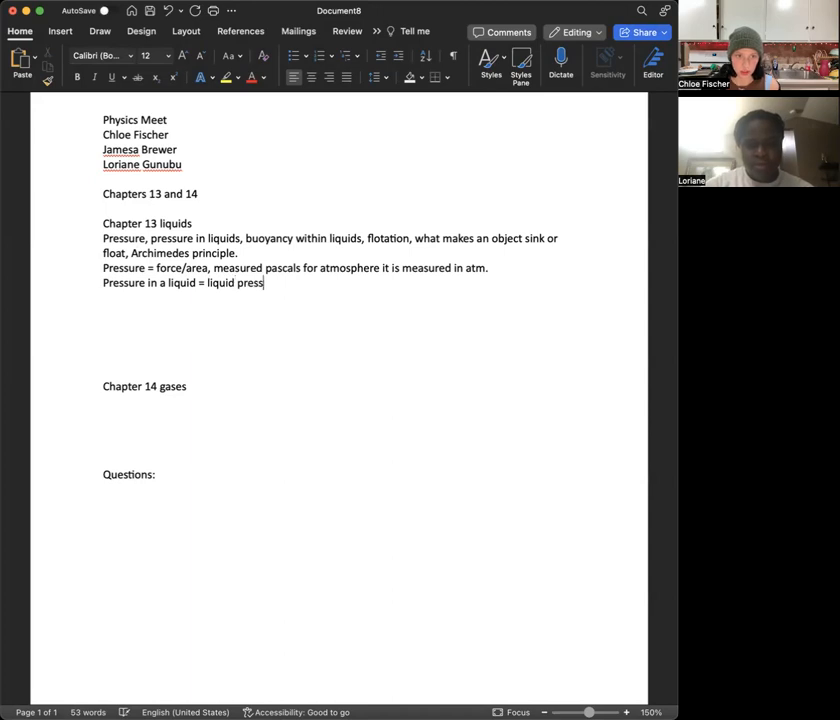
type("ure")
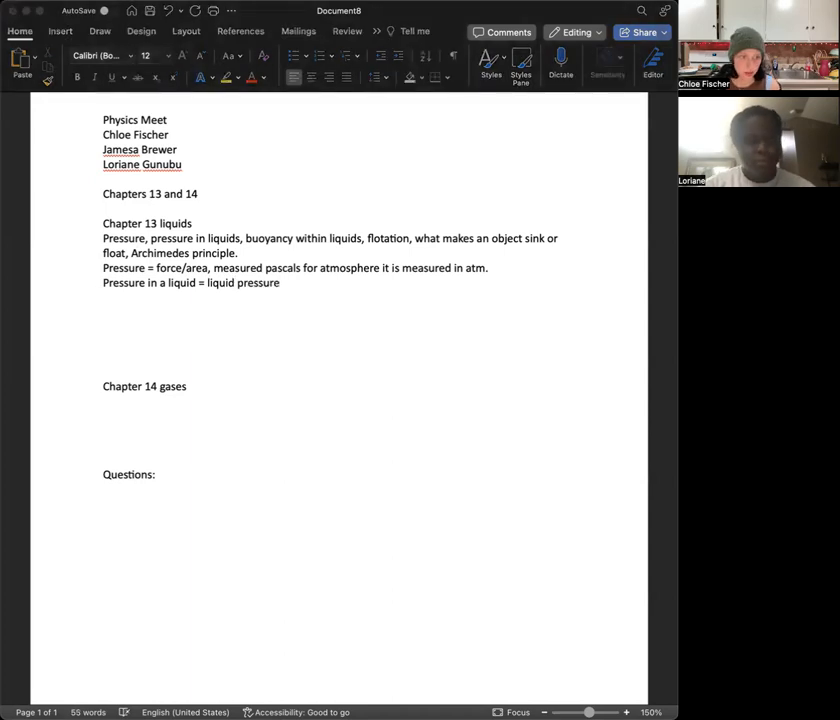
type("= wi")
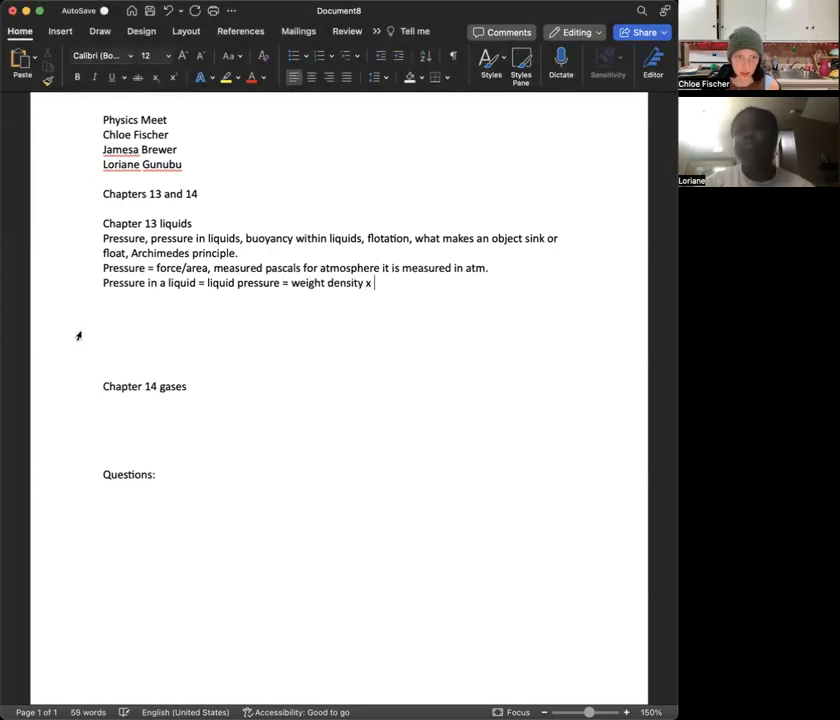
type("depth.")
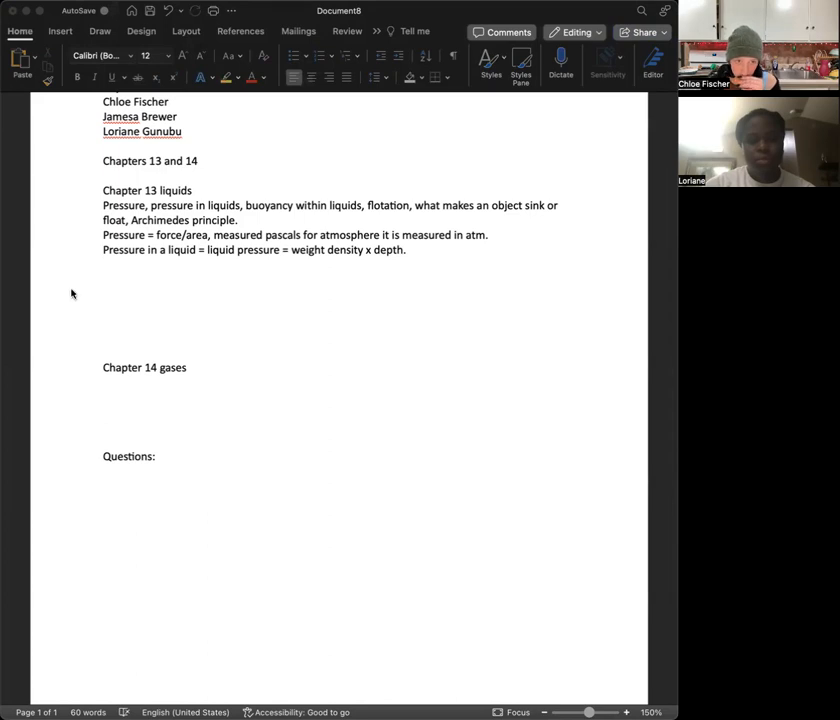
mouse_move(178, 538)
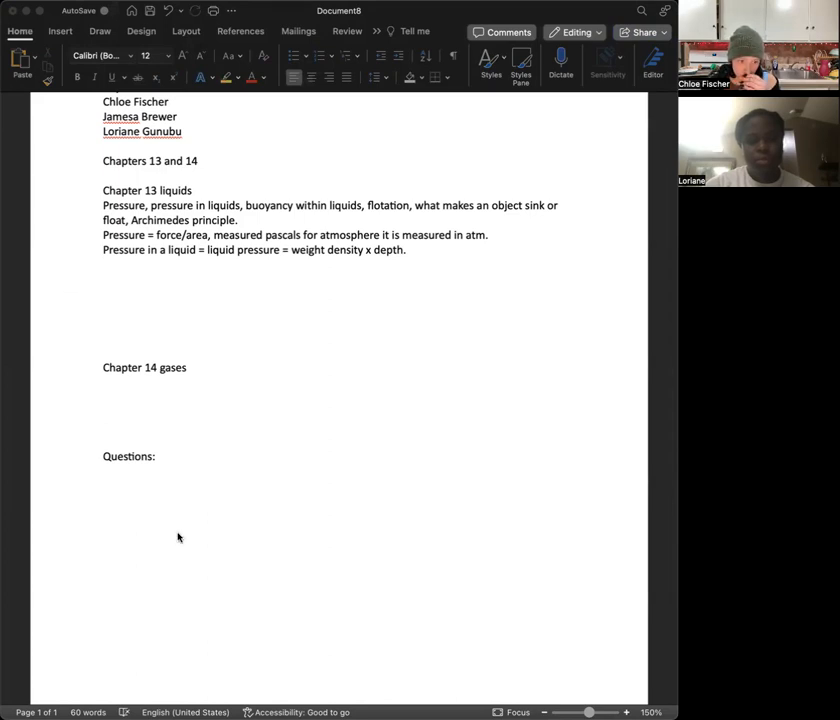
mouse_move(182, 516)
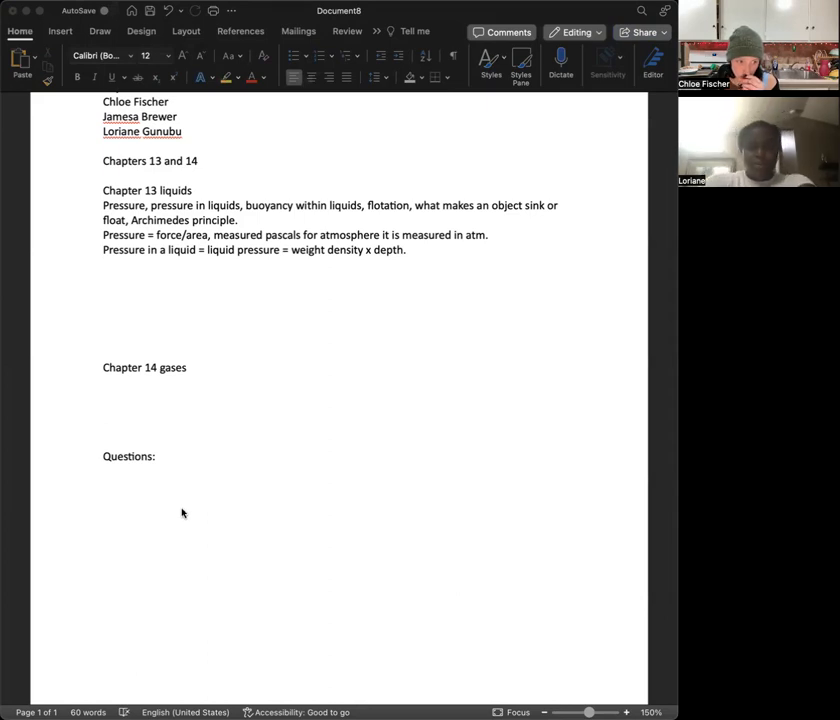
mouse_move(193, 572)
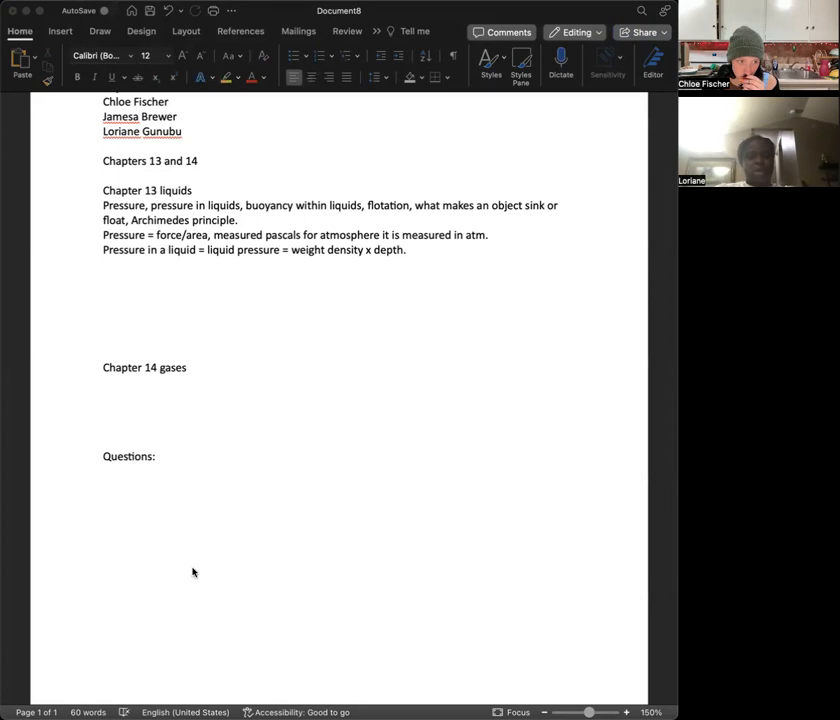
mouse_move(190, 592)
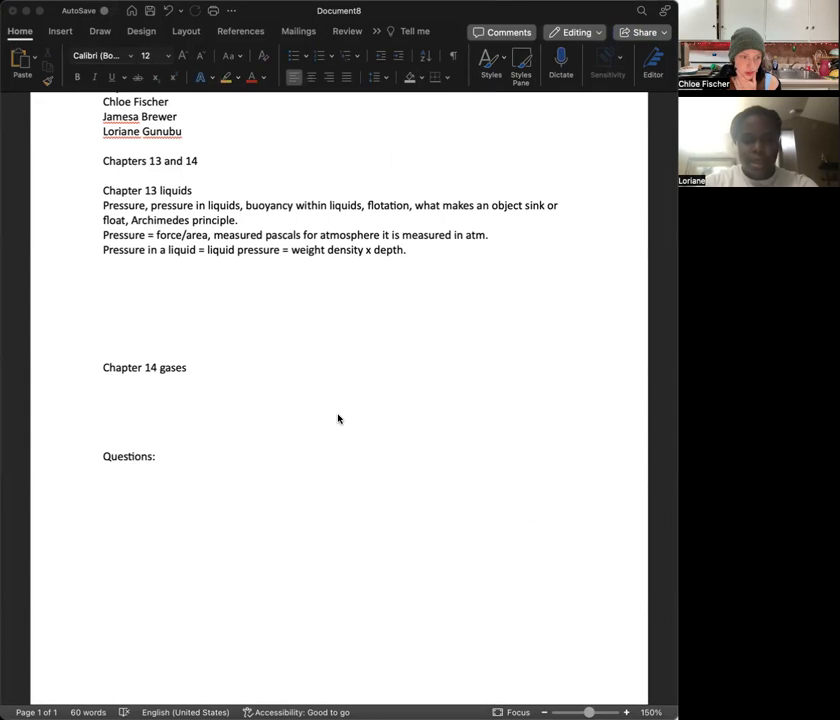
mouse_move(334, 360)
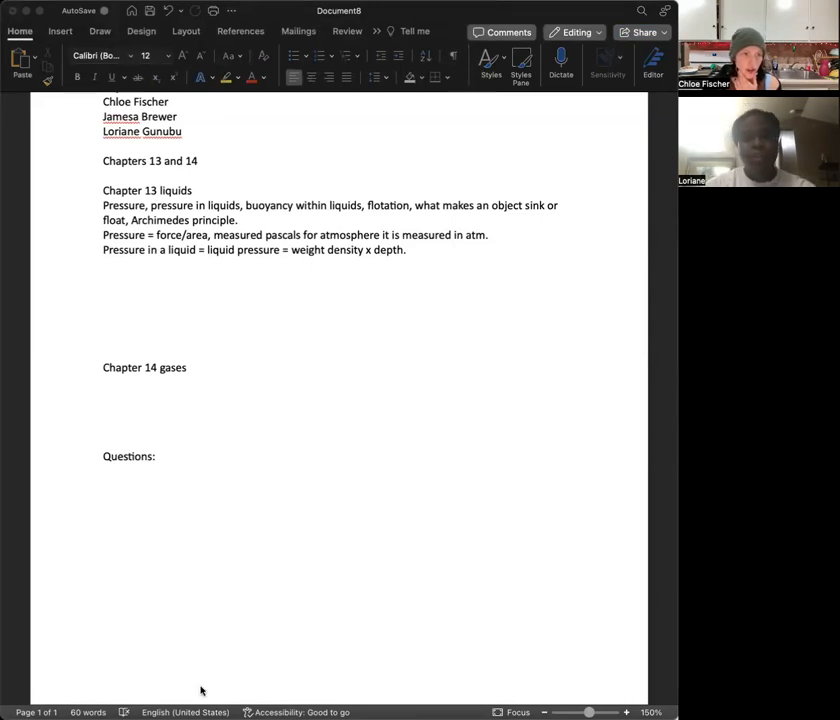
mouse_move(314, 366)
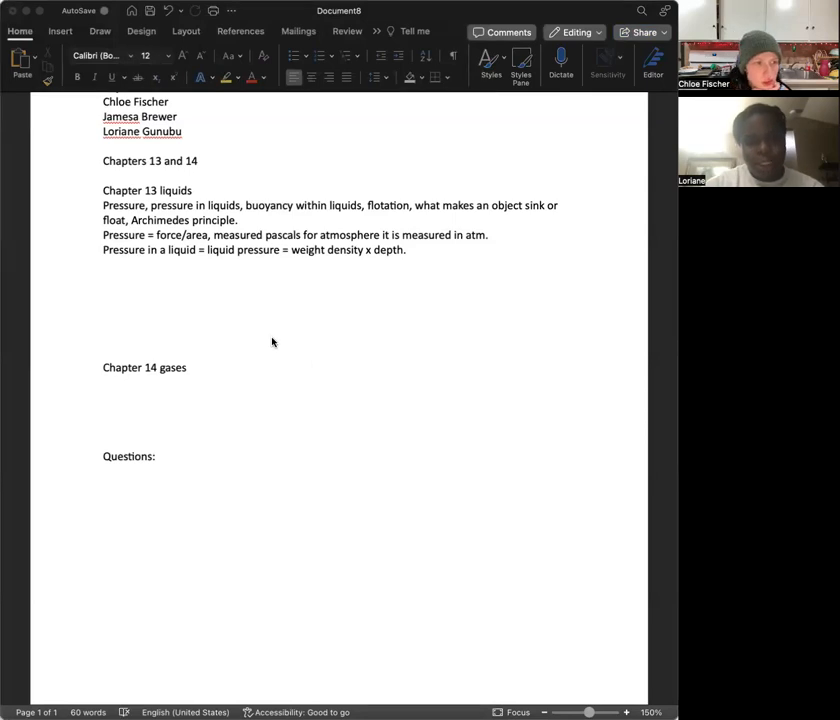
- Type 'Pascals principal:' and insert its definition below the liquid pressure formula
type("pas")
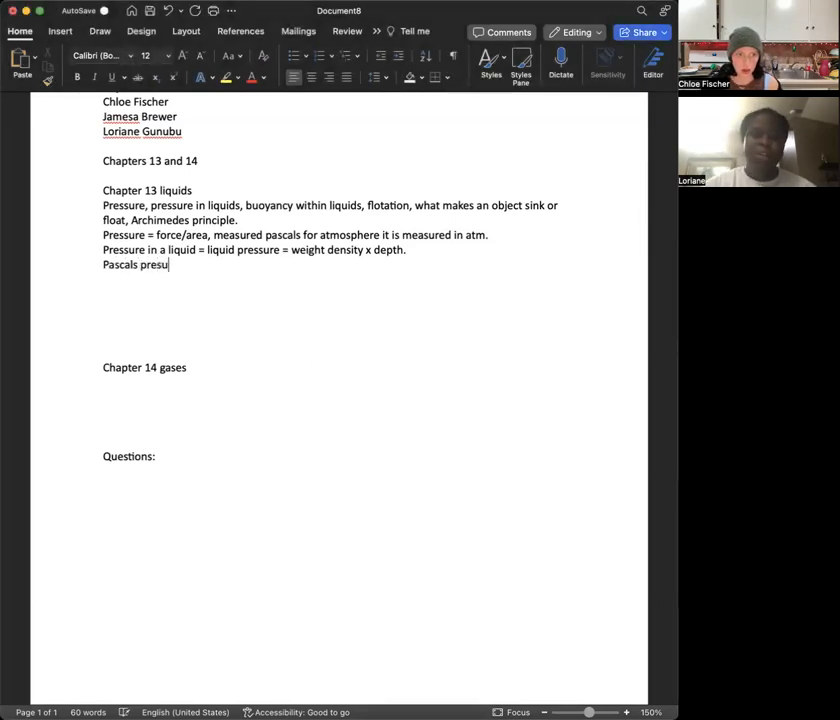
type("principal: States that a change in pressure")
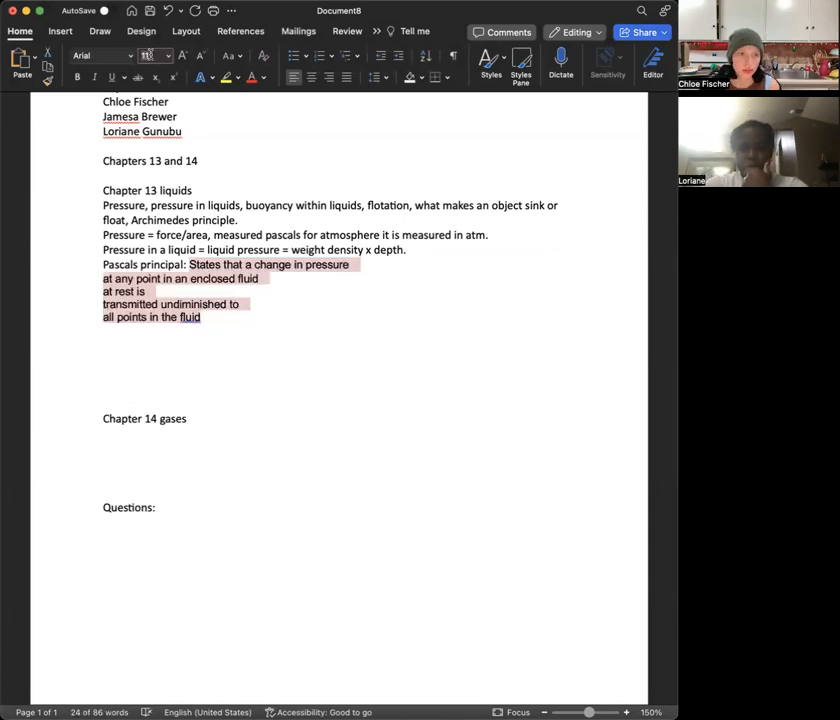
left_click(115, 279)
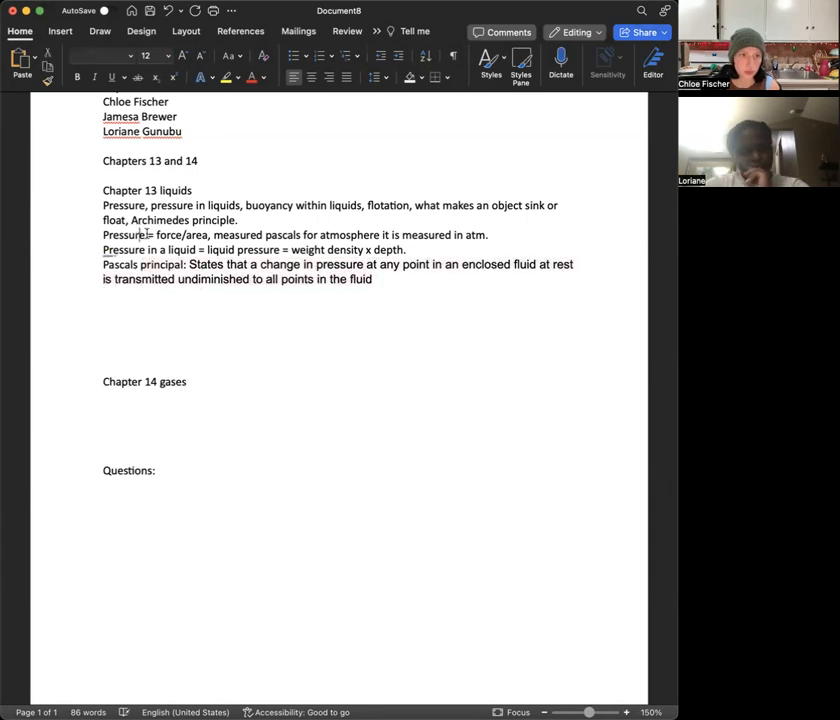
- Make the liquid pressure and Pascal's principle lines use the notes' font
left_click(159, 249)
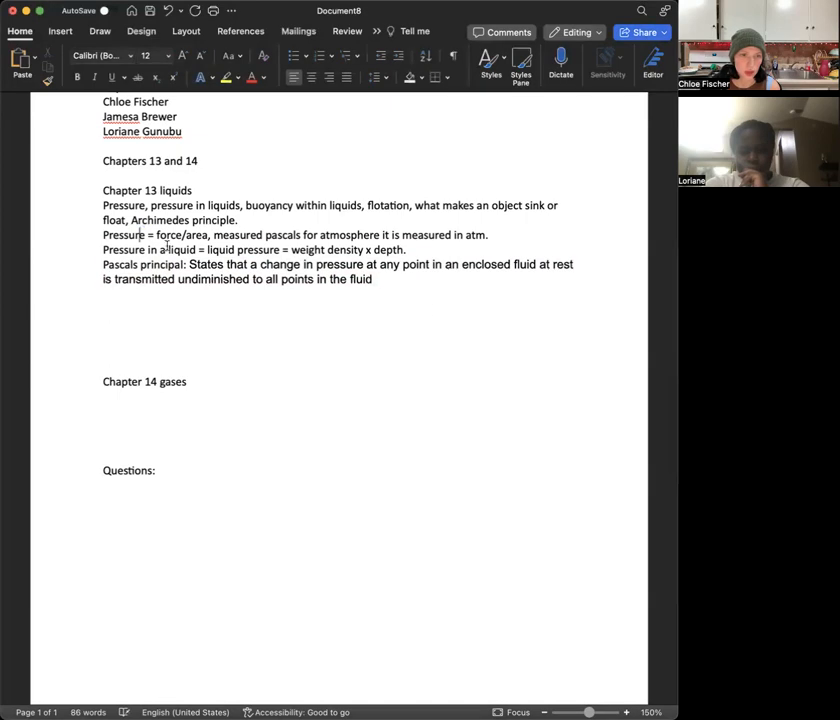
left_click_drag(102, 249, 373, 279)
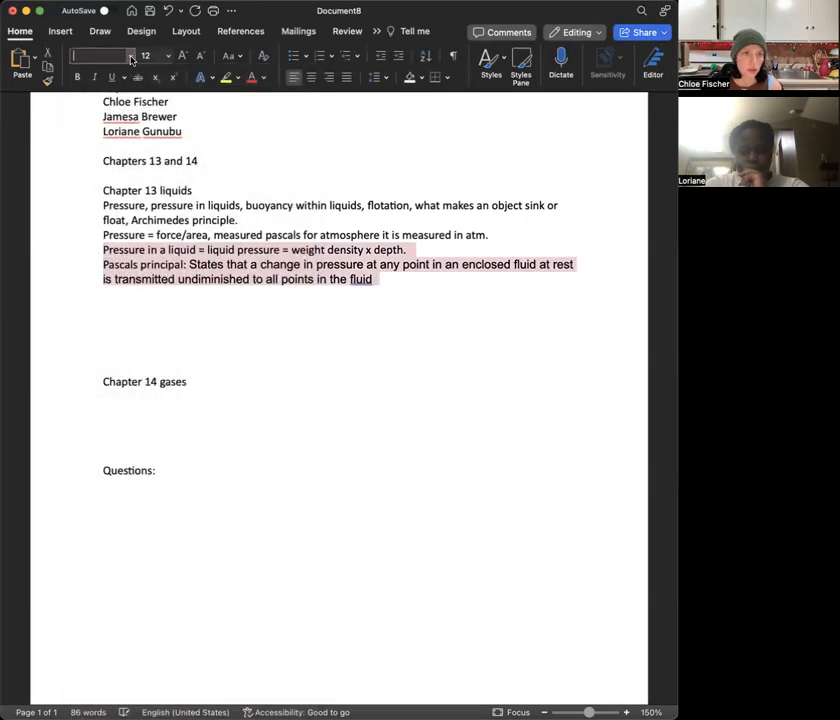
left_click(100, 55)
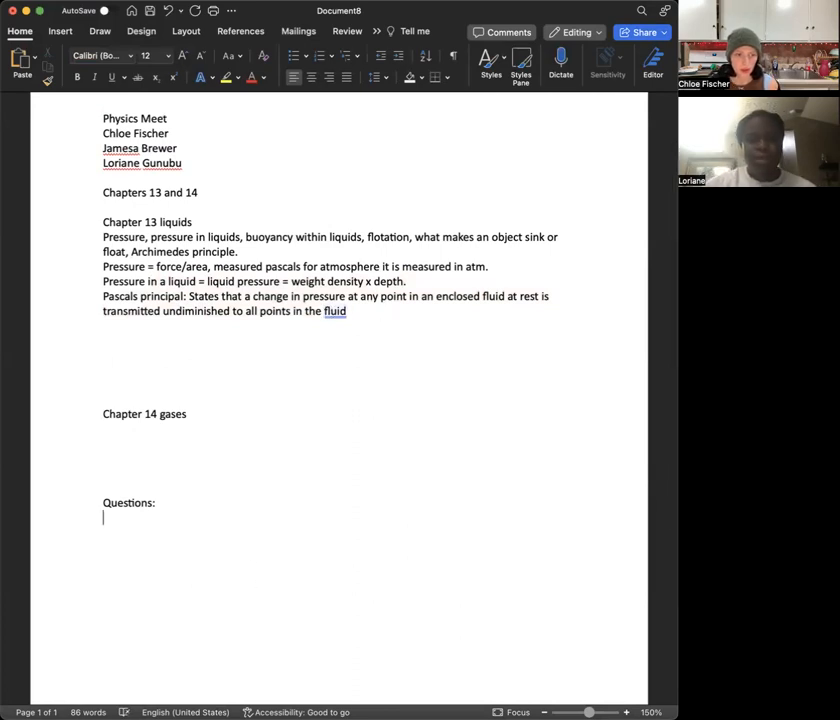
- Type the question 'Does the liquid within a pascal's principle get all of the pressure?'
type("Does")
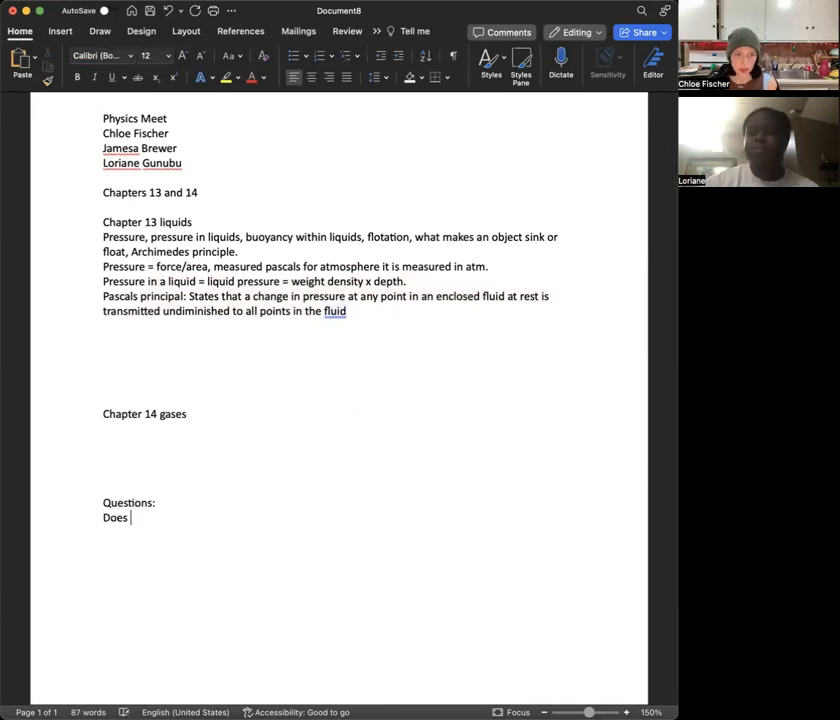
type("the liquid w")
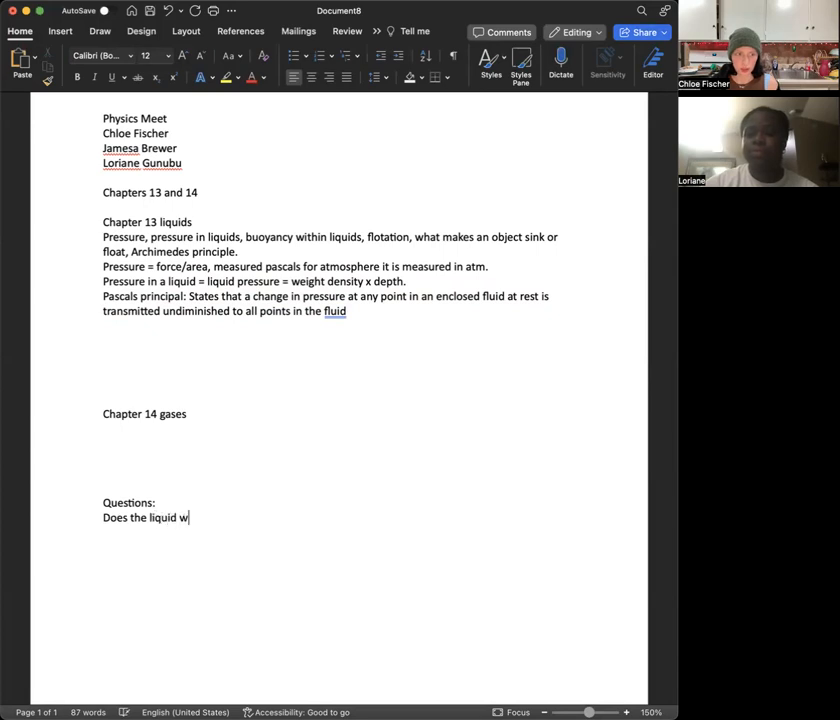
type("ithin a pasc")
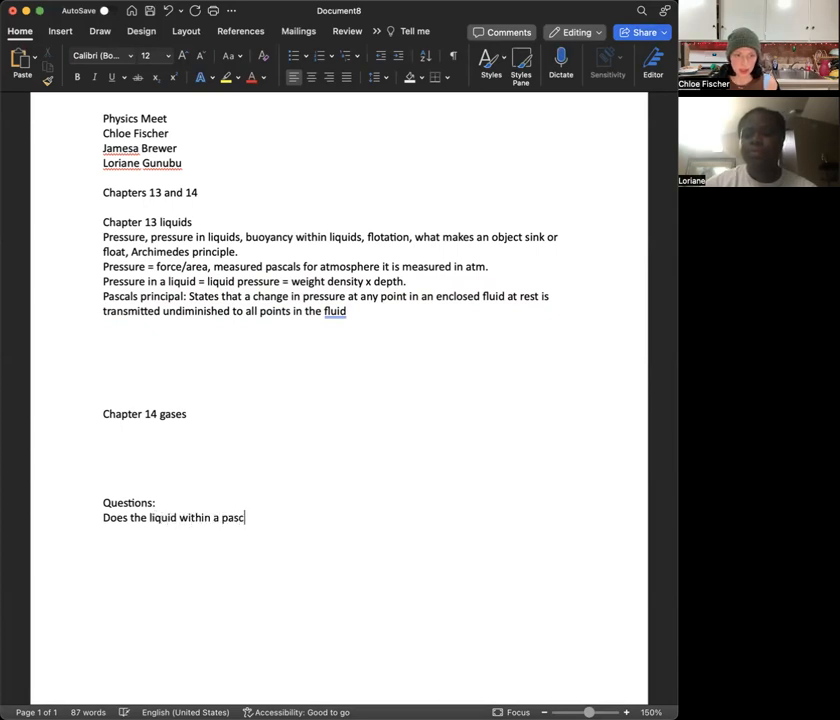
type("al's principle")
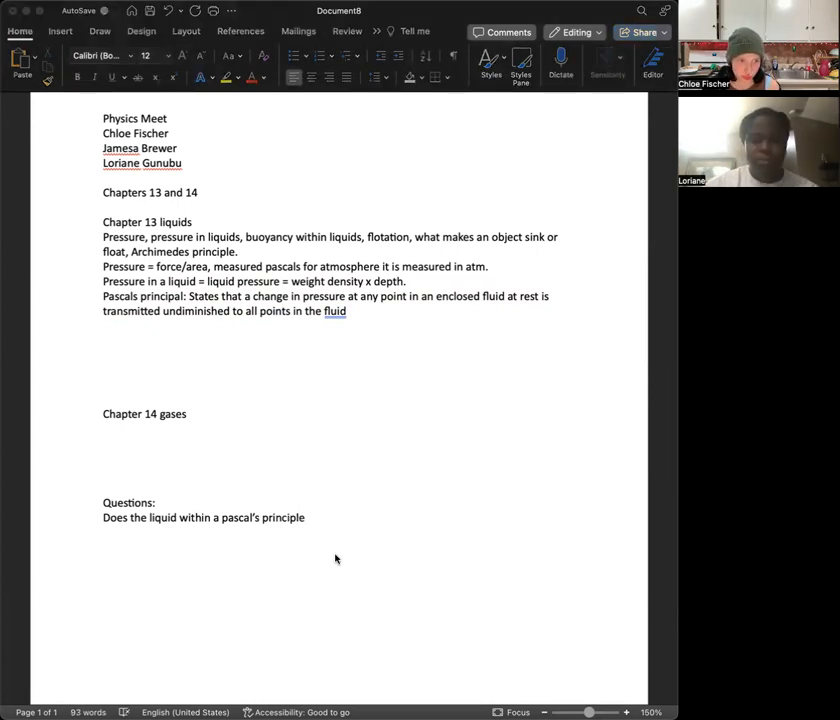
mouse_move(388, 497)
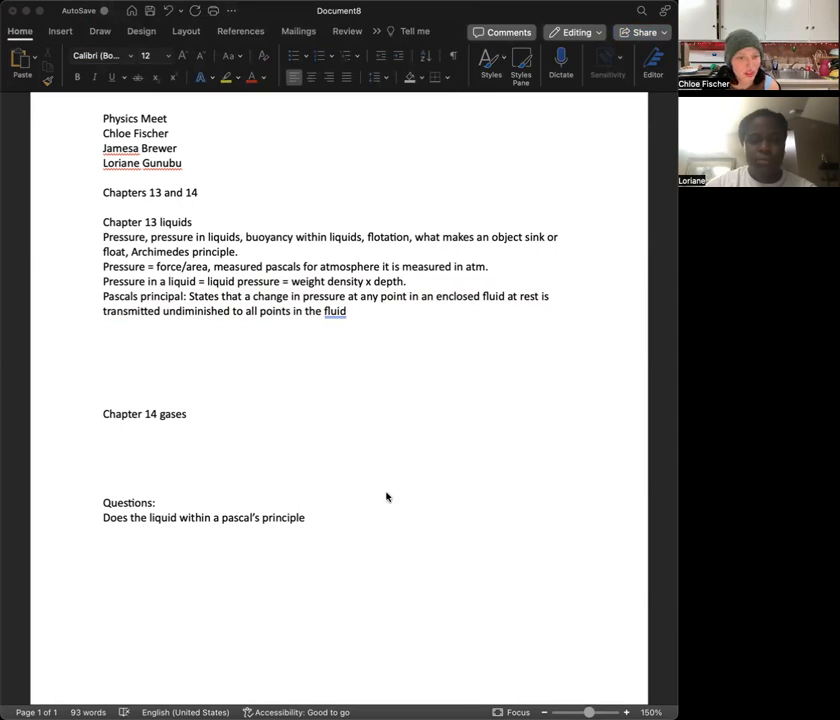
type("g")
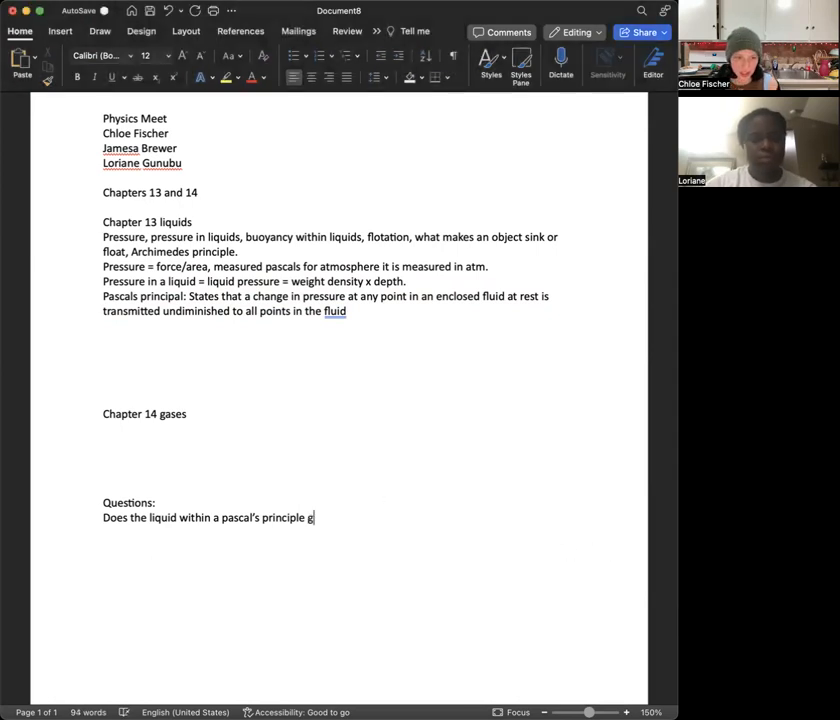
type("et all of the p")
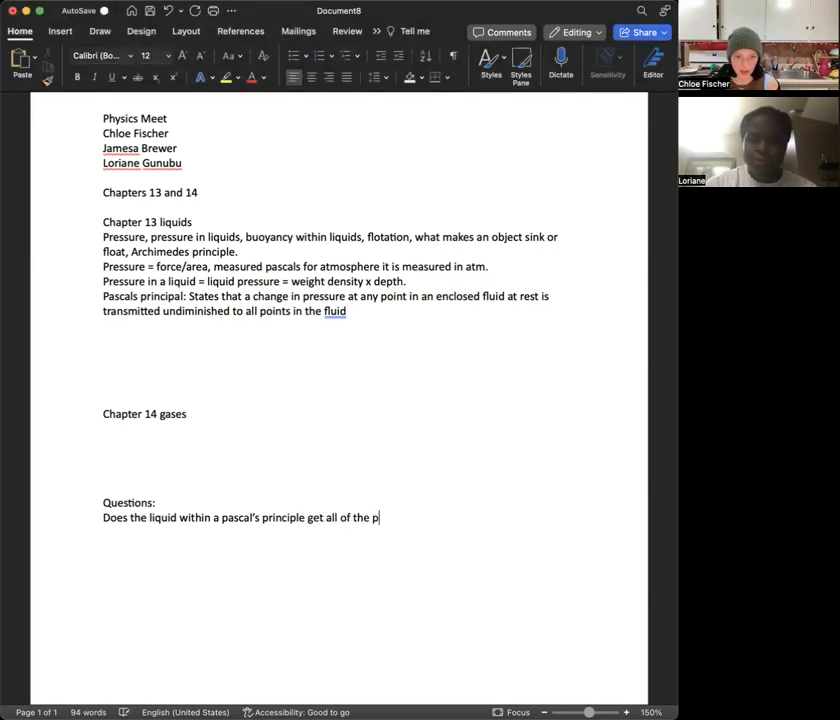
type("ressure?")
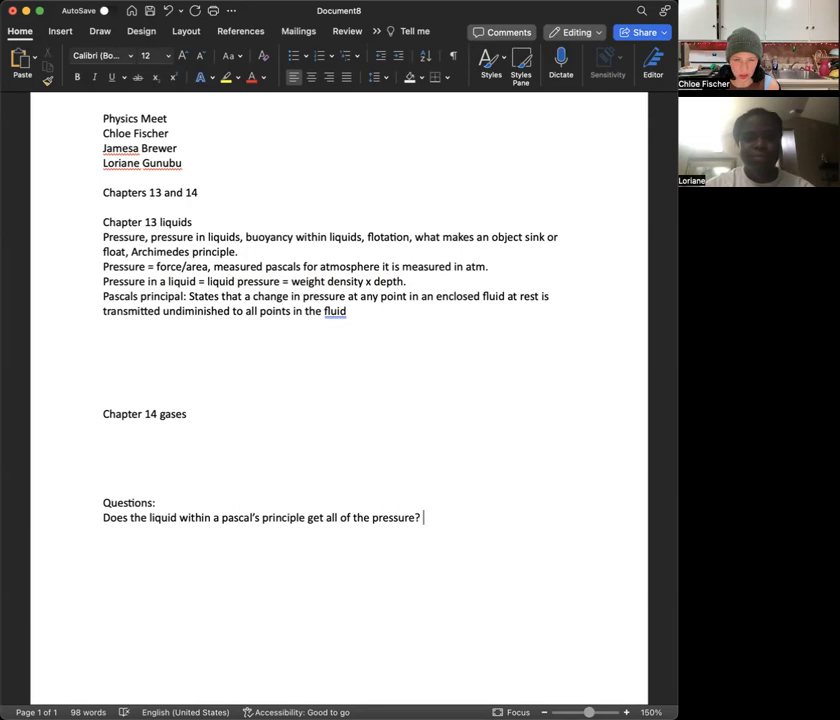
- Add 'Or liquid within pascal's principle all of the pressure is evenly distributed?'
type("Or")
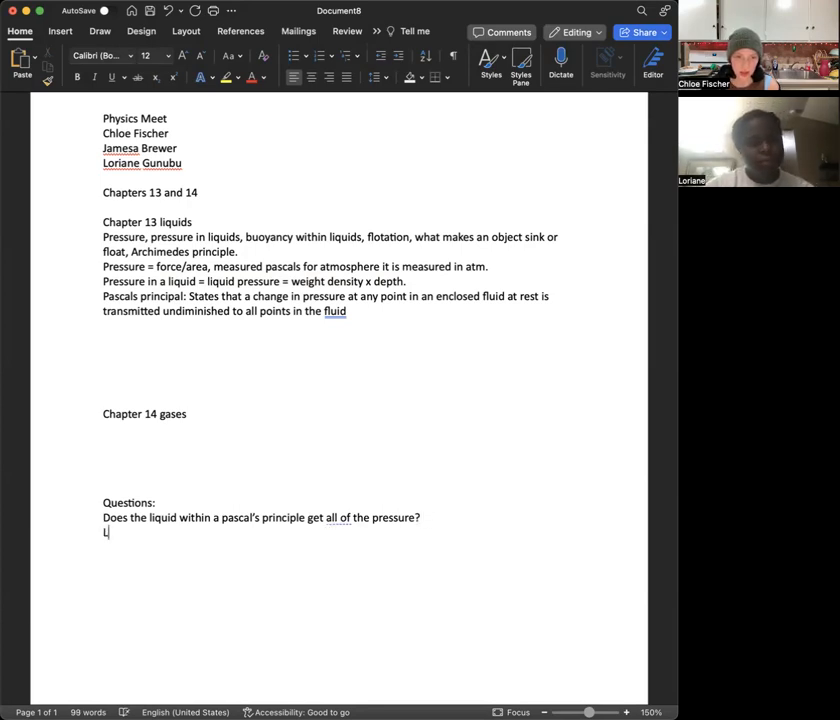
type("iquid")
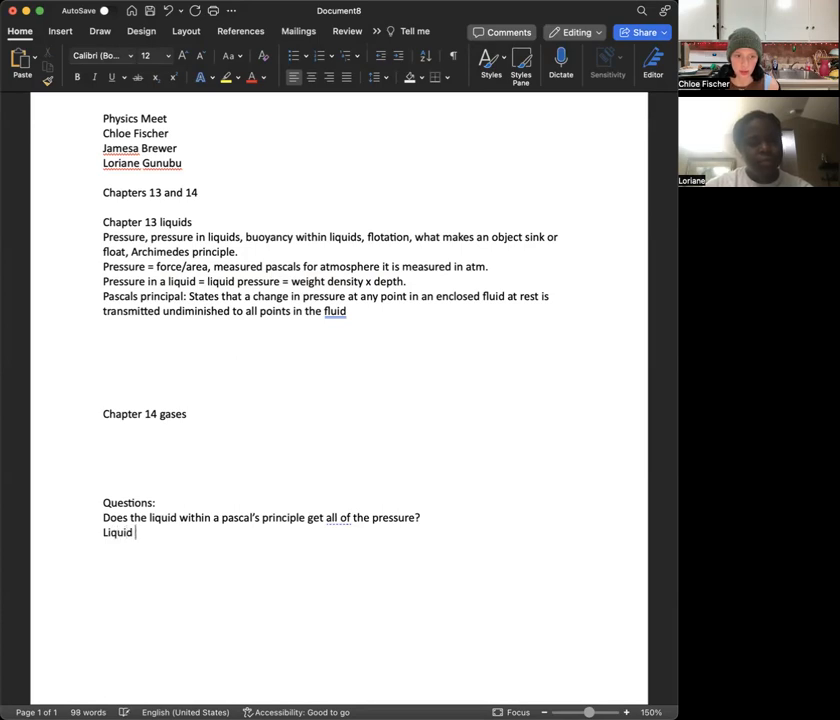
type("within pascal")
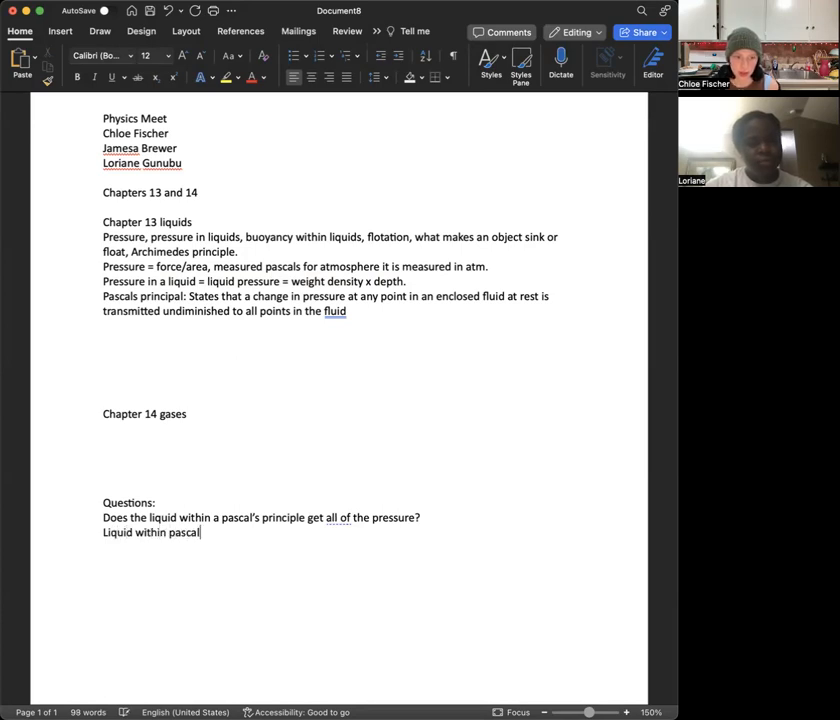
type("'s principle")
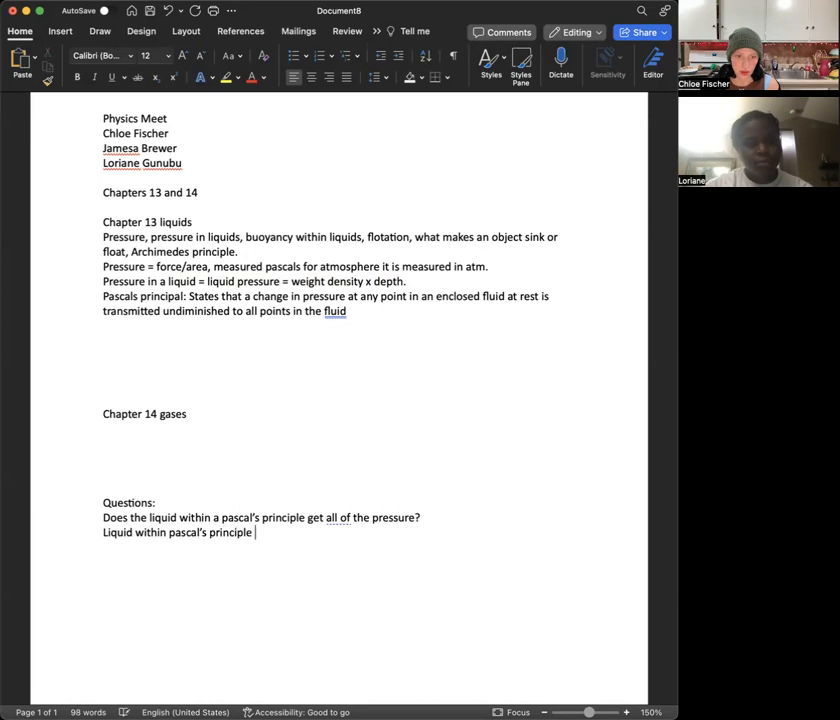
type("all of the pr")
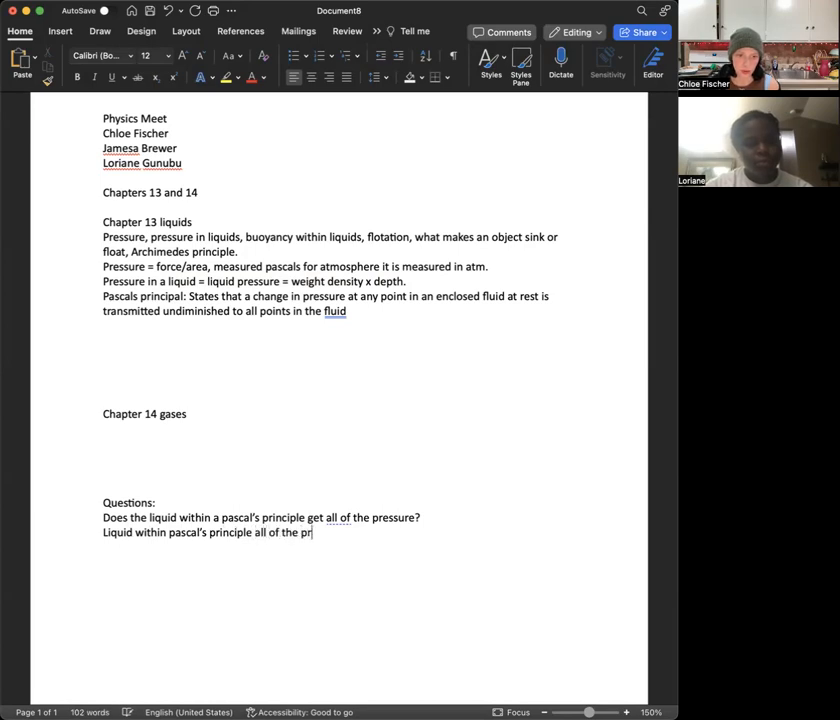
type("essure is evenly")
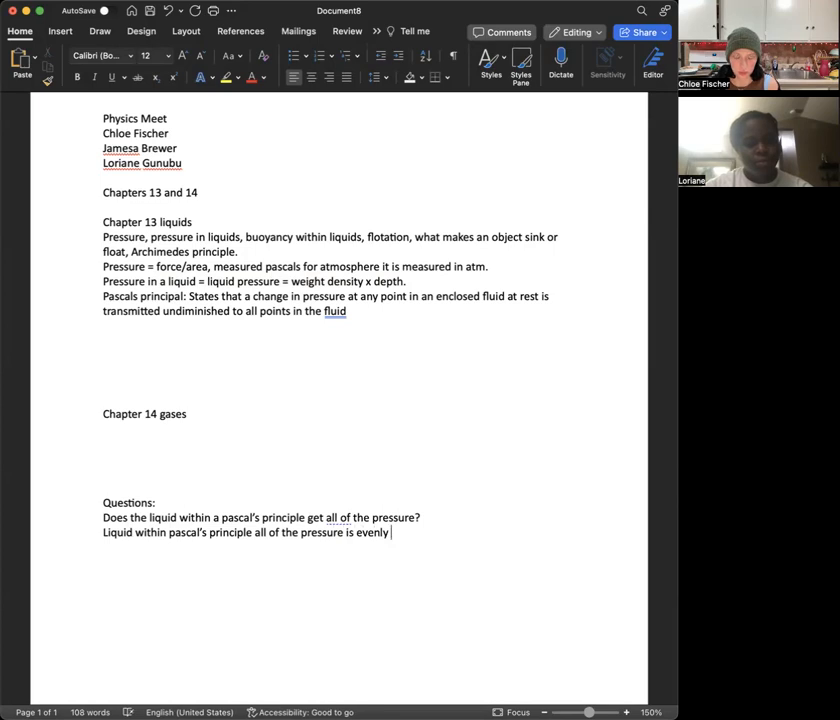
type("distr")
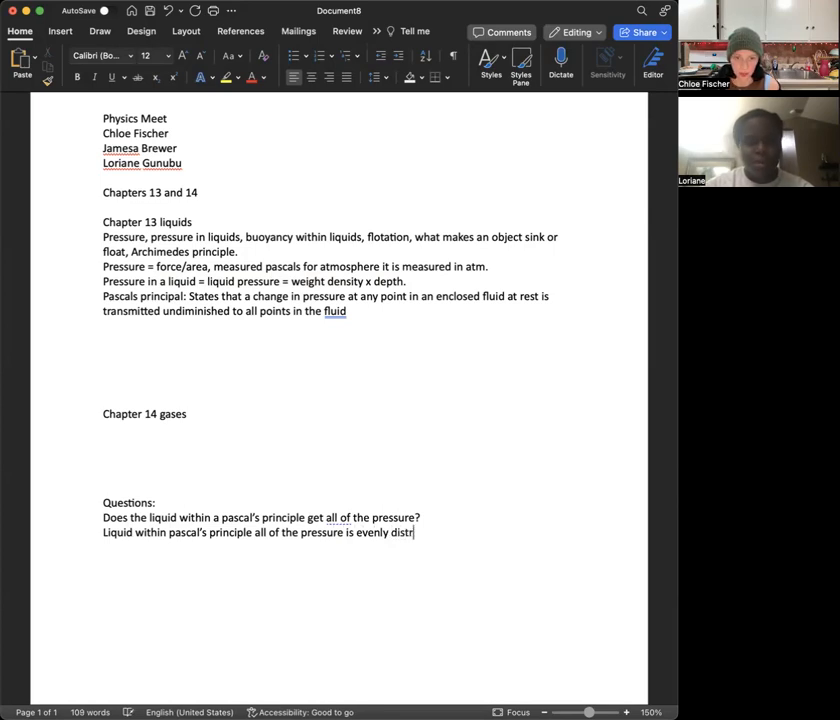
type("buted?")
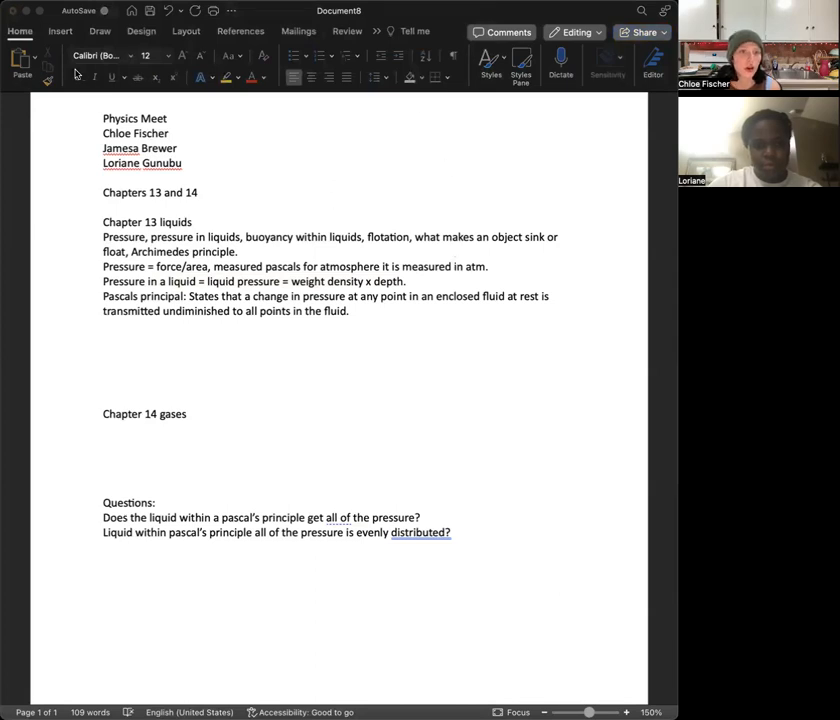
mouse_move(80, 72)
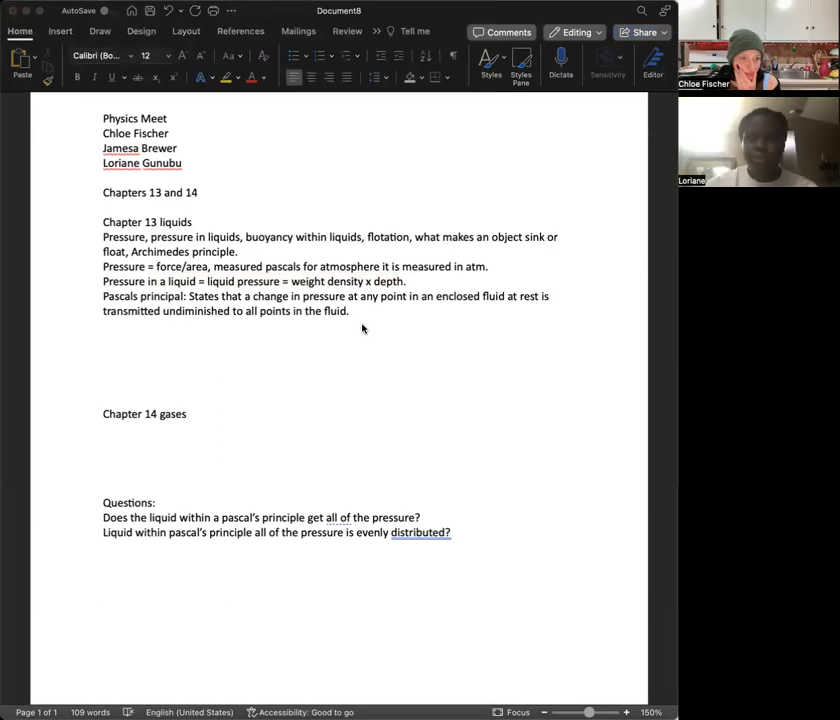
mouse_move(77, 473)
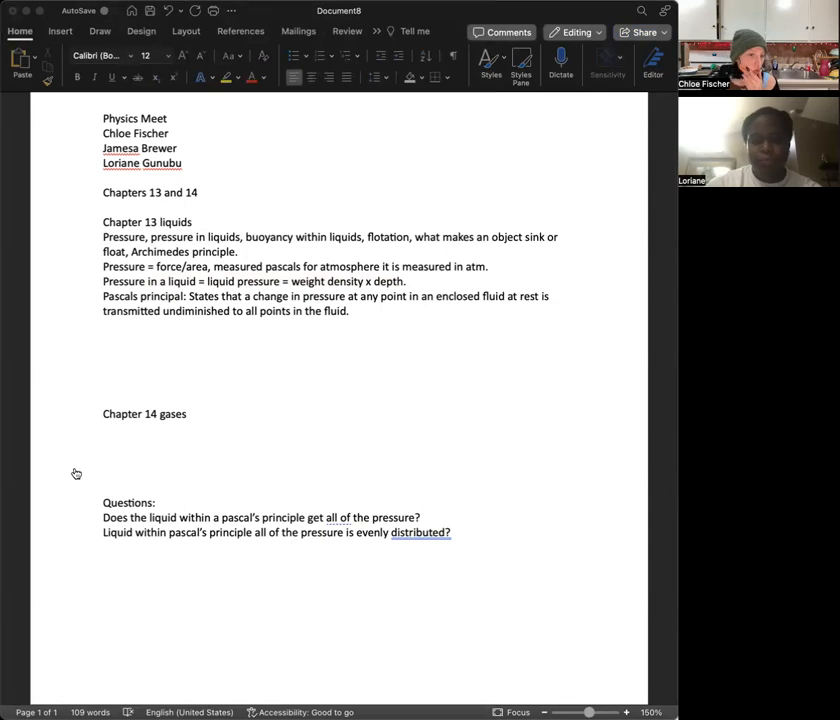
mouse_move(75, 472)
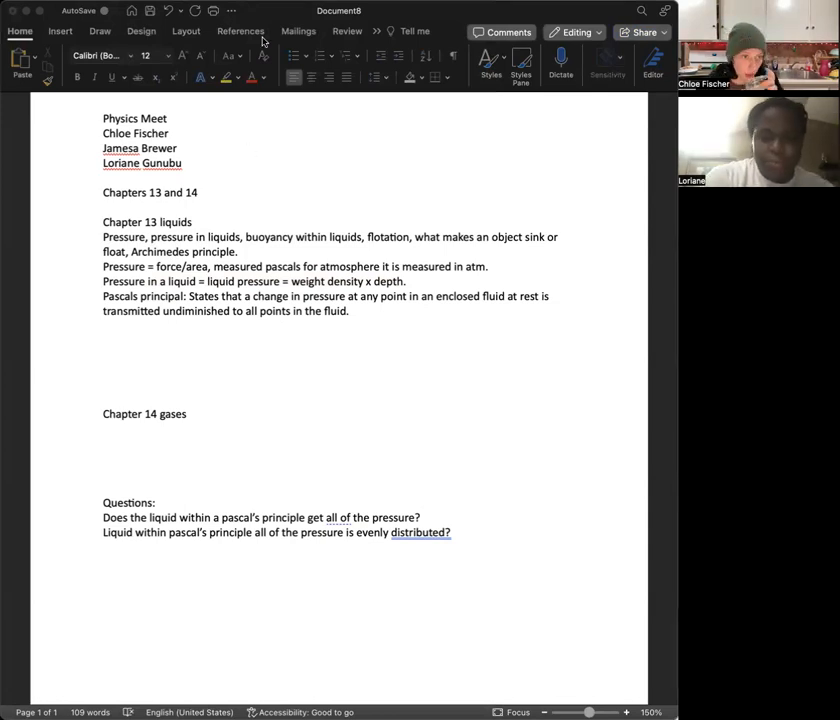
mouse_move(237, 249)
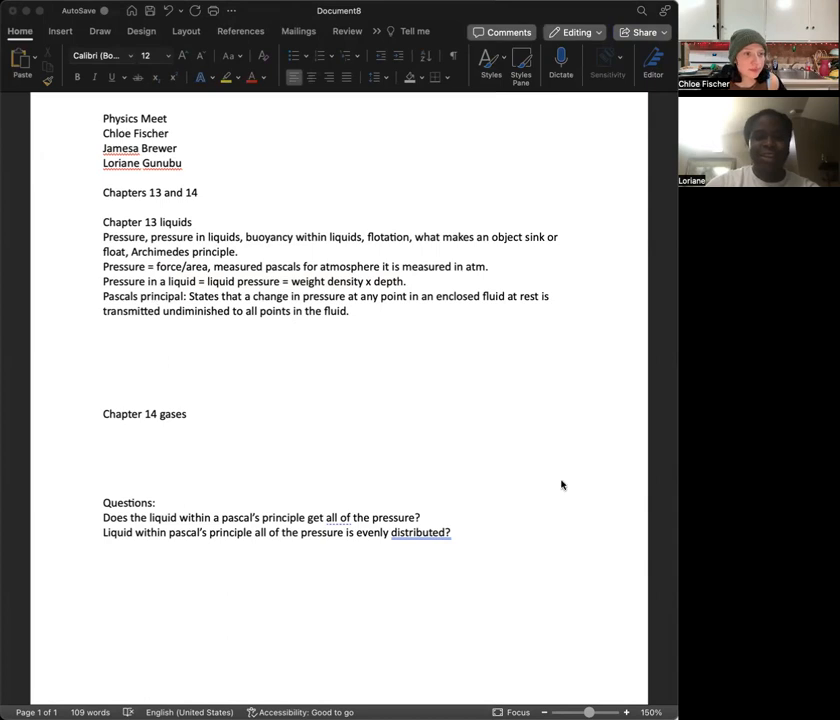
mouse_move(487, 143)
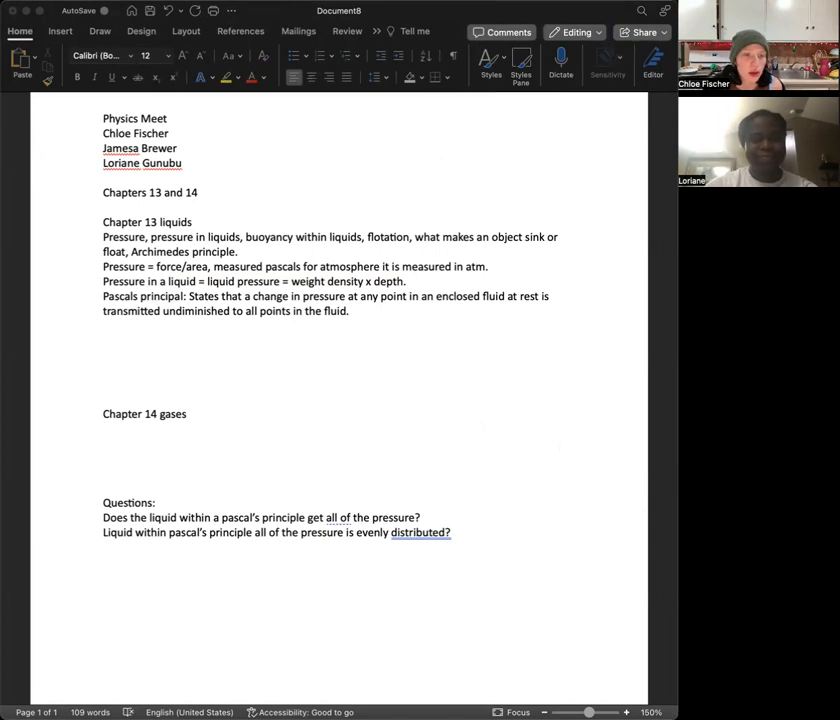
- Type 'Atmospheric pressure belongs here oops.' below the Chapter 14 gases heading
type("atmospjer")
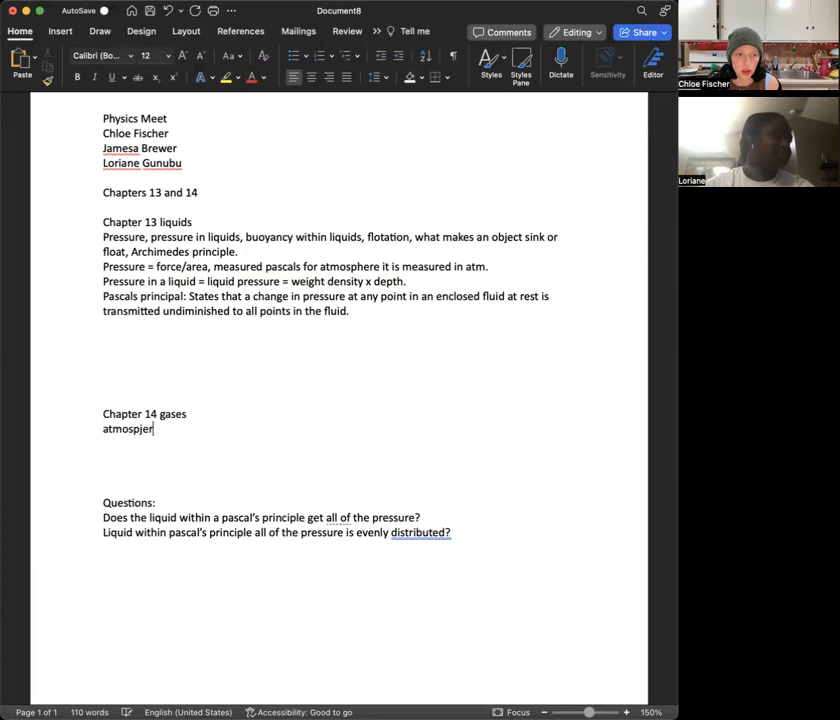
type("Atmospheric")
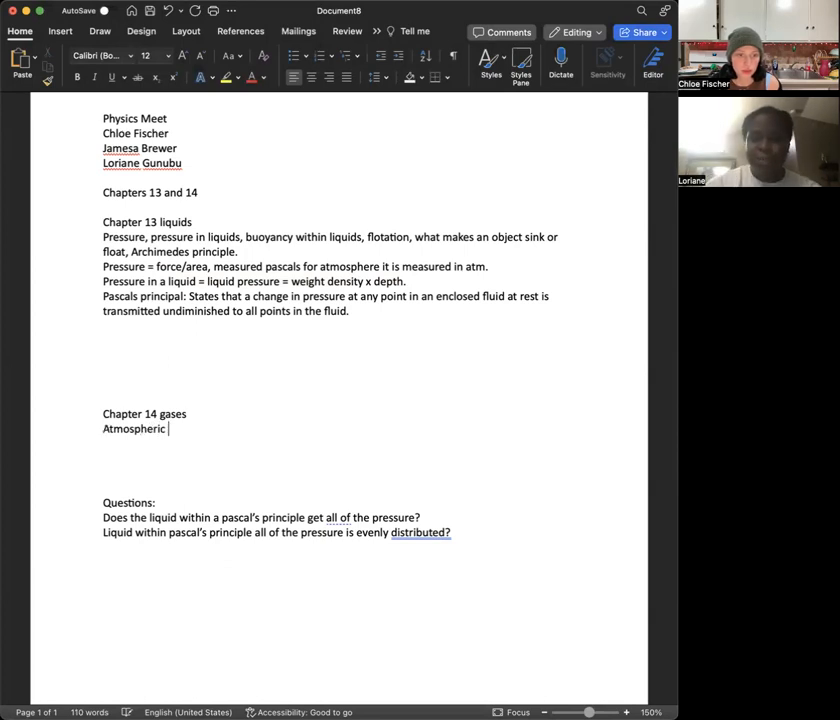
type("pressure belong")
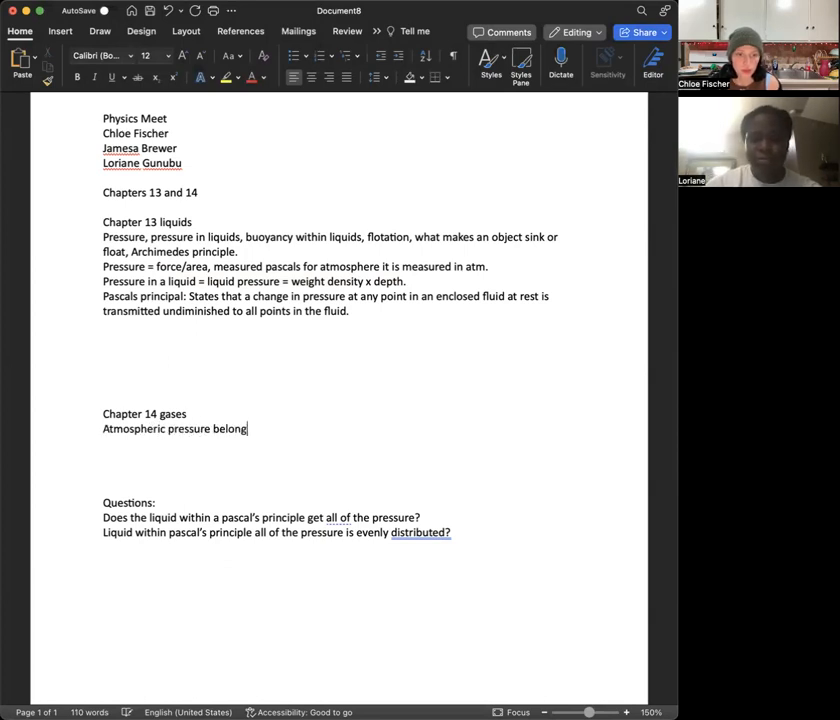
type("s here oops.")
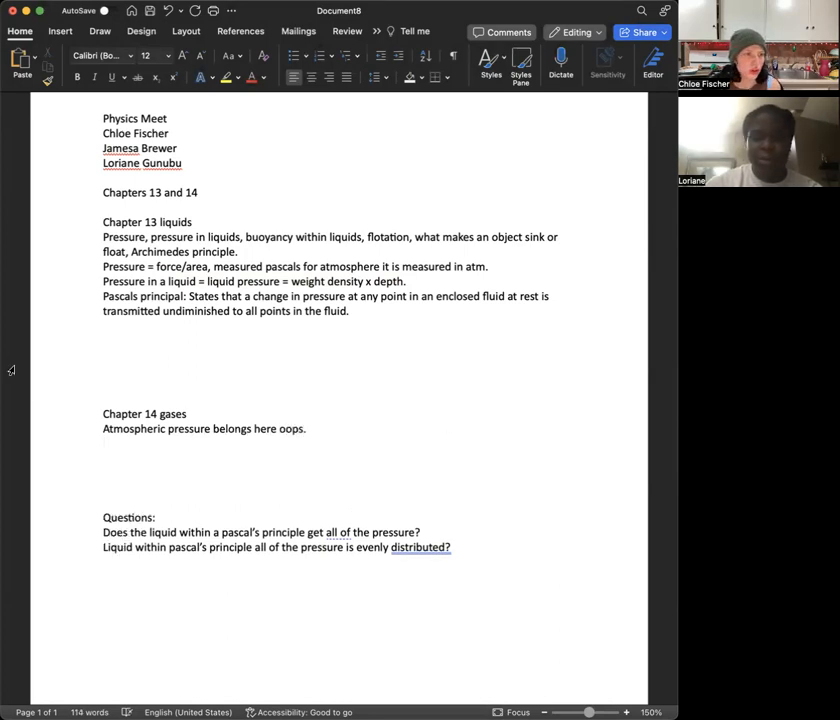
- Type the topic line 'Boyles law, the barometer, Bernoulli's principle, plasma.'
type("b")
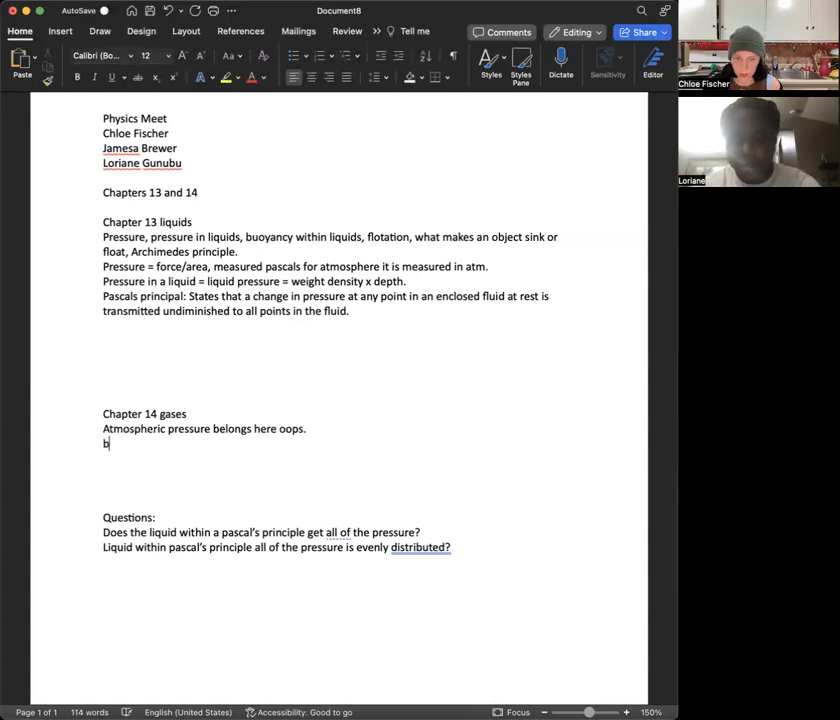
type("oyles law,")
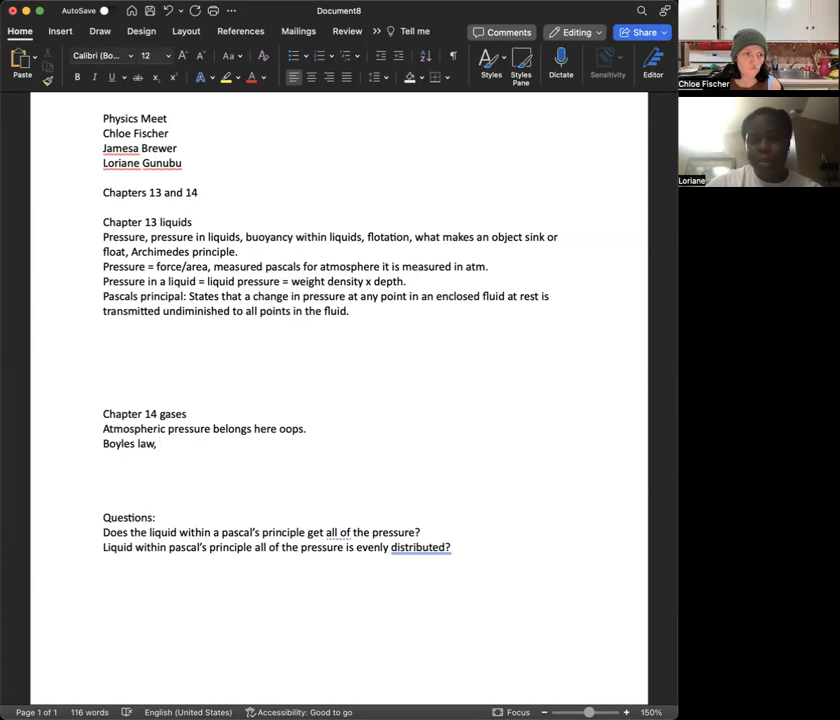
type("the barometer,")
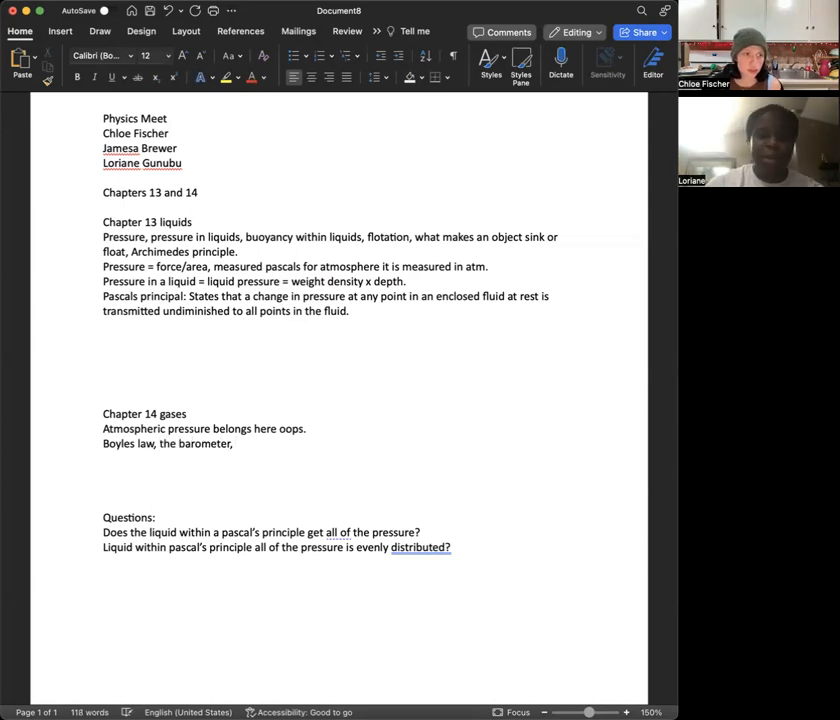
type("b")
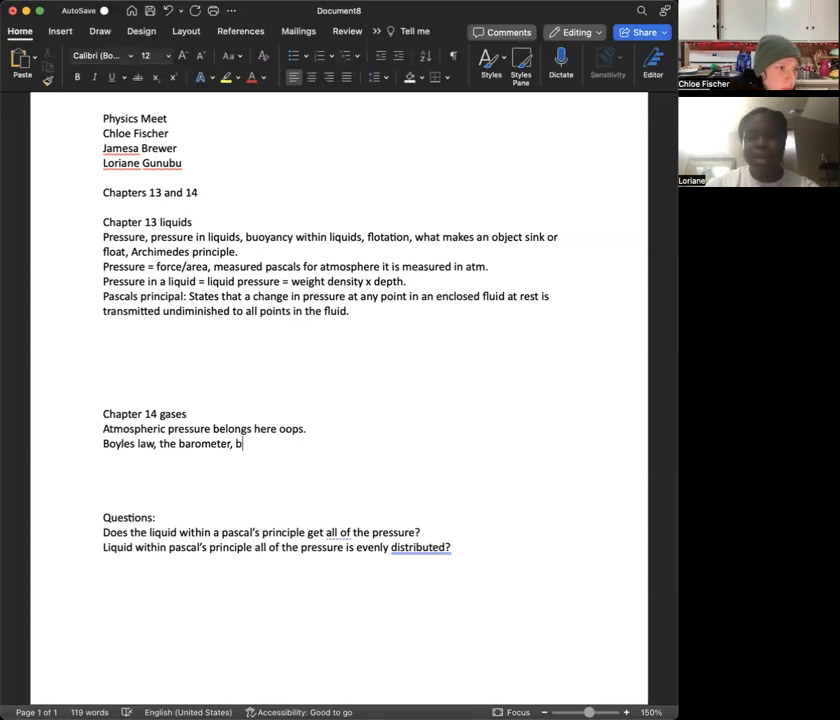
type("ernoulli's principle,")
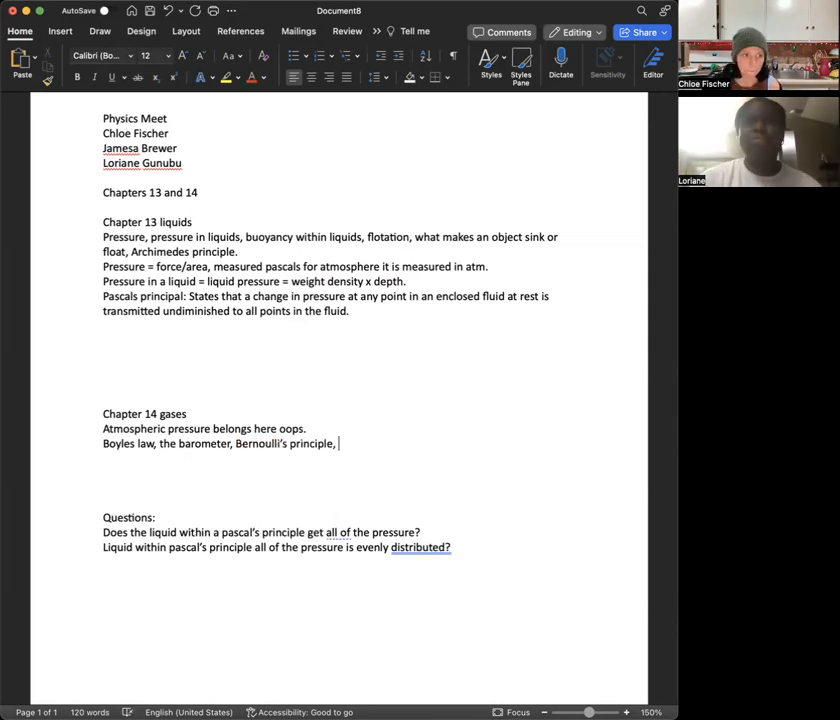
type("pa")
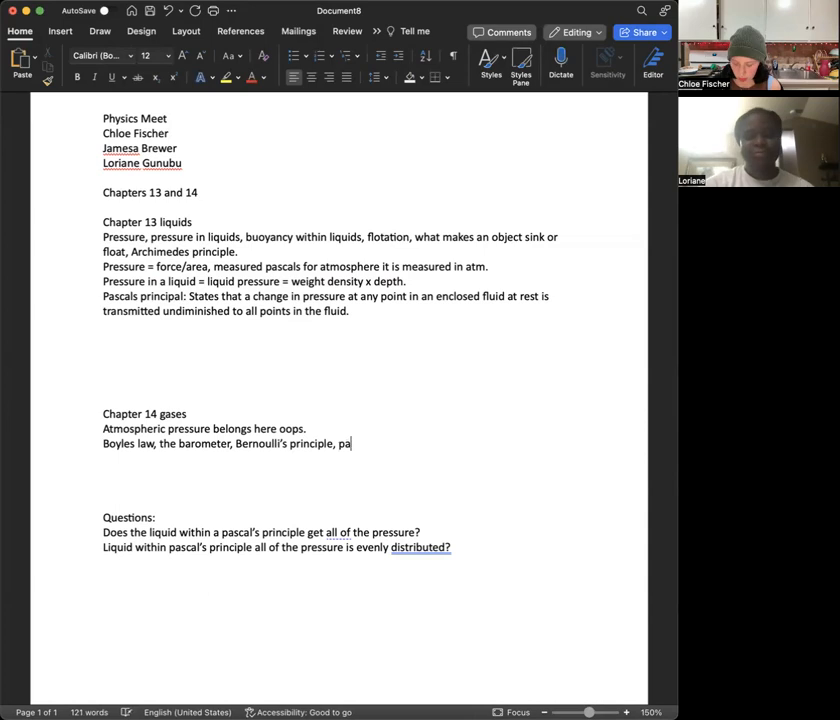
type("l")
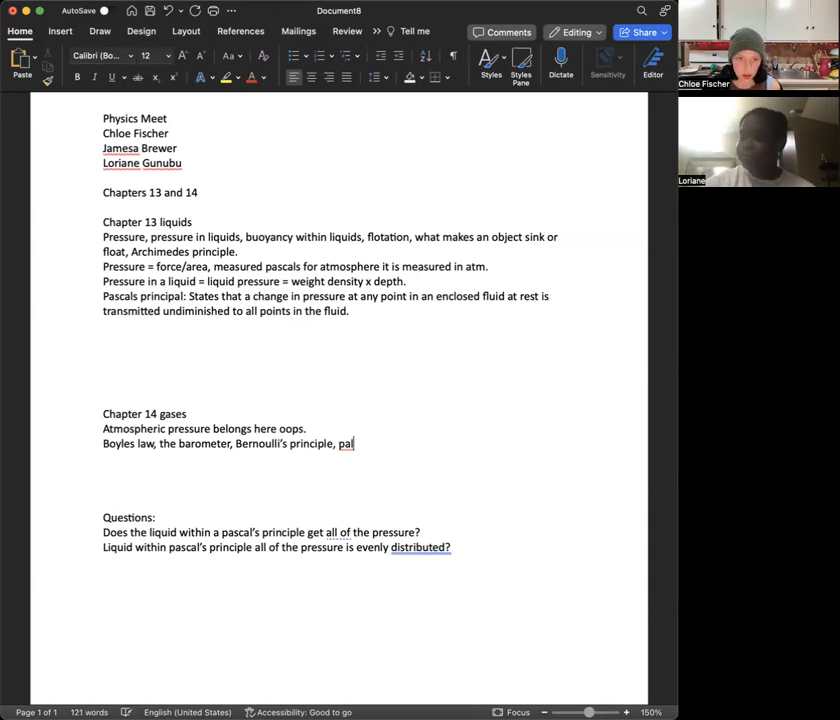
key("BackSpace")
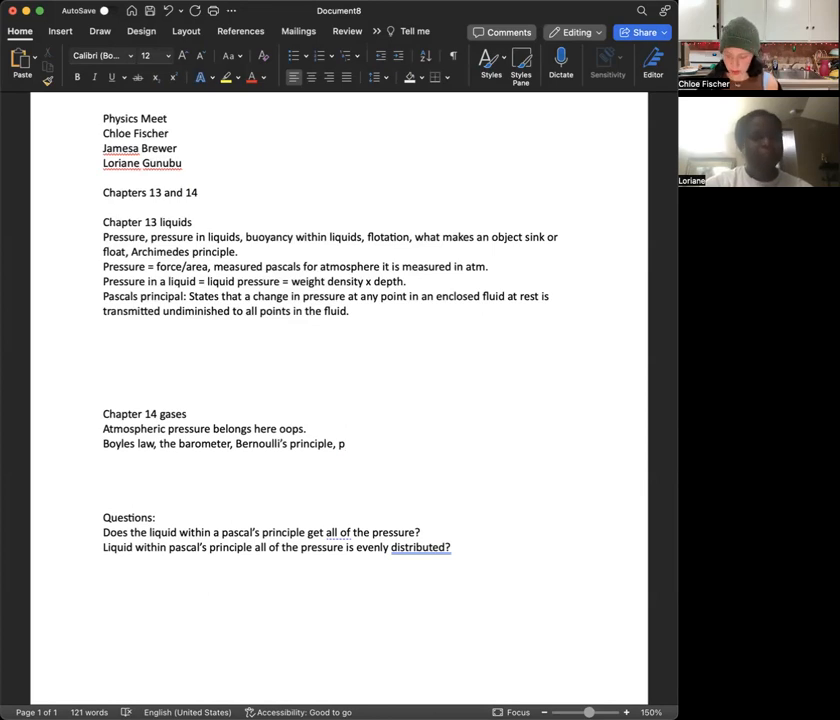
type("lasma")
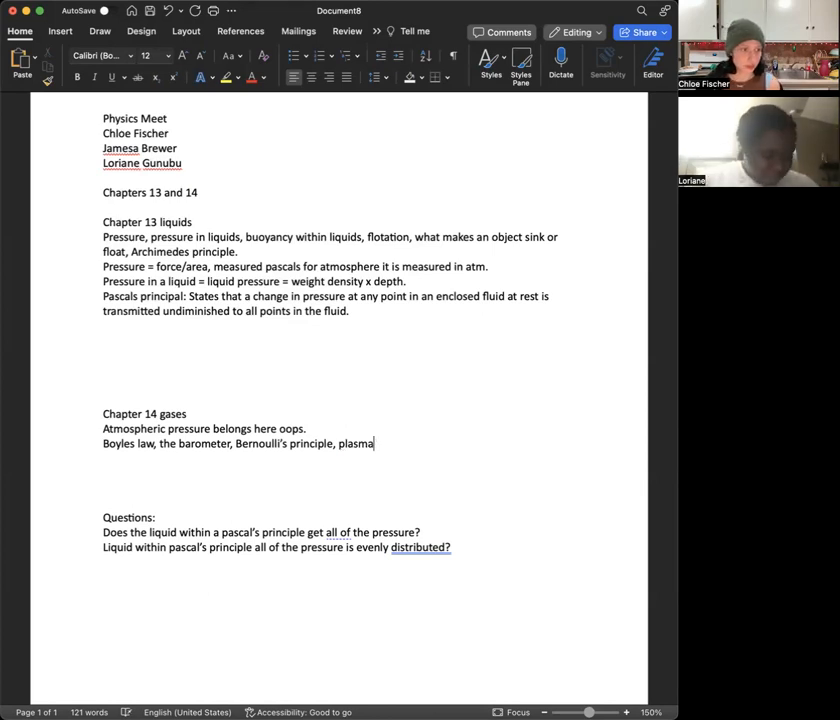
type(".")
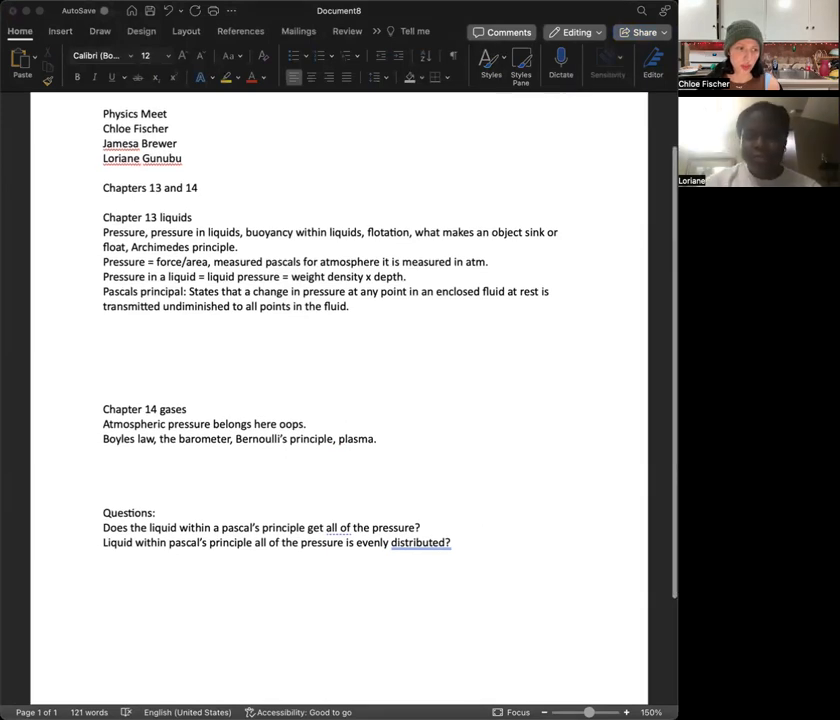
mouse_move(629, 433)
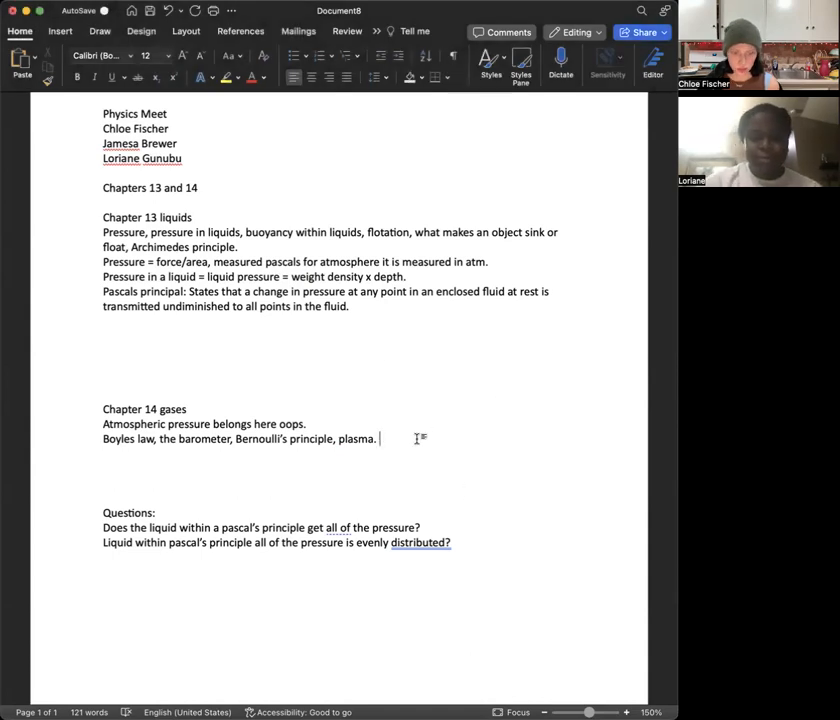
- State that Boyle's law makes pressure and volume in an enclosed space inversely proportional
type("boyles law")
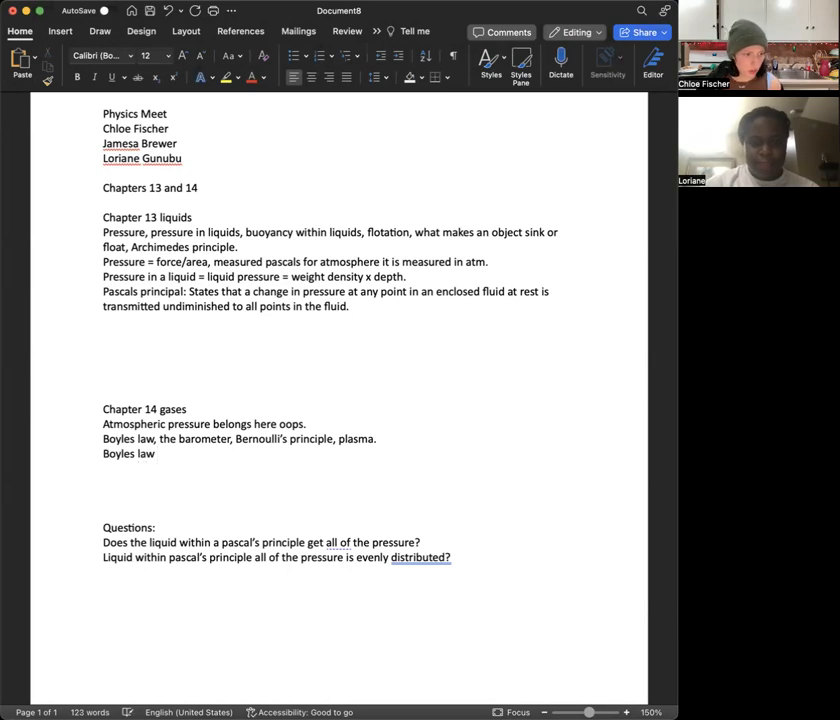
type("is pressure")
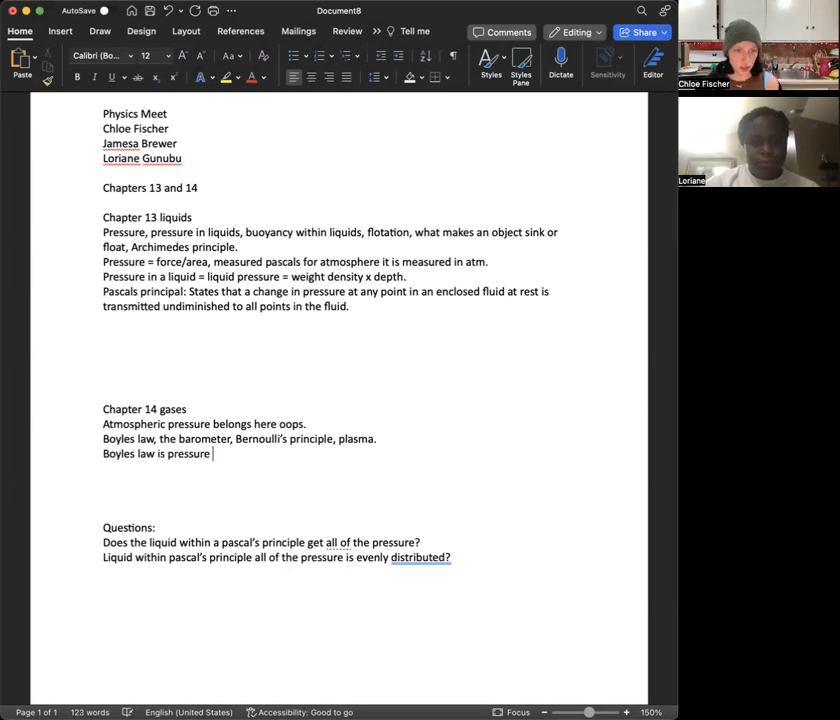
type("and volume w")
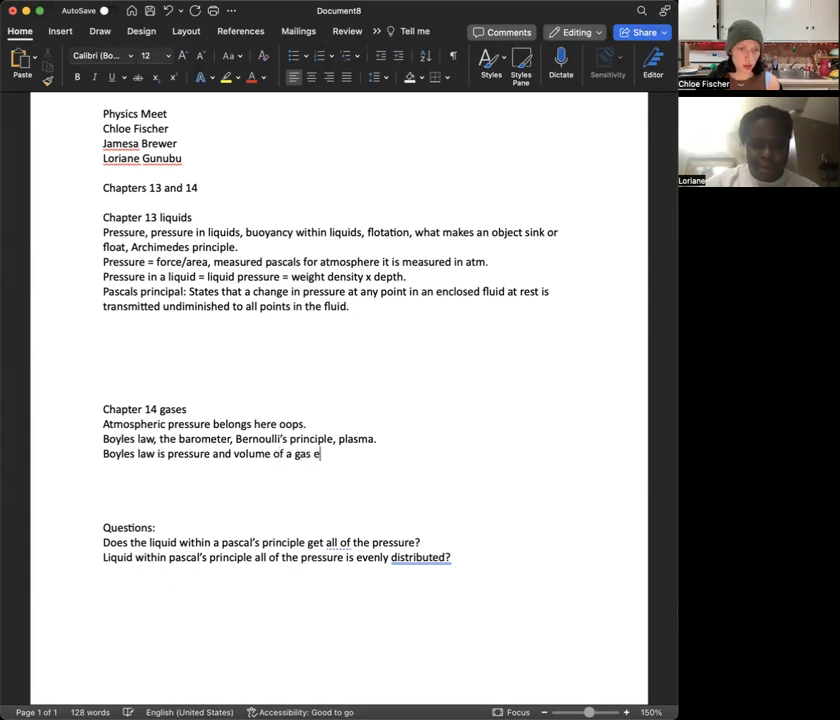
type("enclosed")
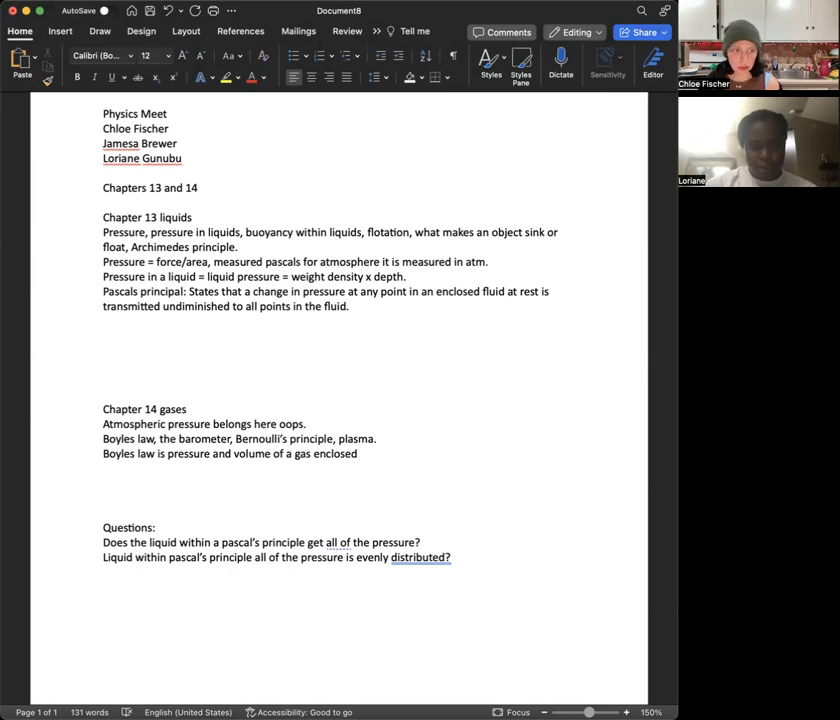
type("in")
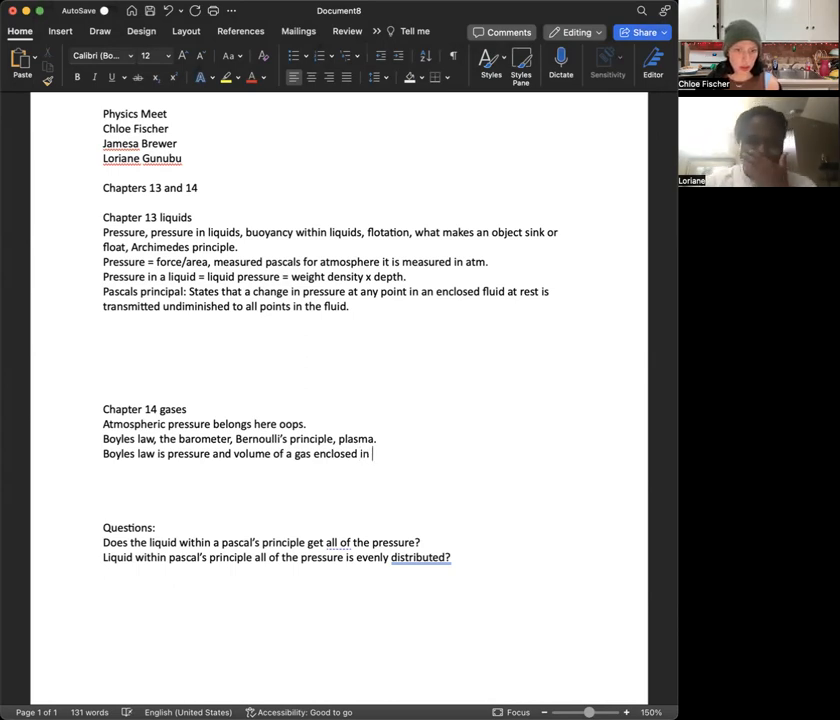
type("a space are in")
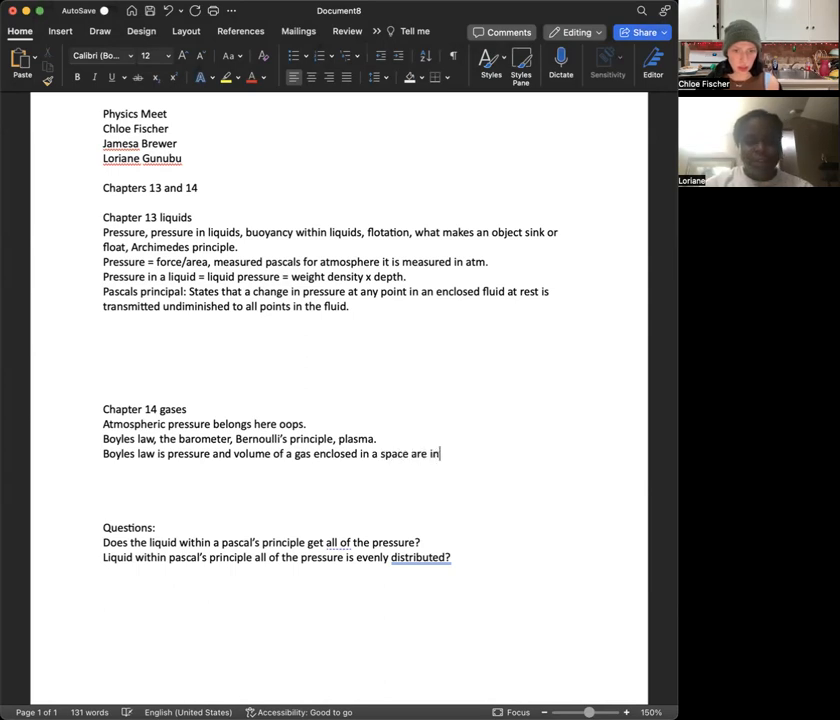
type("inversely proportional.")
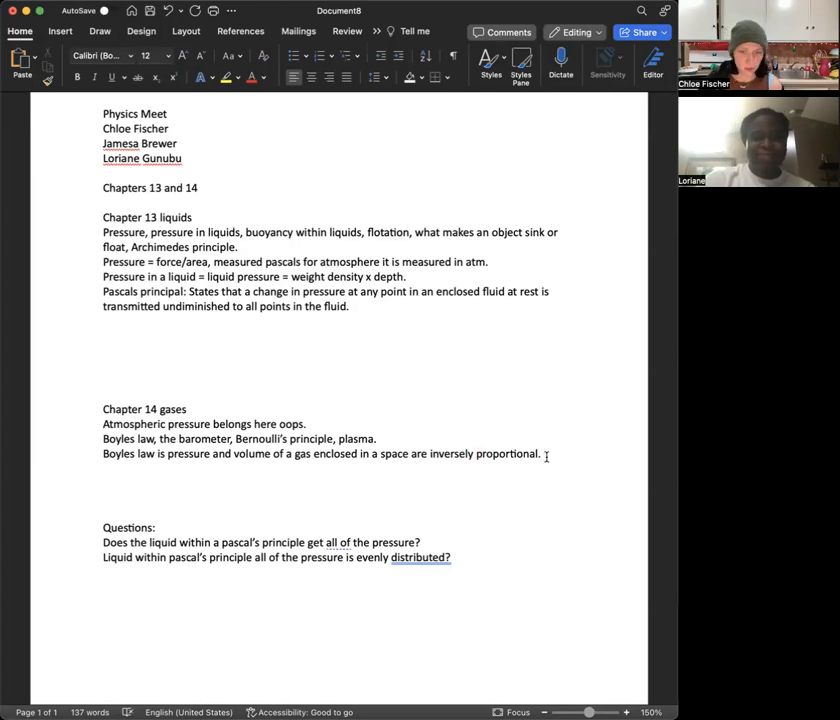
- Add the line explaining increased pressure decreases volume, and doubled pressure halves it
type("Increase pressure, then")
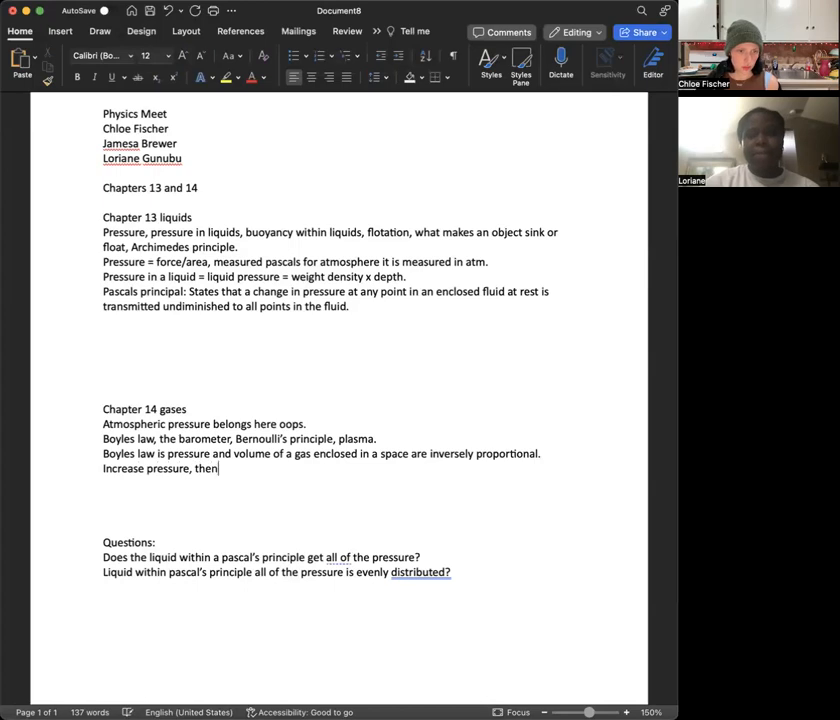
type("volume will descrease. Pressure doubled, then")
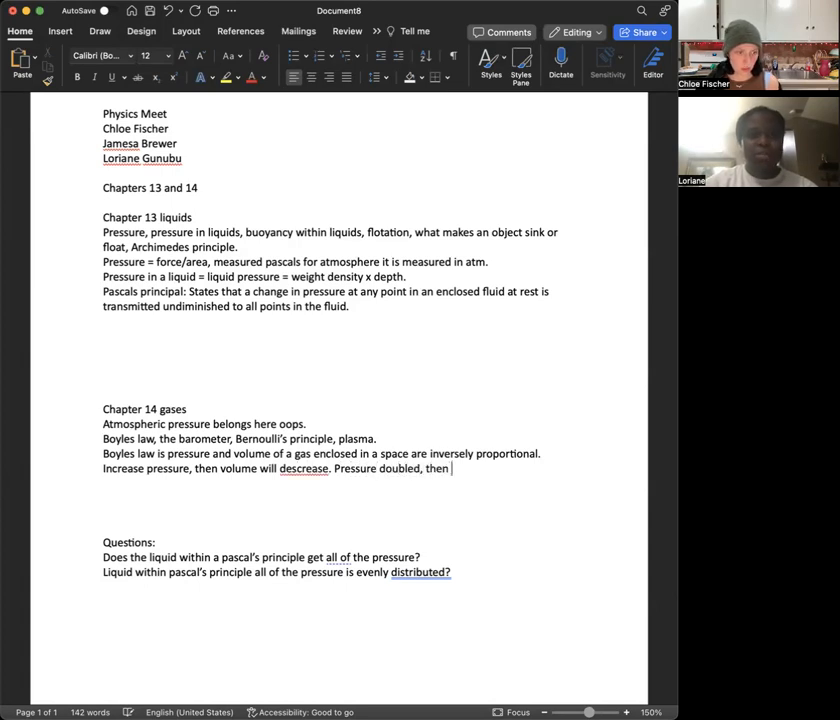
type("volume wi")
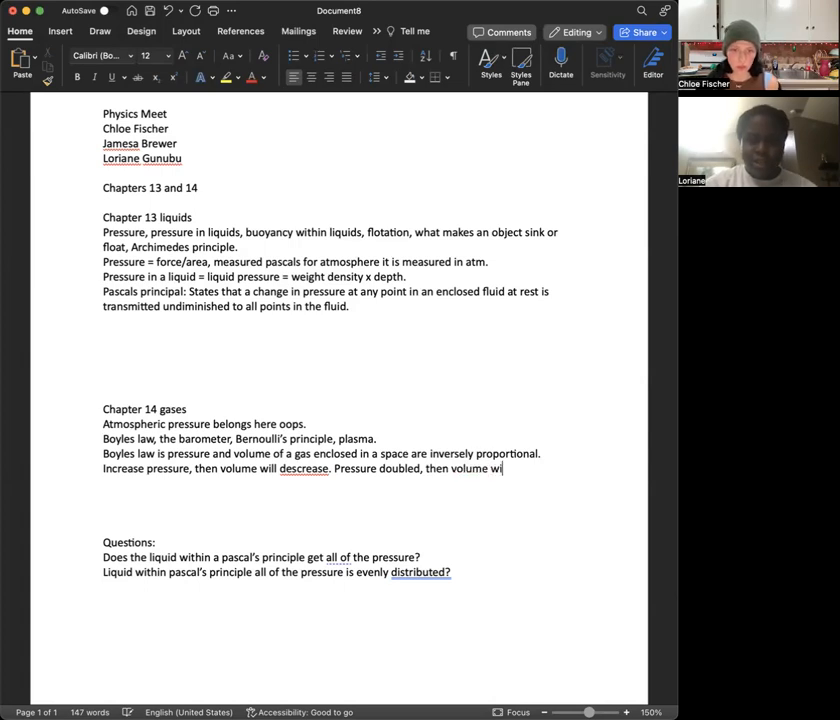
type("ll half.")
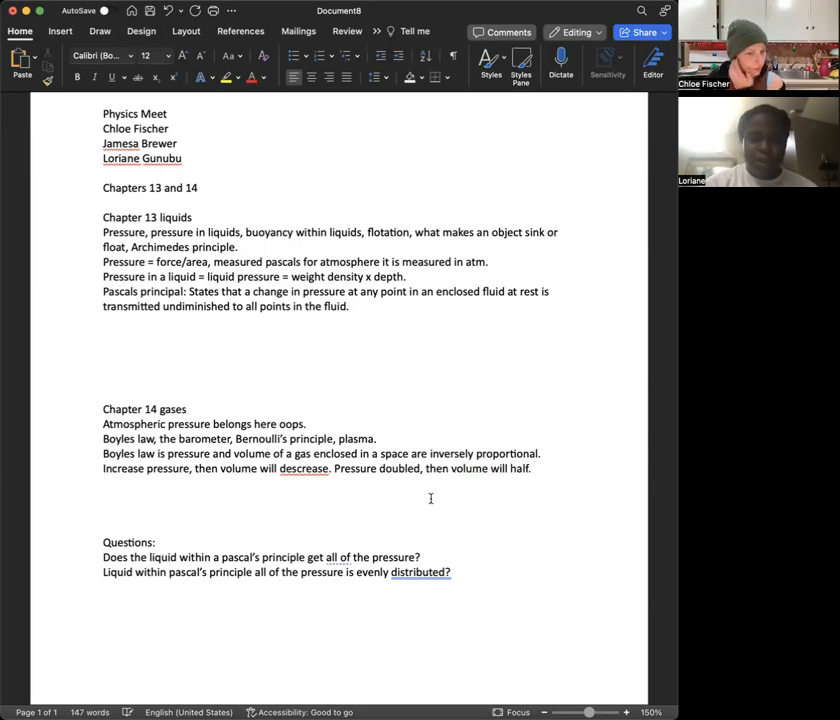
- Replace the misspelled 'descrease' with the spelling suggestion 'decrease'
right_click(303, 468)
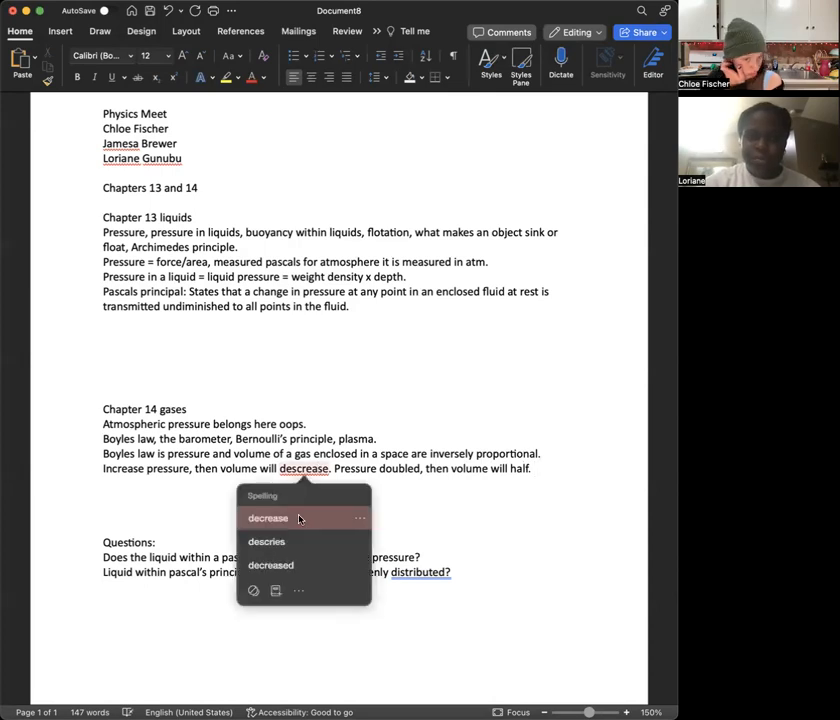
mouse_move(298, 519)
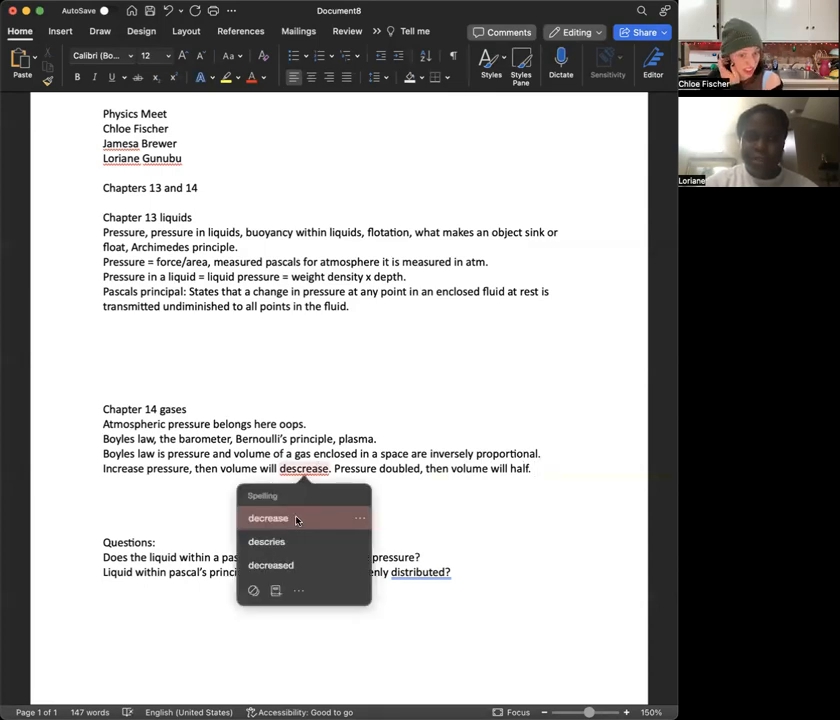
left_click(268, 518)
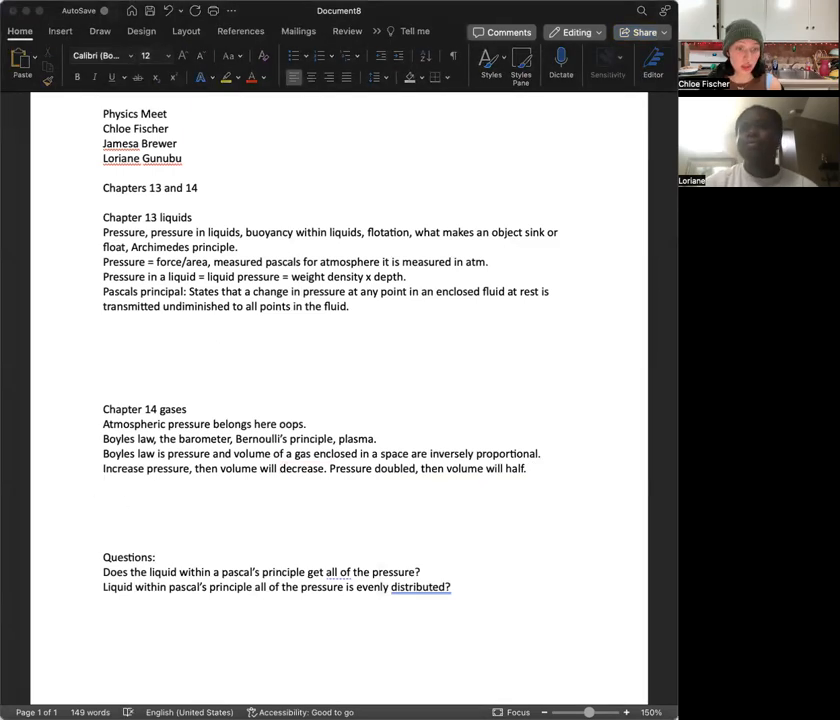
- Type 'Pv = pV' on the blank line, defining P, p, V and v
left_click(103, 485)
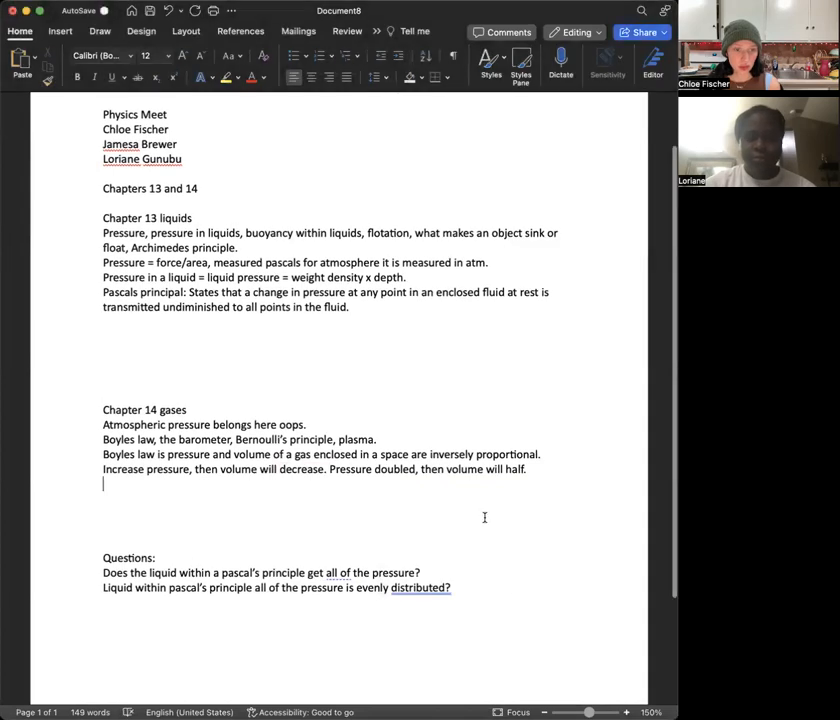
type("Pv =")
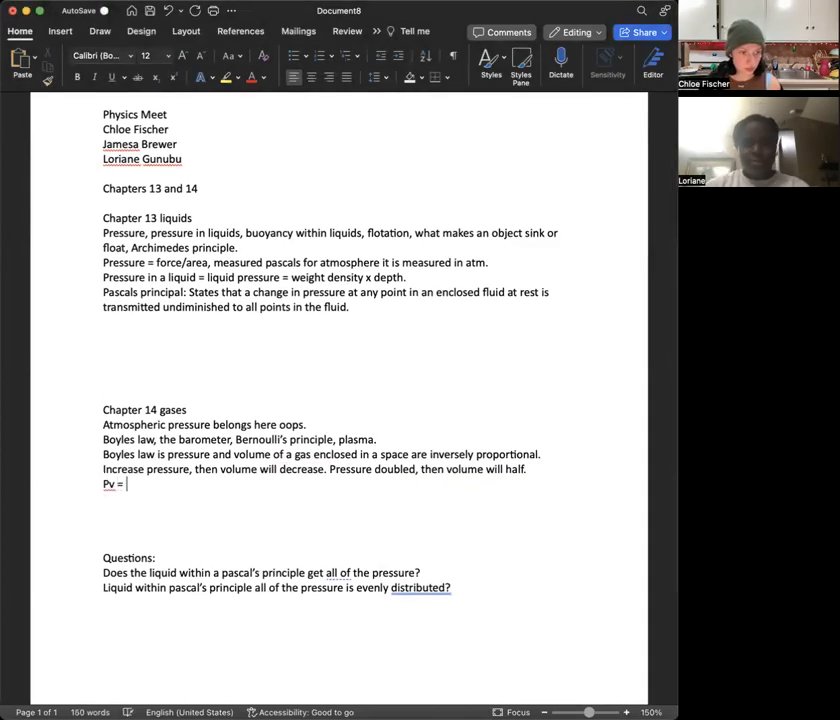
type("pV")
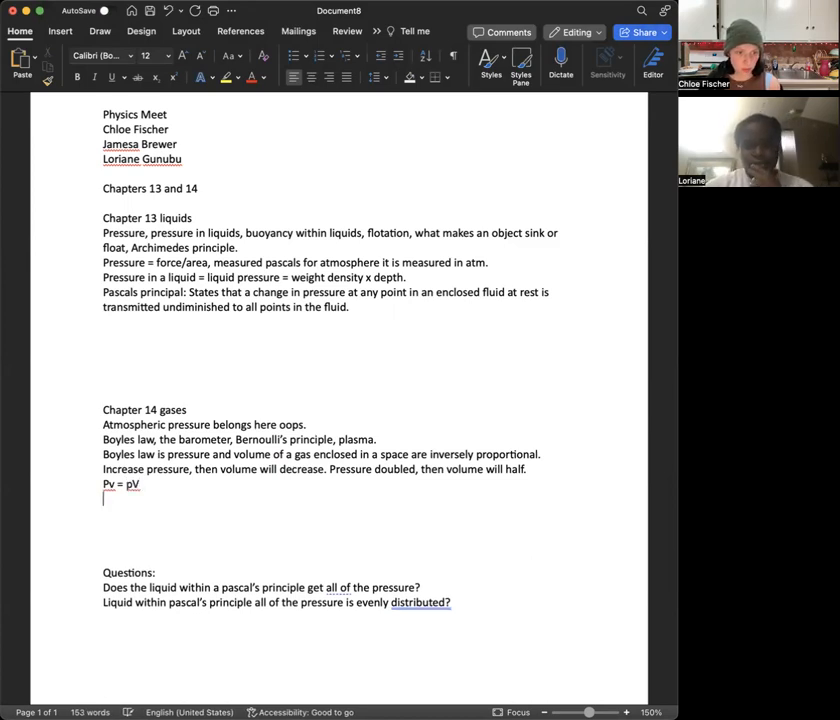
type("P=")
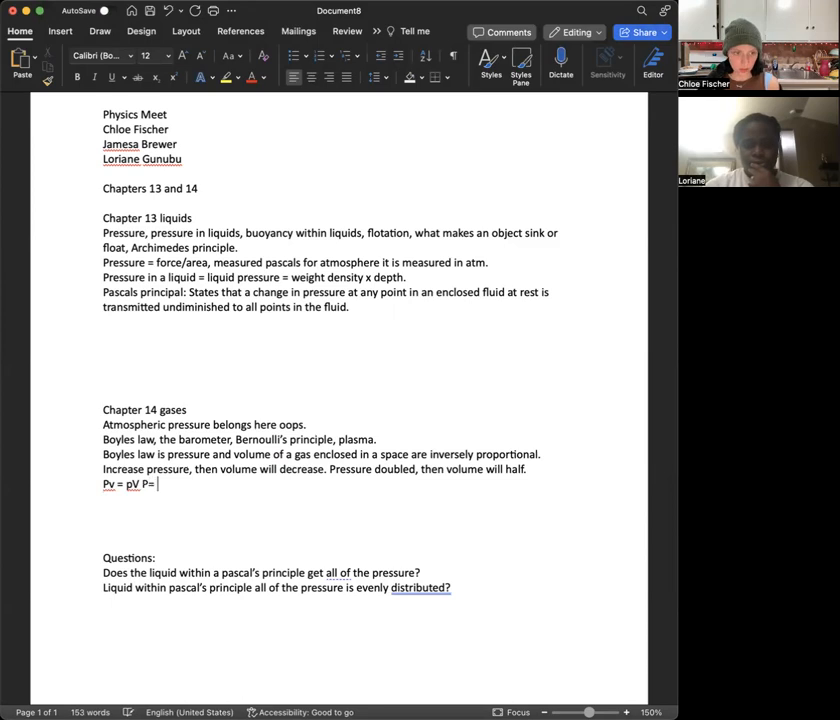
type("large pressure")
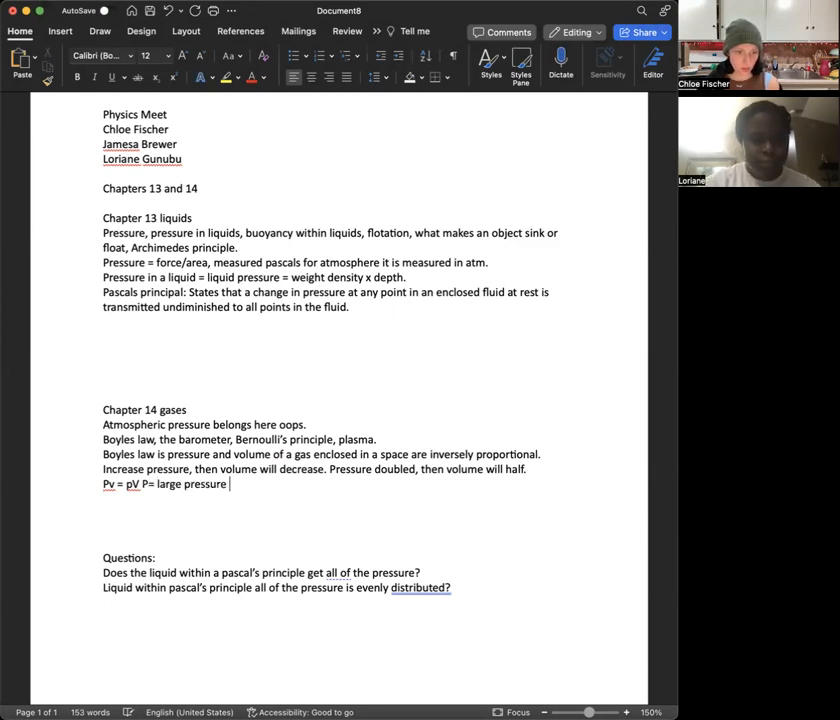
type("p -")
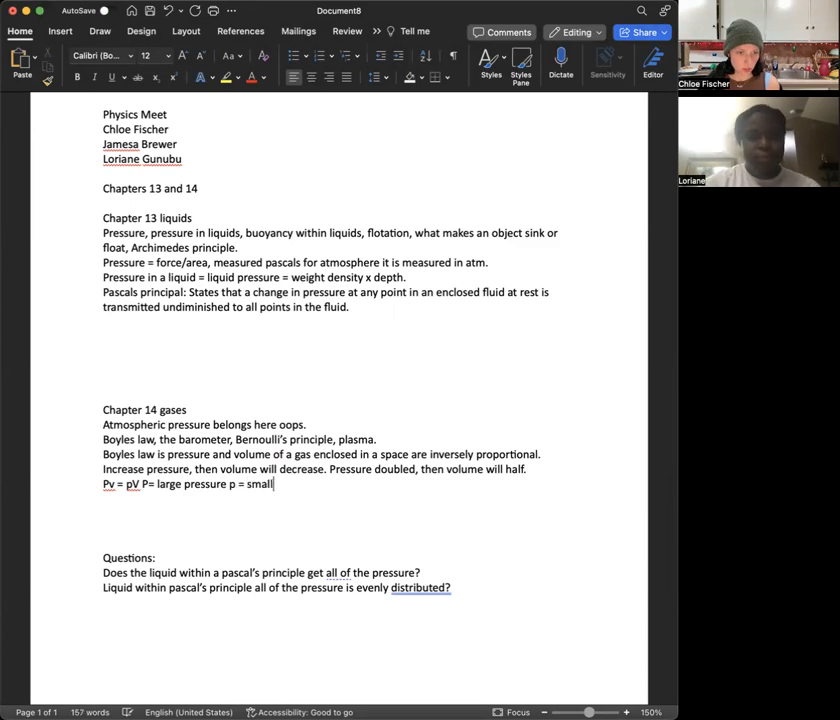
type("pressure V")
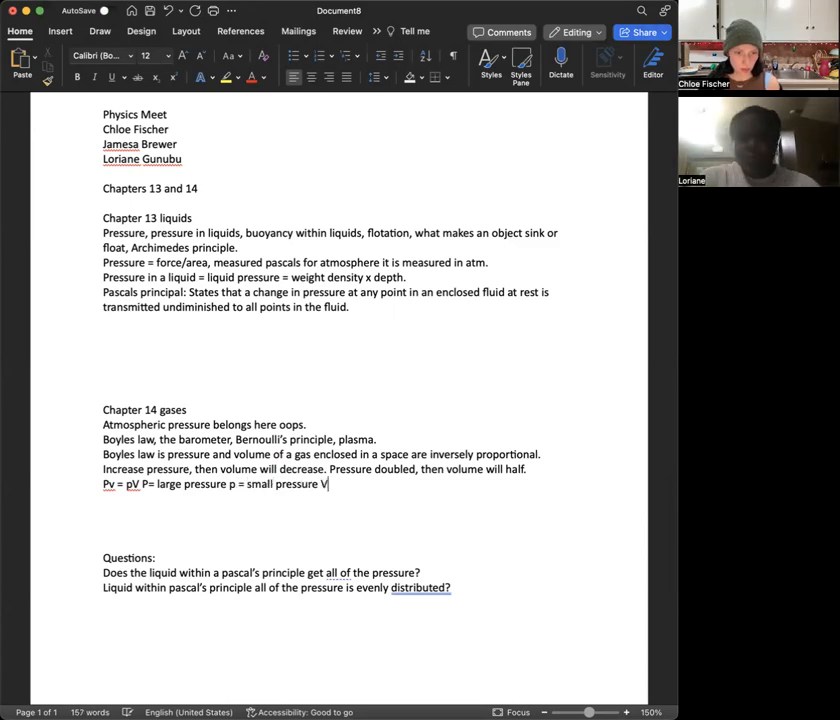
type("= large")
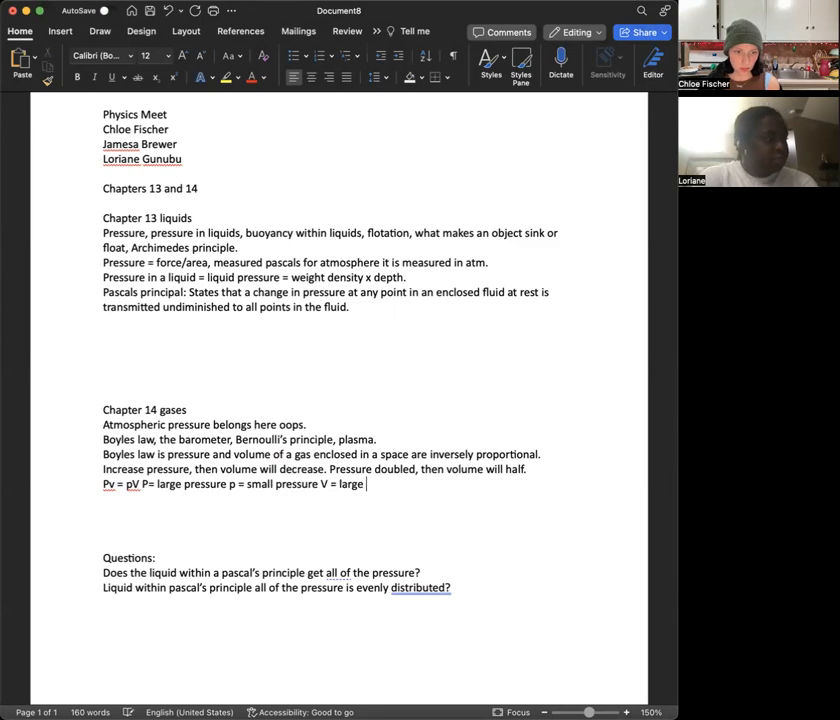
type("volume")
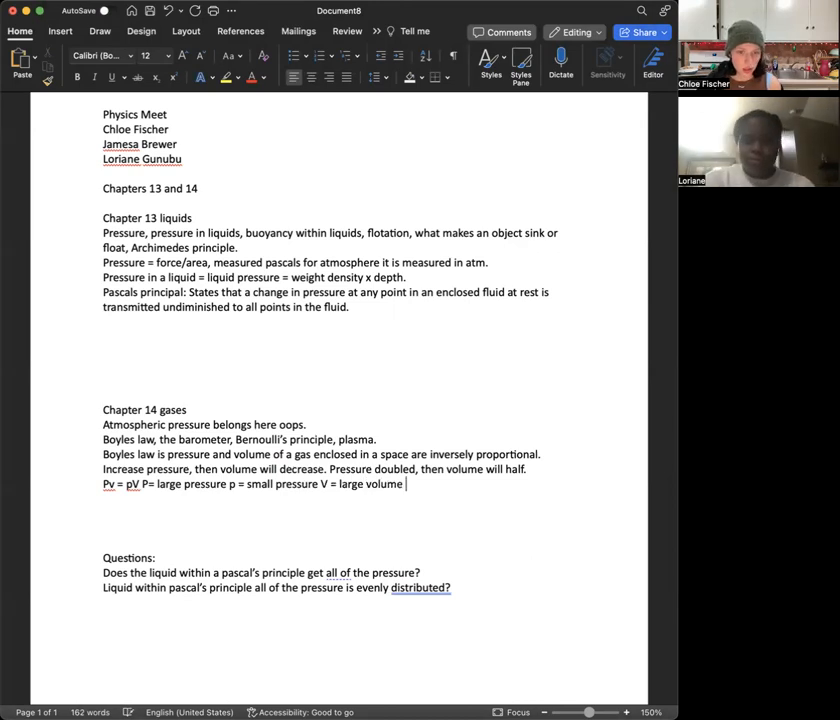
type("x")
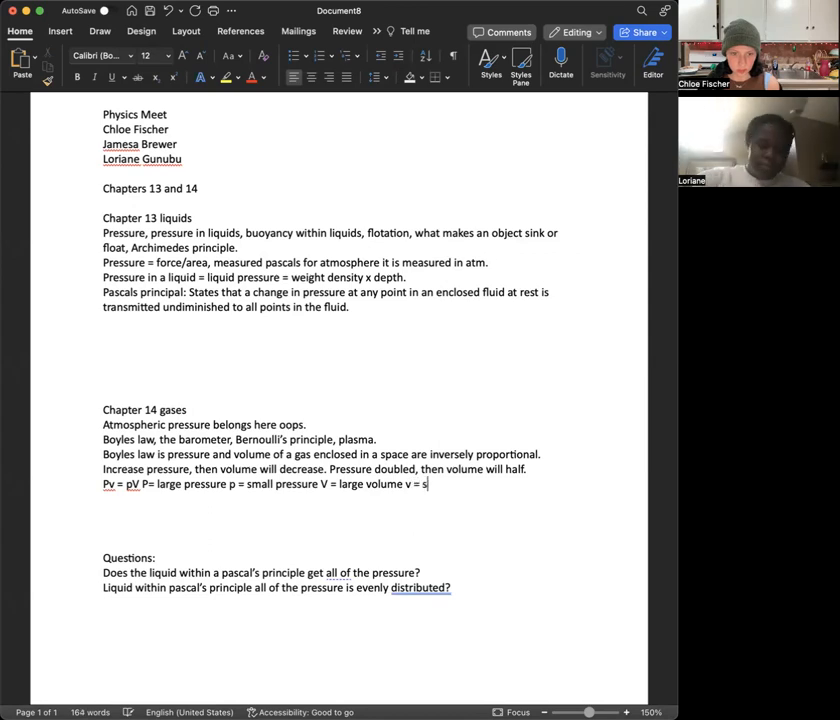
type("mall vol")
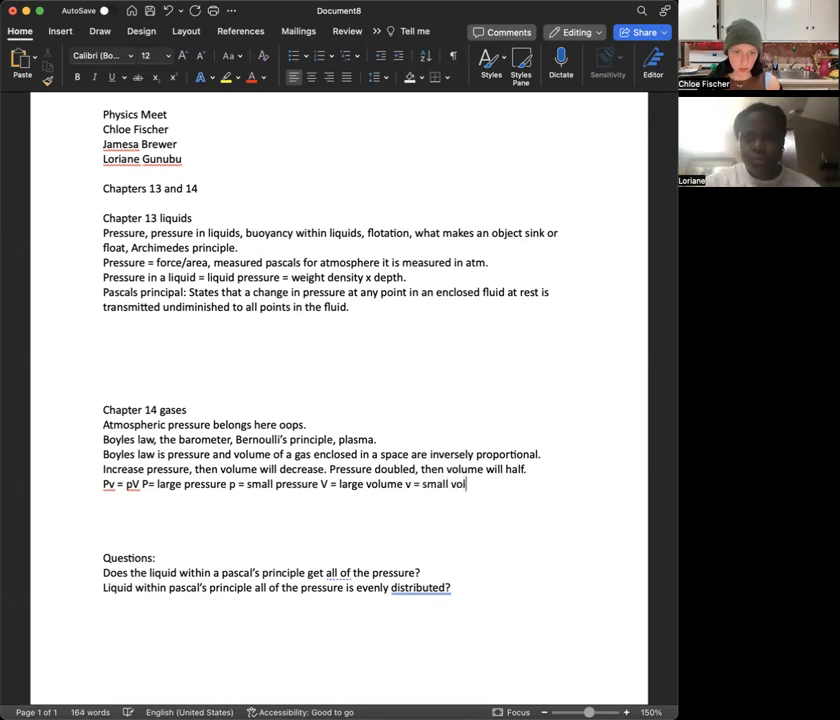
type("ume")
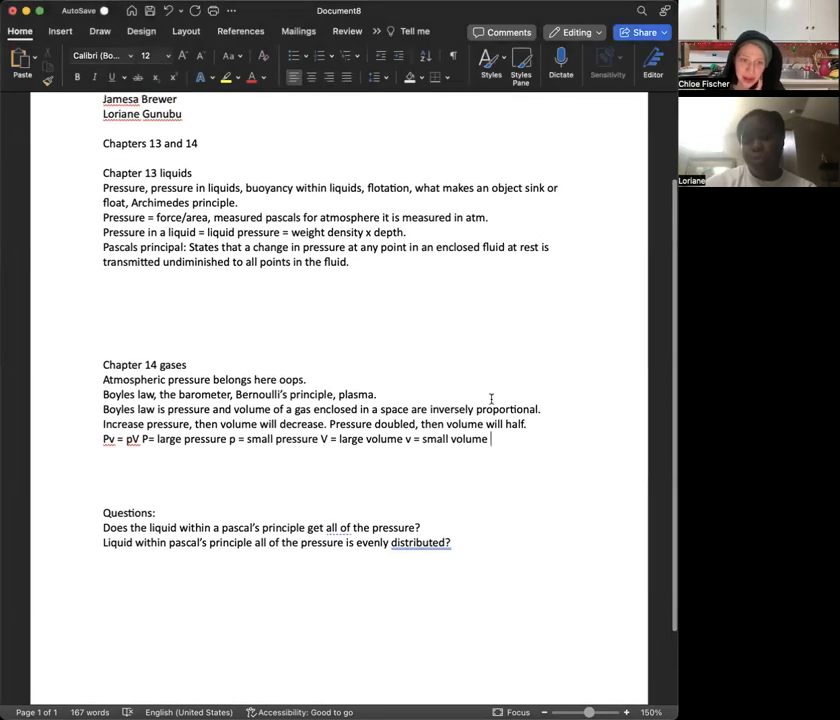
- Type 'Plasma: fourth state of matter (after solids, liquids, and gases), electrified gas.'
type("pa")
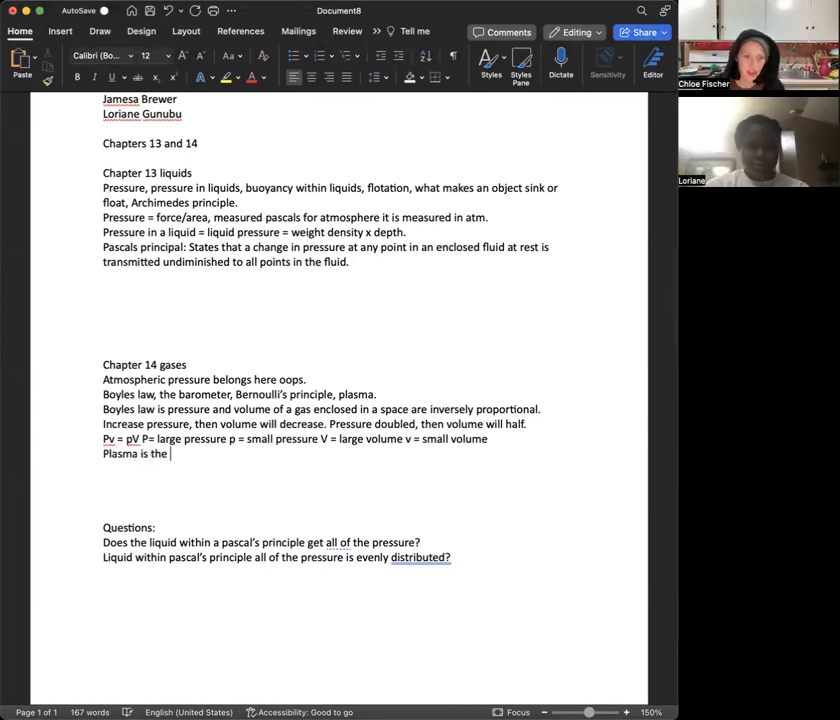
type("fourth state of matter")
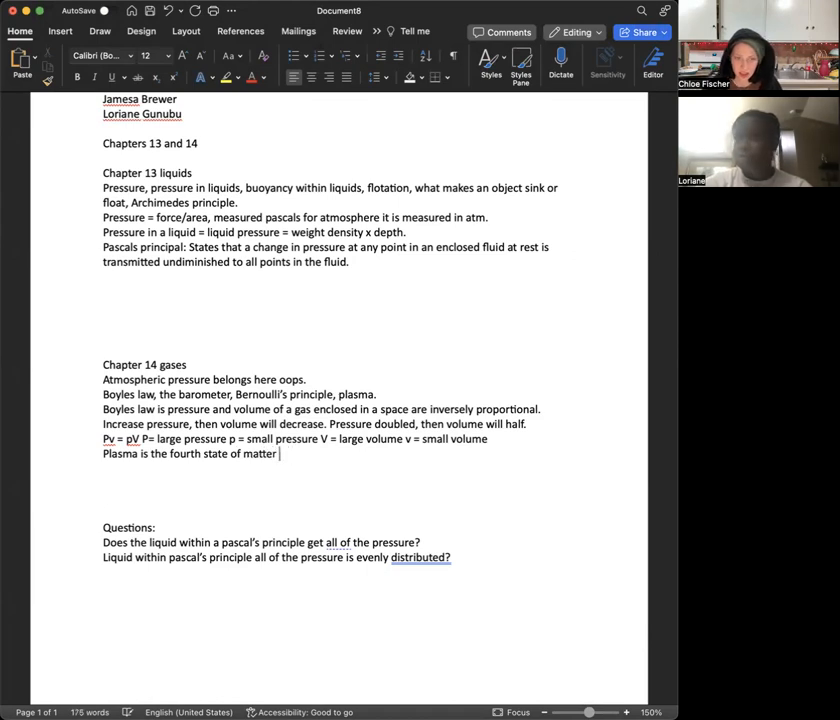
type("(after s")
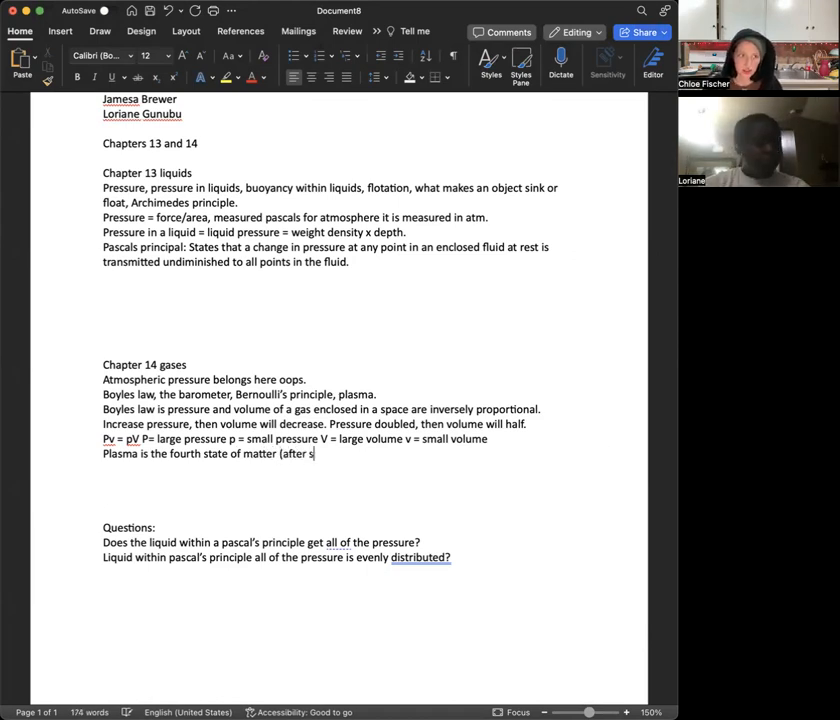
type("oldid")
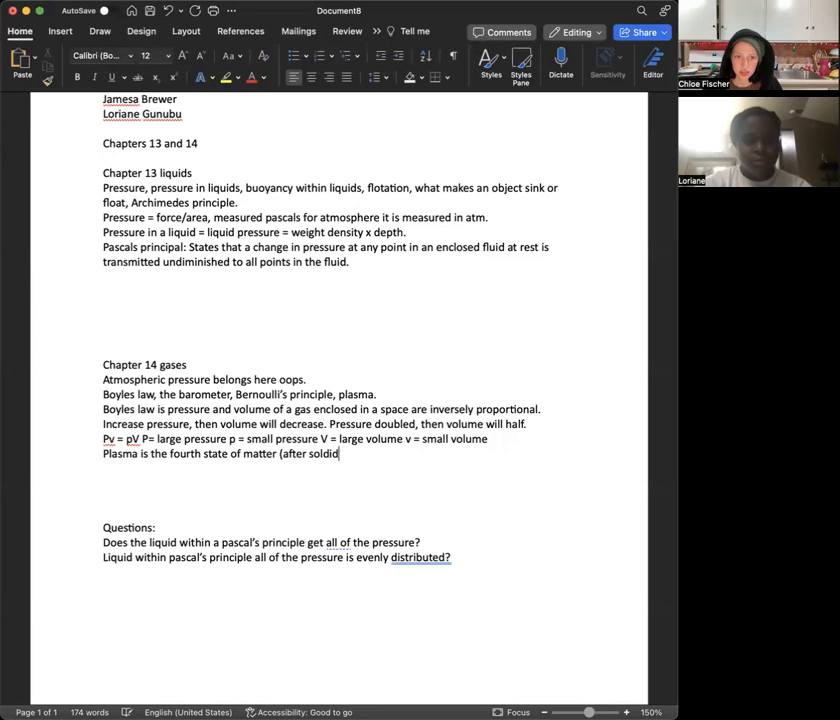
key("Backspace")
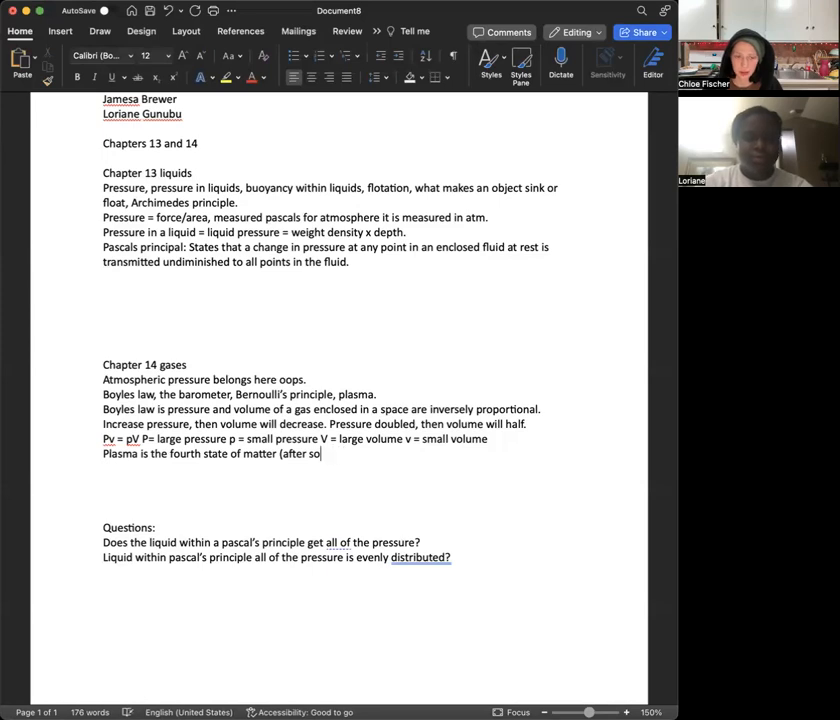
type("lids,")
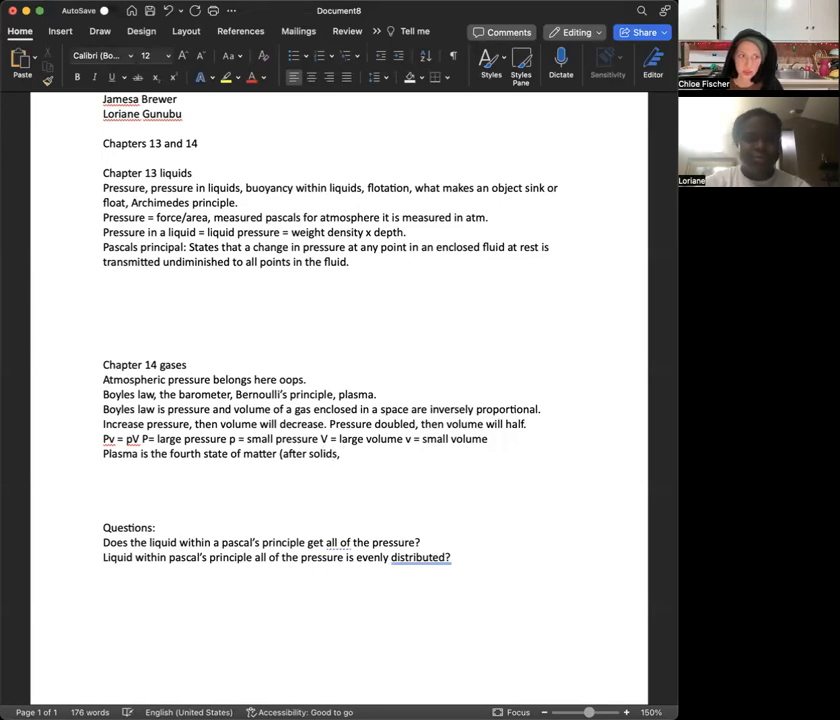
type("liquids,")
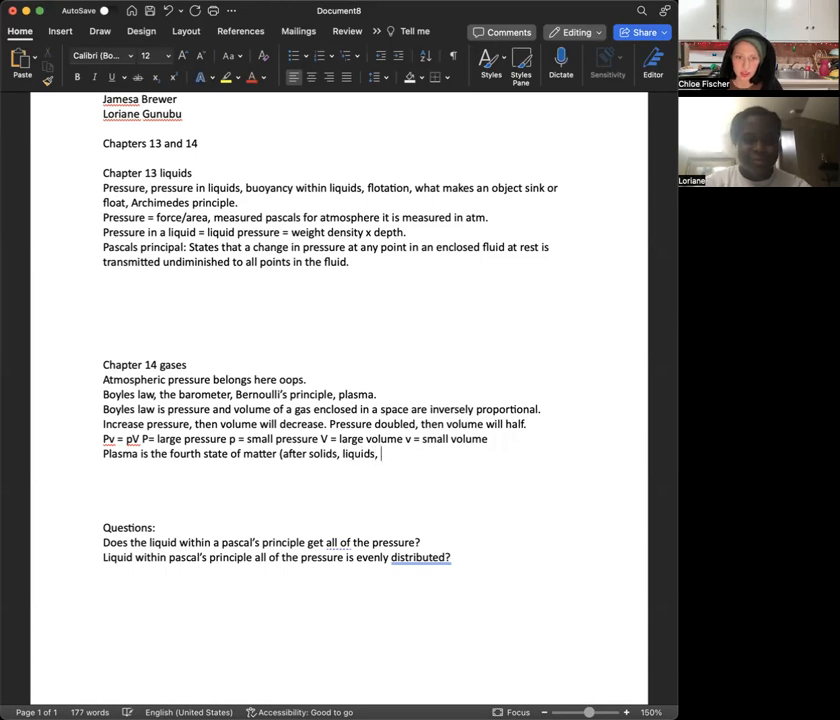
type("and gsa")
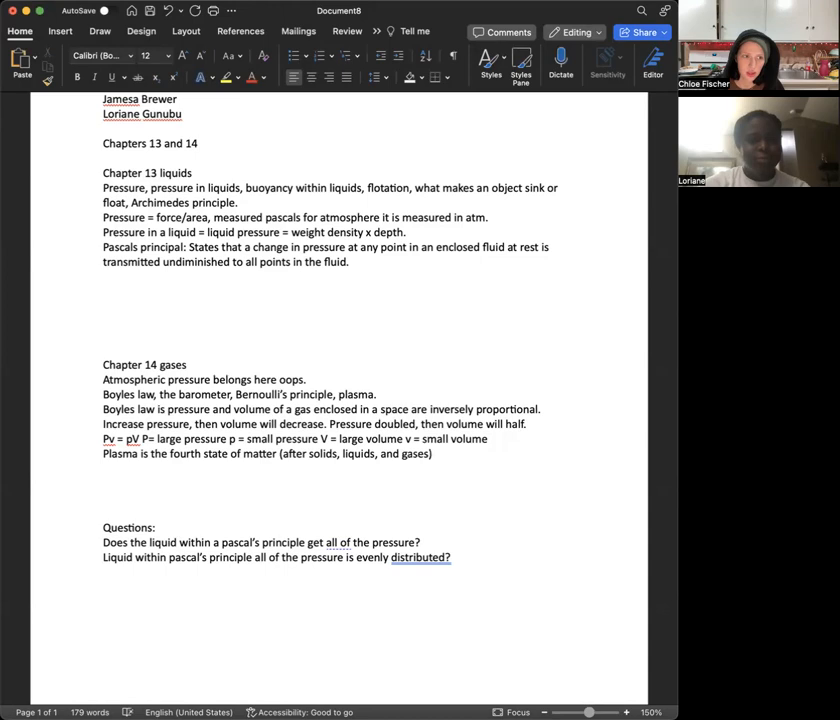
type("plasma is an elec")
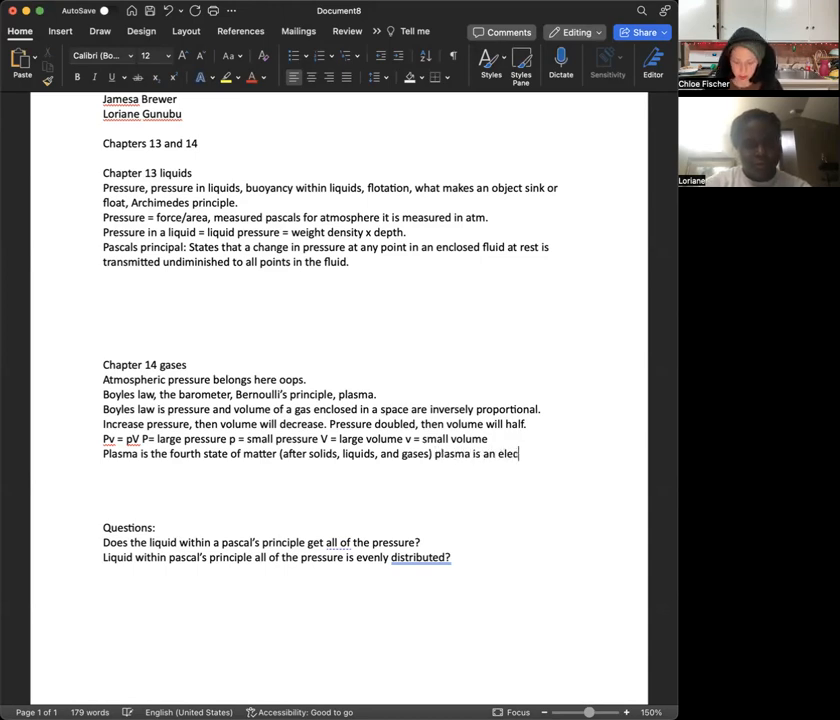
type("trified gas.")
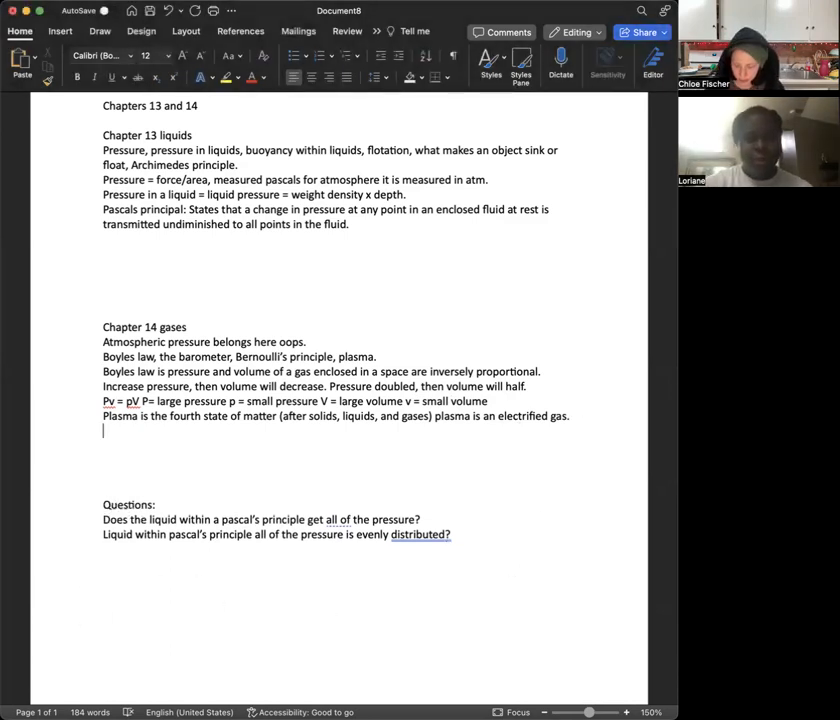
- Type the 'Plasma power' note: the jet engine's exhaust is weakly ionized plasma
type("Plasma")
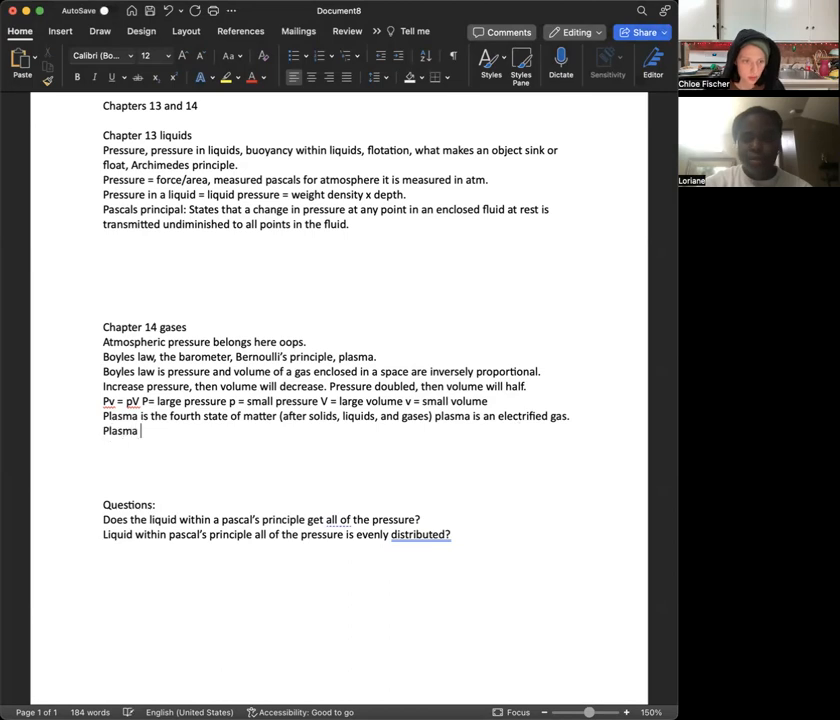
type("power: higher temperature p")
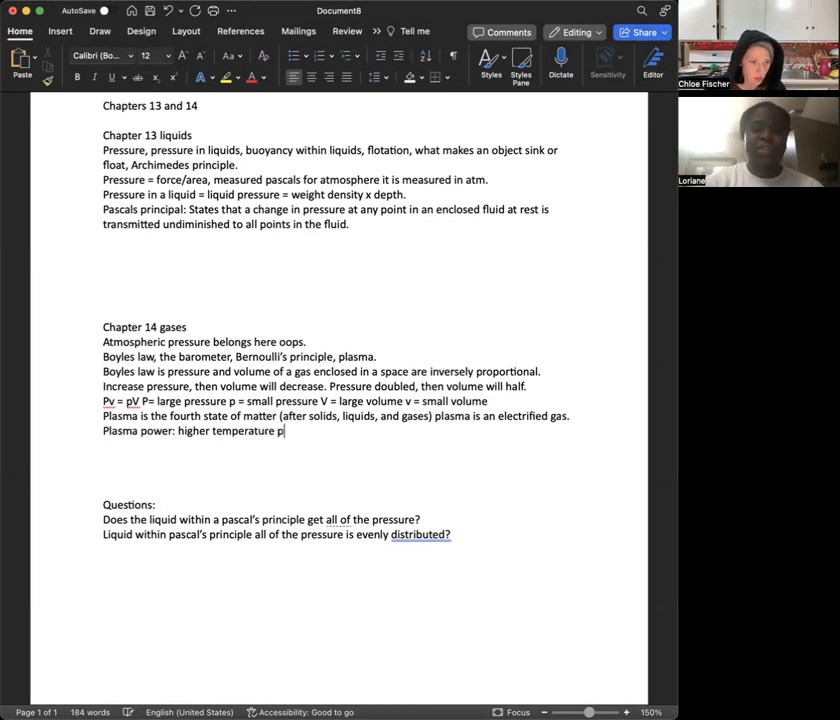
type("lasma")
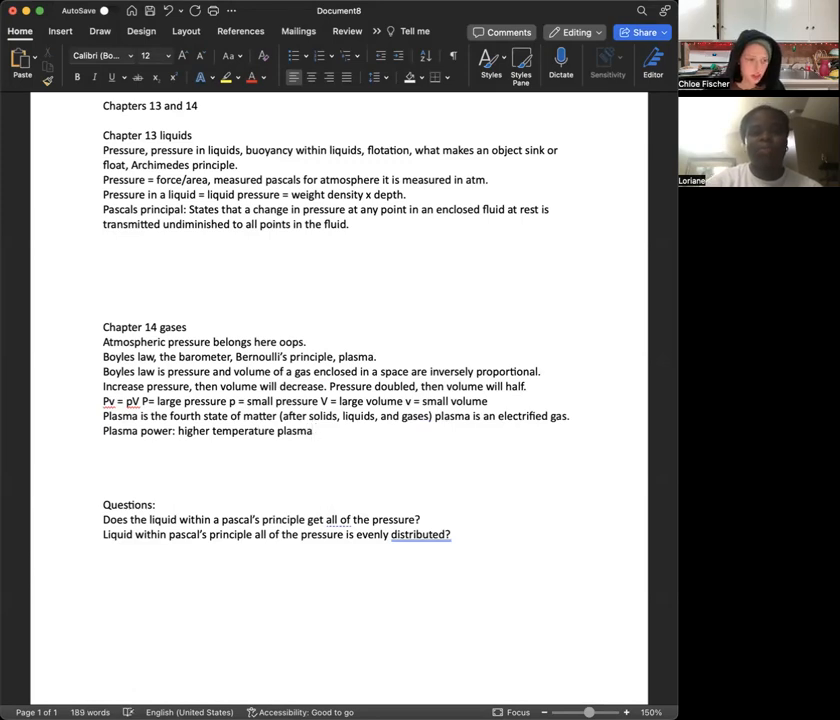
type("in the")
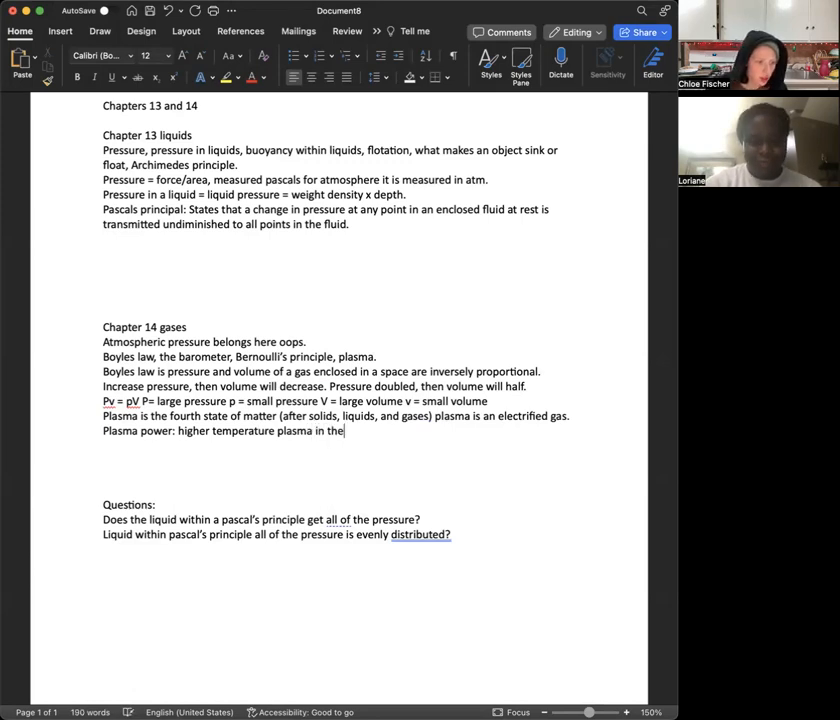
type("exhaust of a jet")
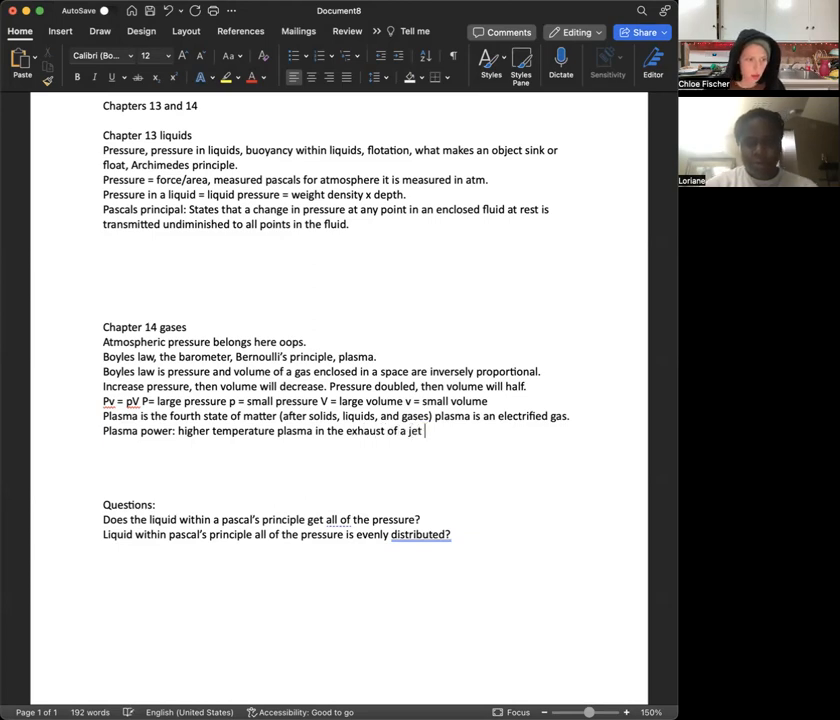
type("engine, this")
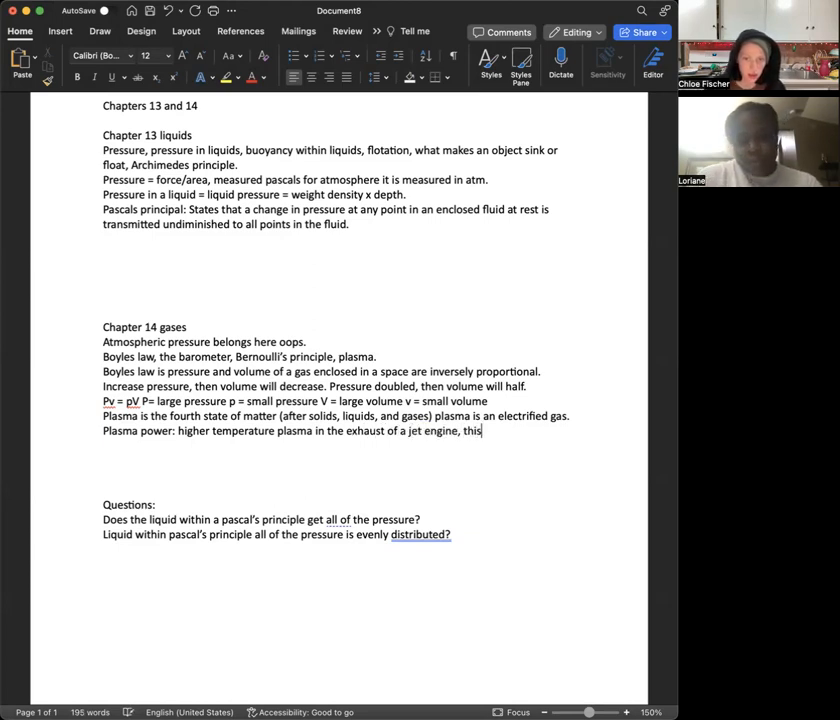
type("is weakly en")
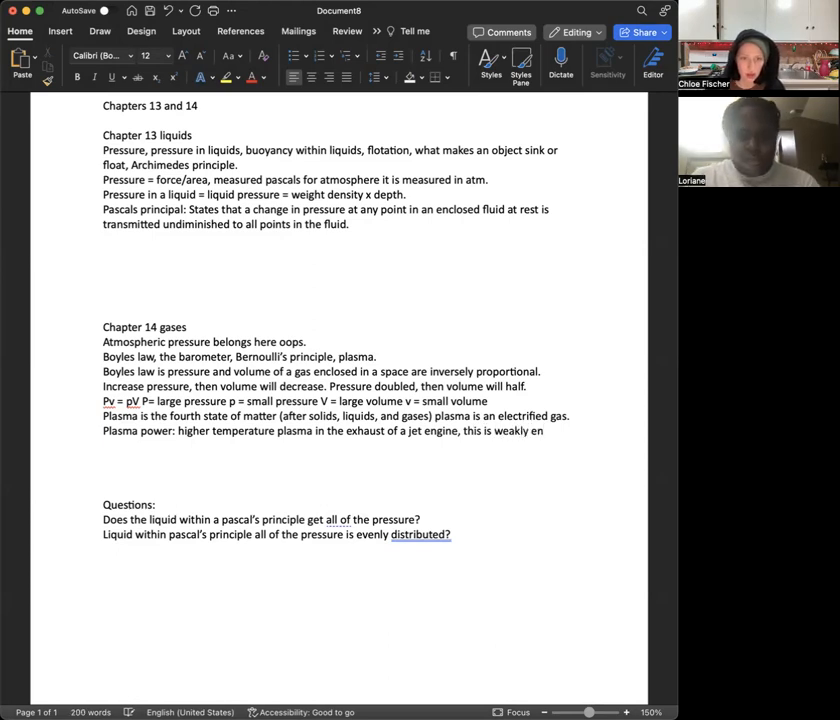
type("ionized")
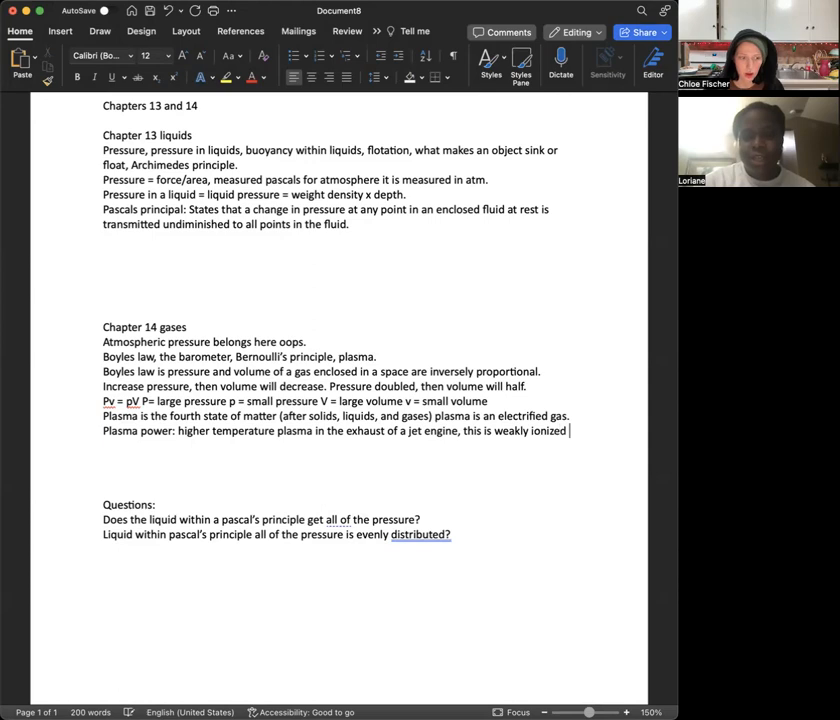
type("plasma.")
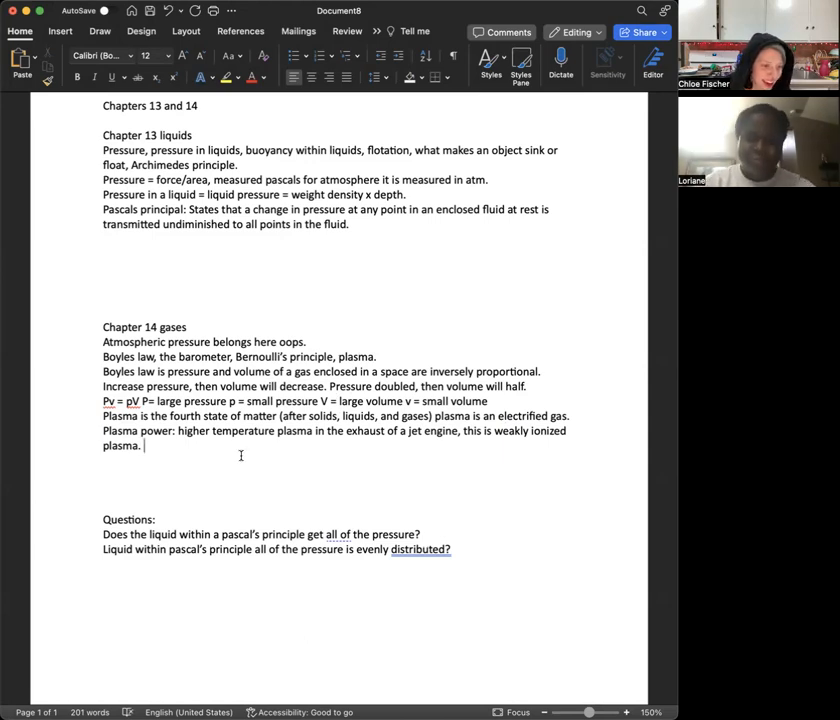
- Add that this plasma is not the plasma in your body, and begin a question
type("Pla")
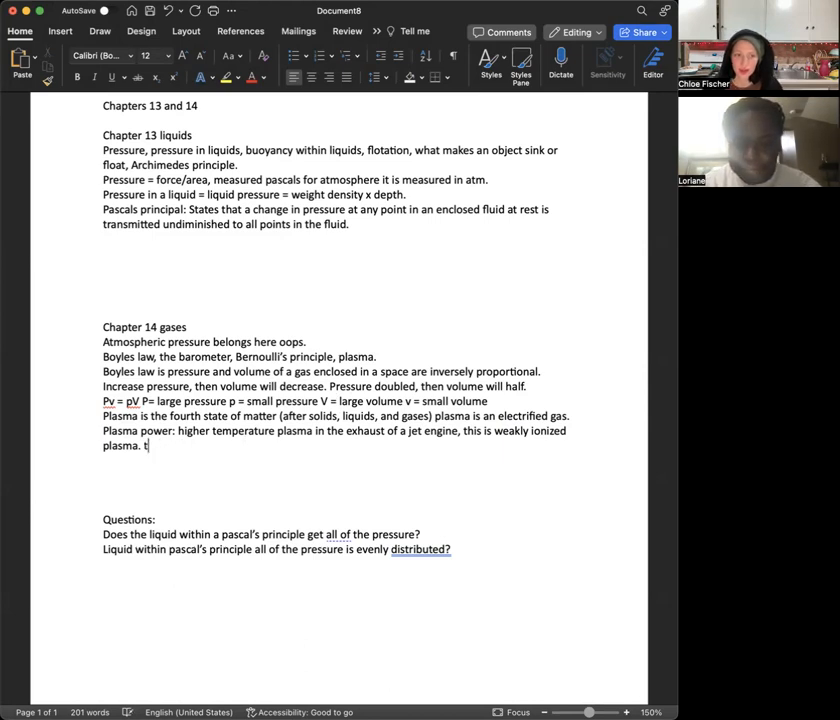
type("This plasma is not")
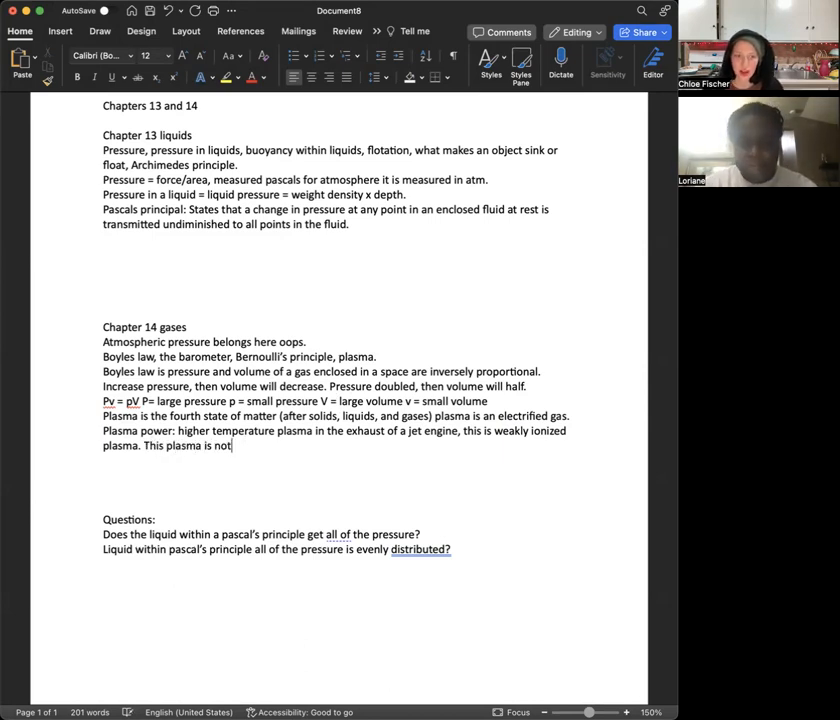
type("the plasma in your body.")
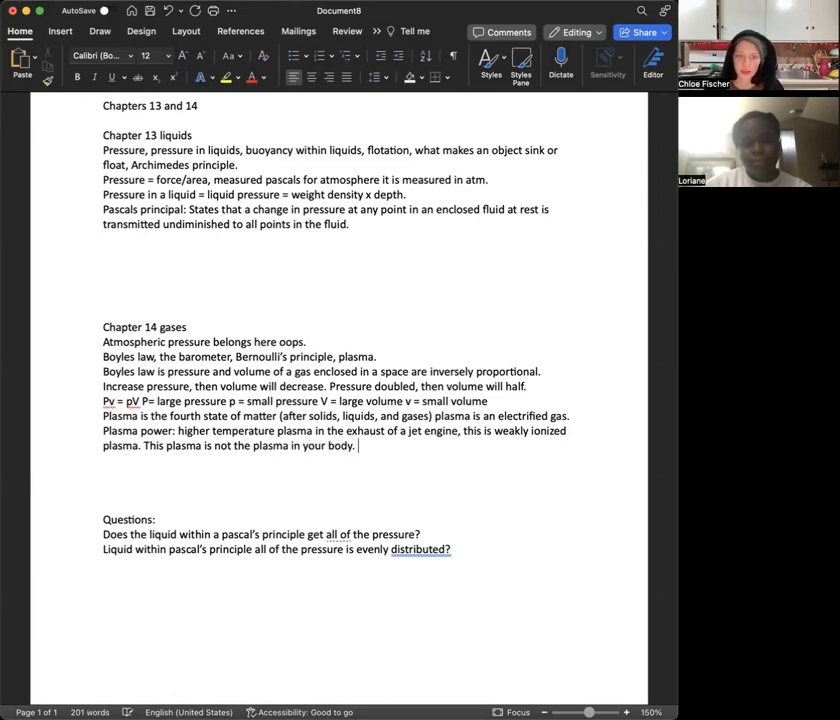
type("w")
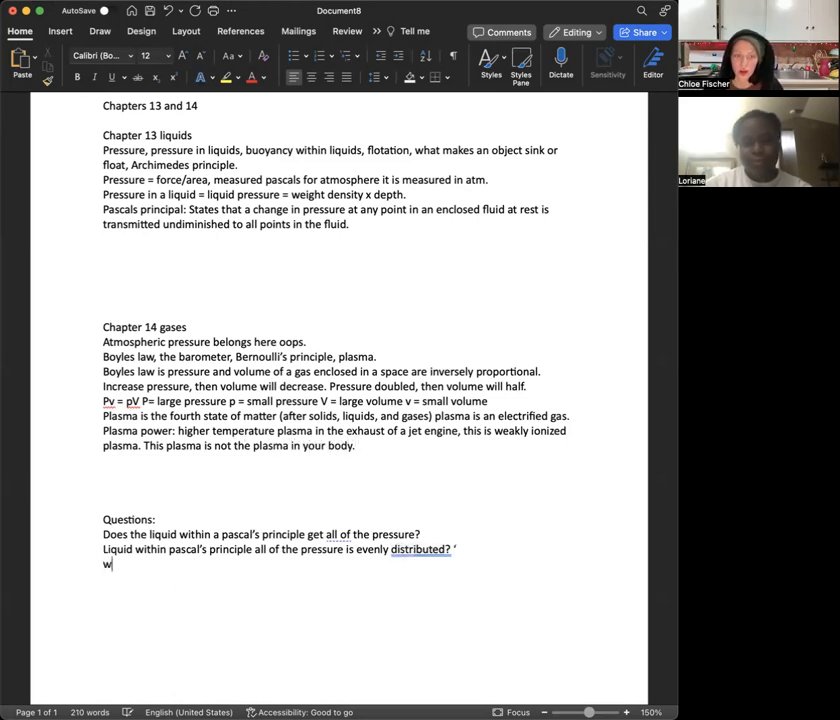
- Ask what would happen to your body if you injected gas plasma
type("hat would happen to your")
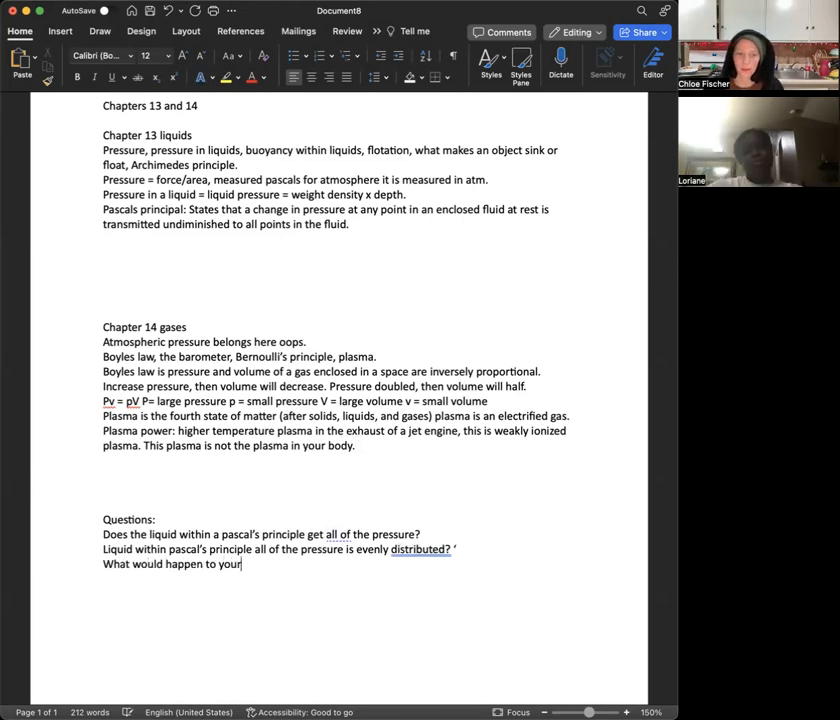
type("body if you")
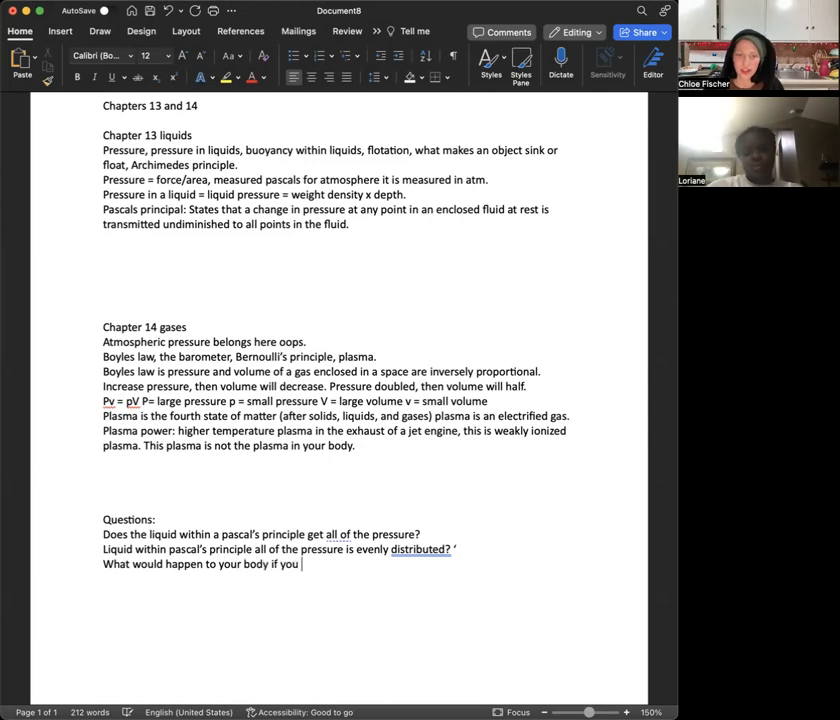
type("inje")
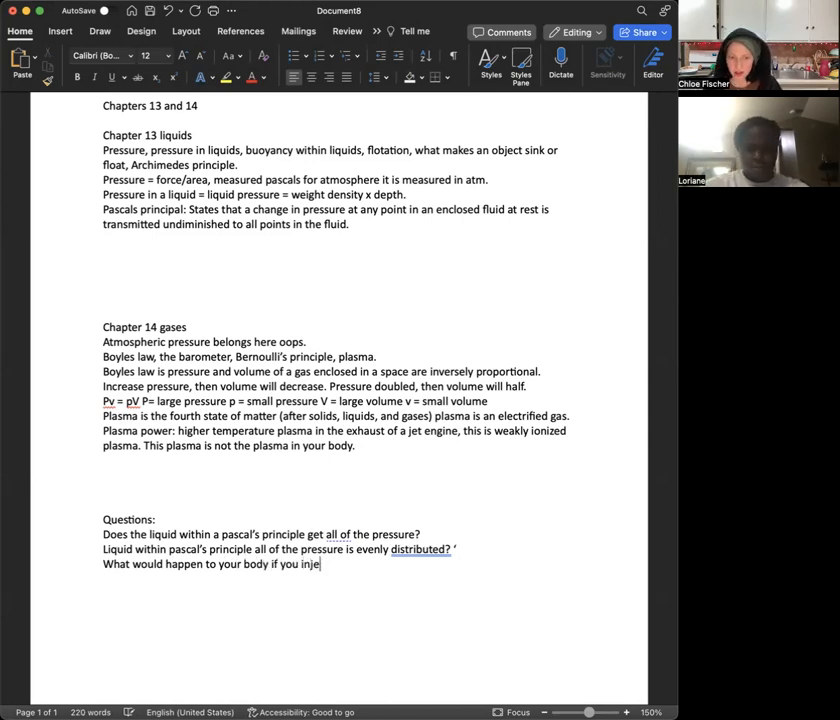
type("cted gas pk")
type("Is")
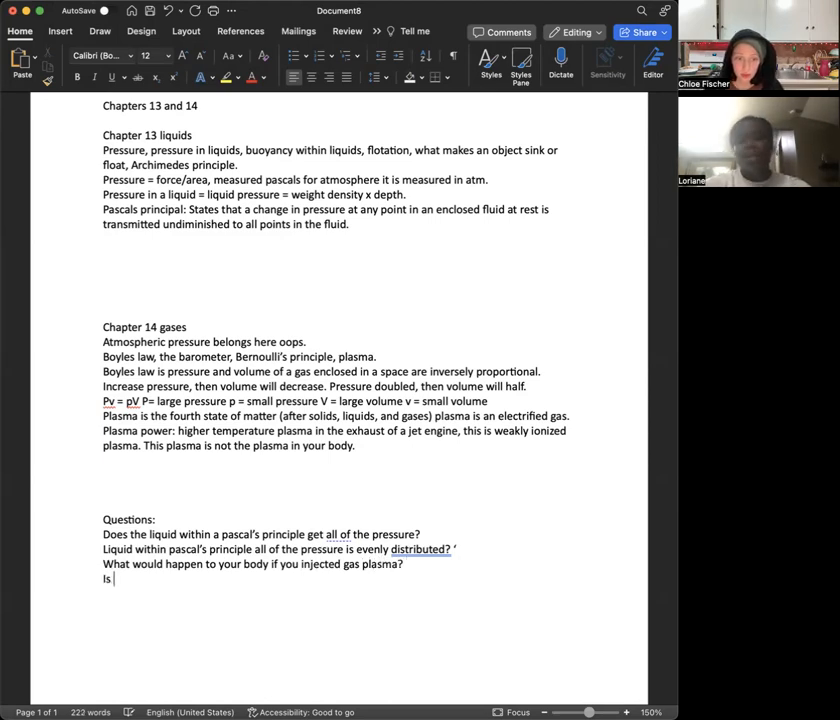
- Ask whether plasma is another form of gas and start the 'electrif…' answer
type("plasma another for")
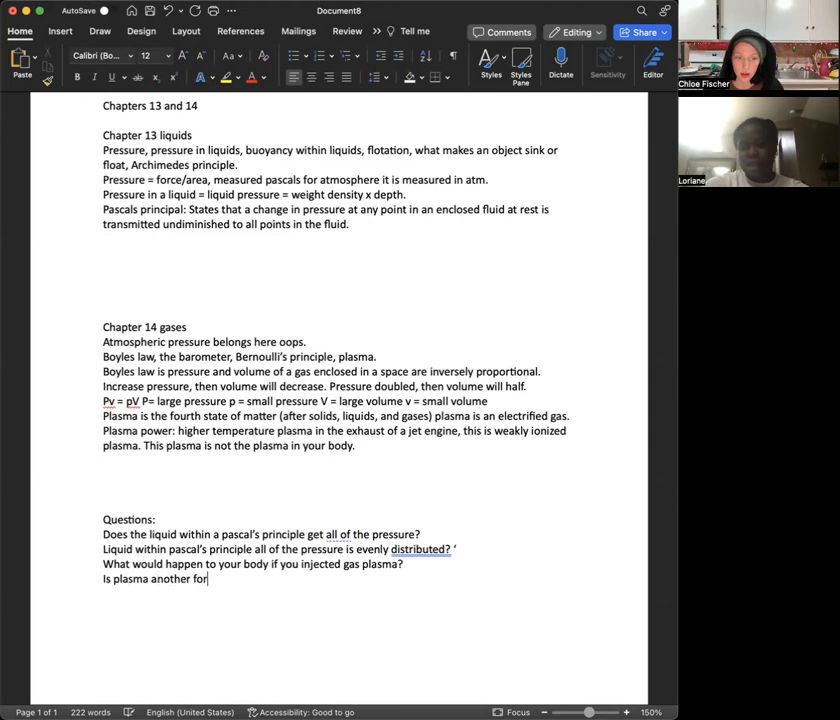
type("m of gas?")
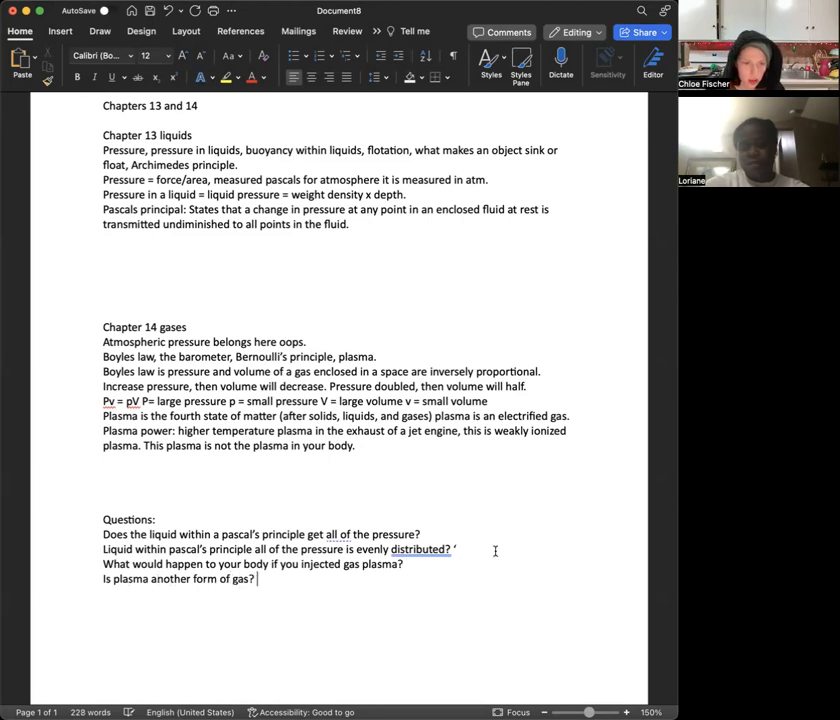
double_click(419, 549)
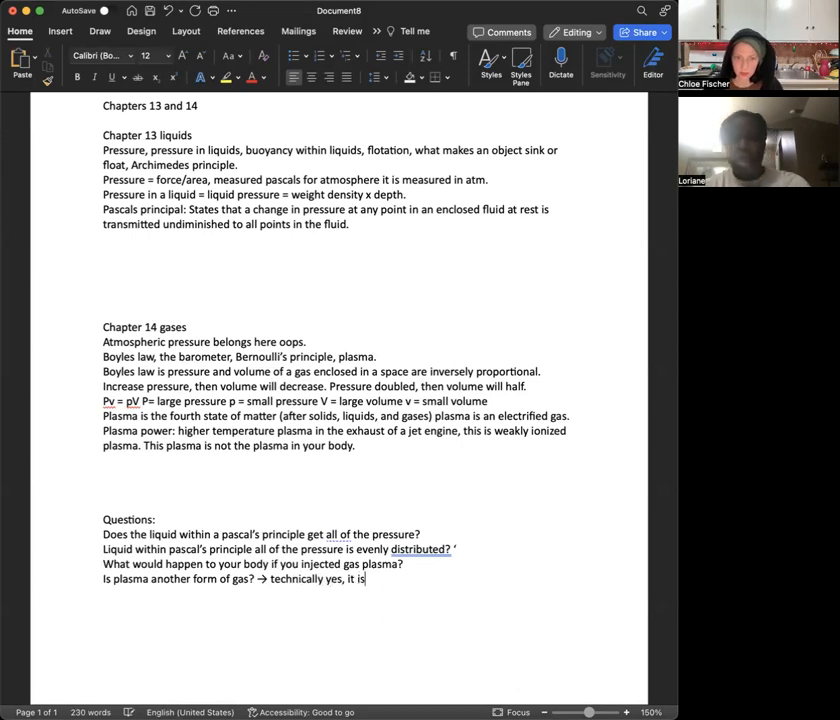
type("electrifi")
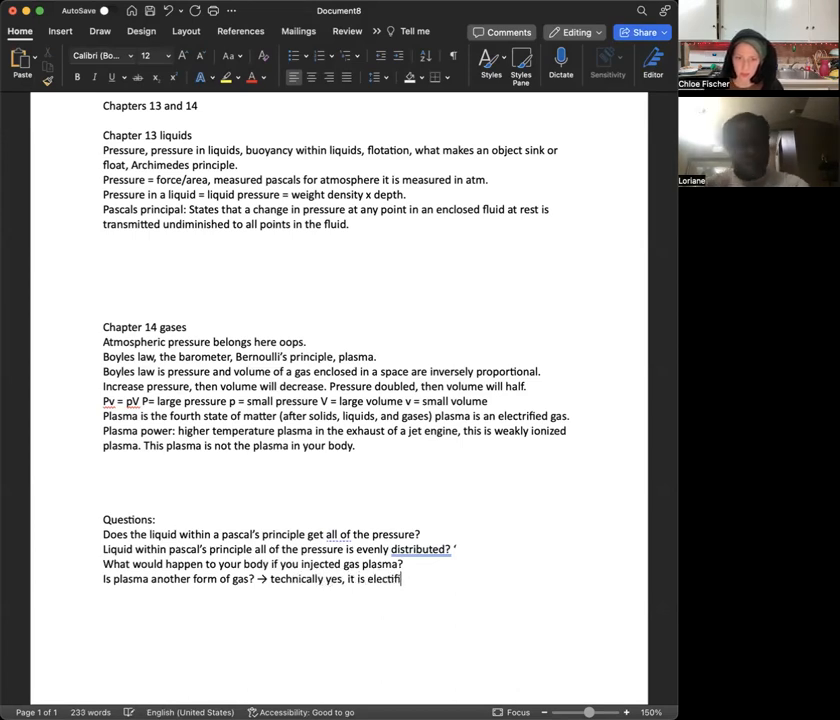